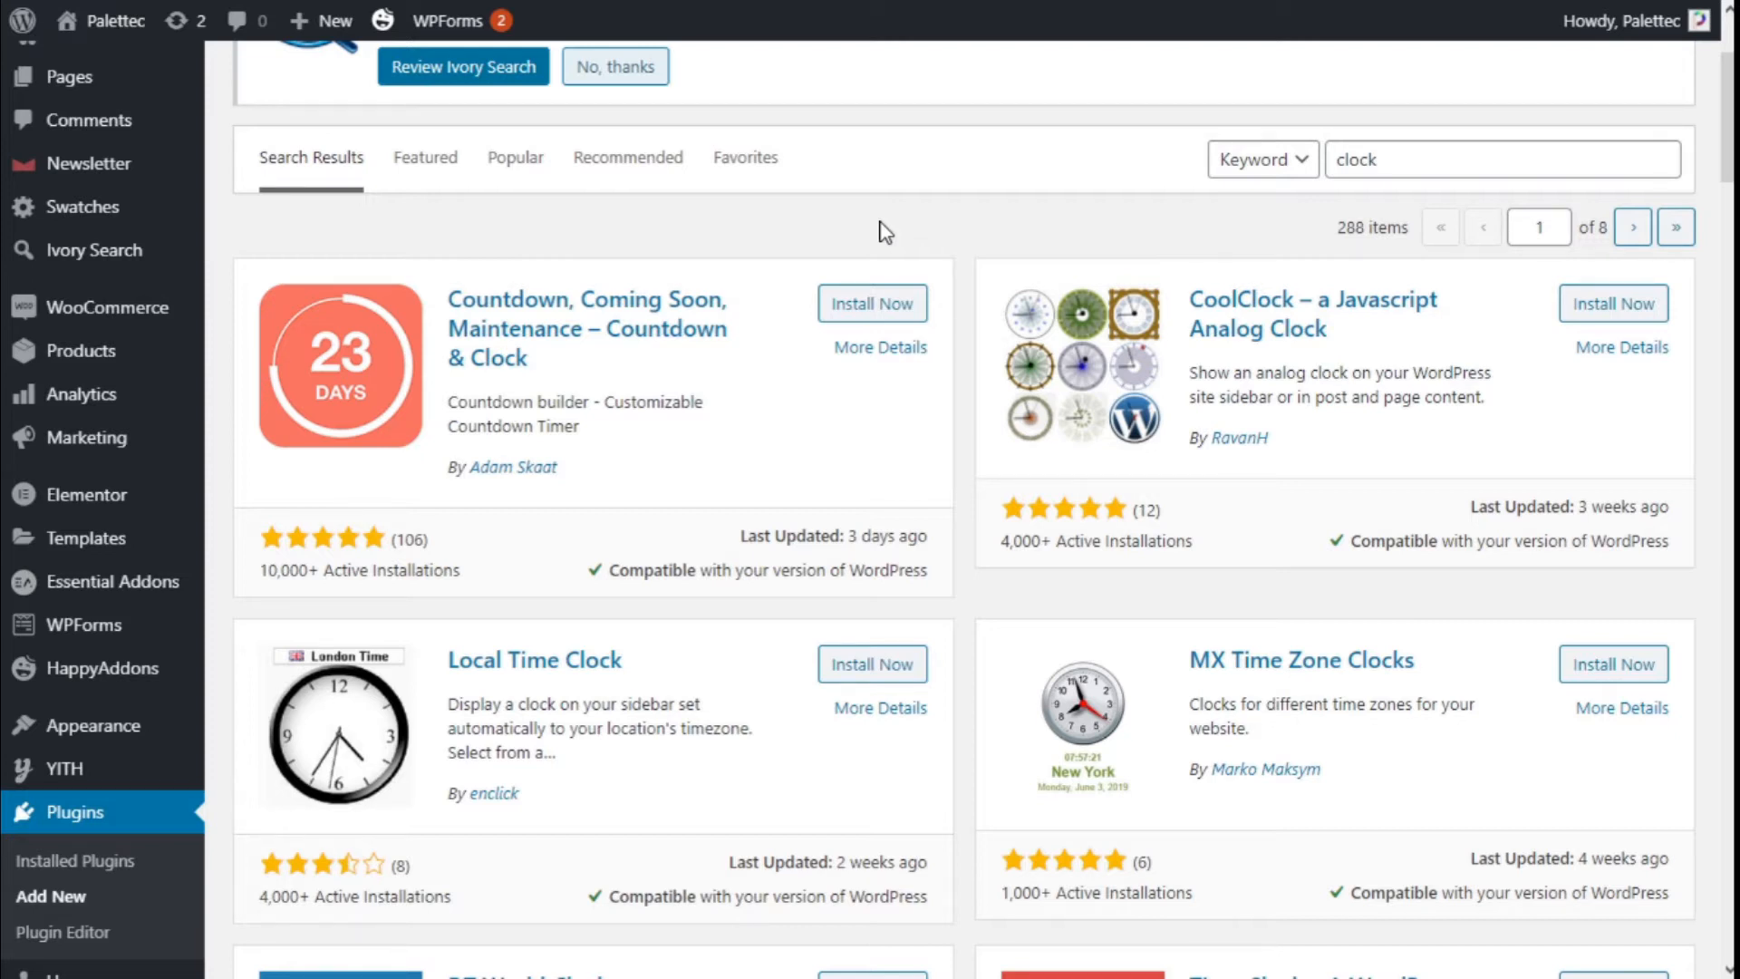
pyautogui.moveTo(638, 284)
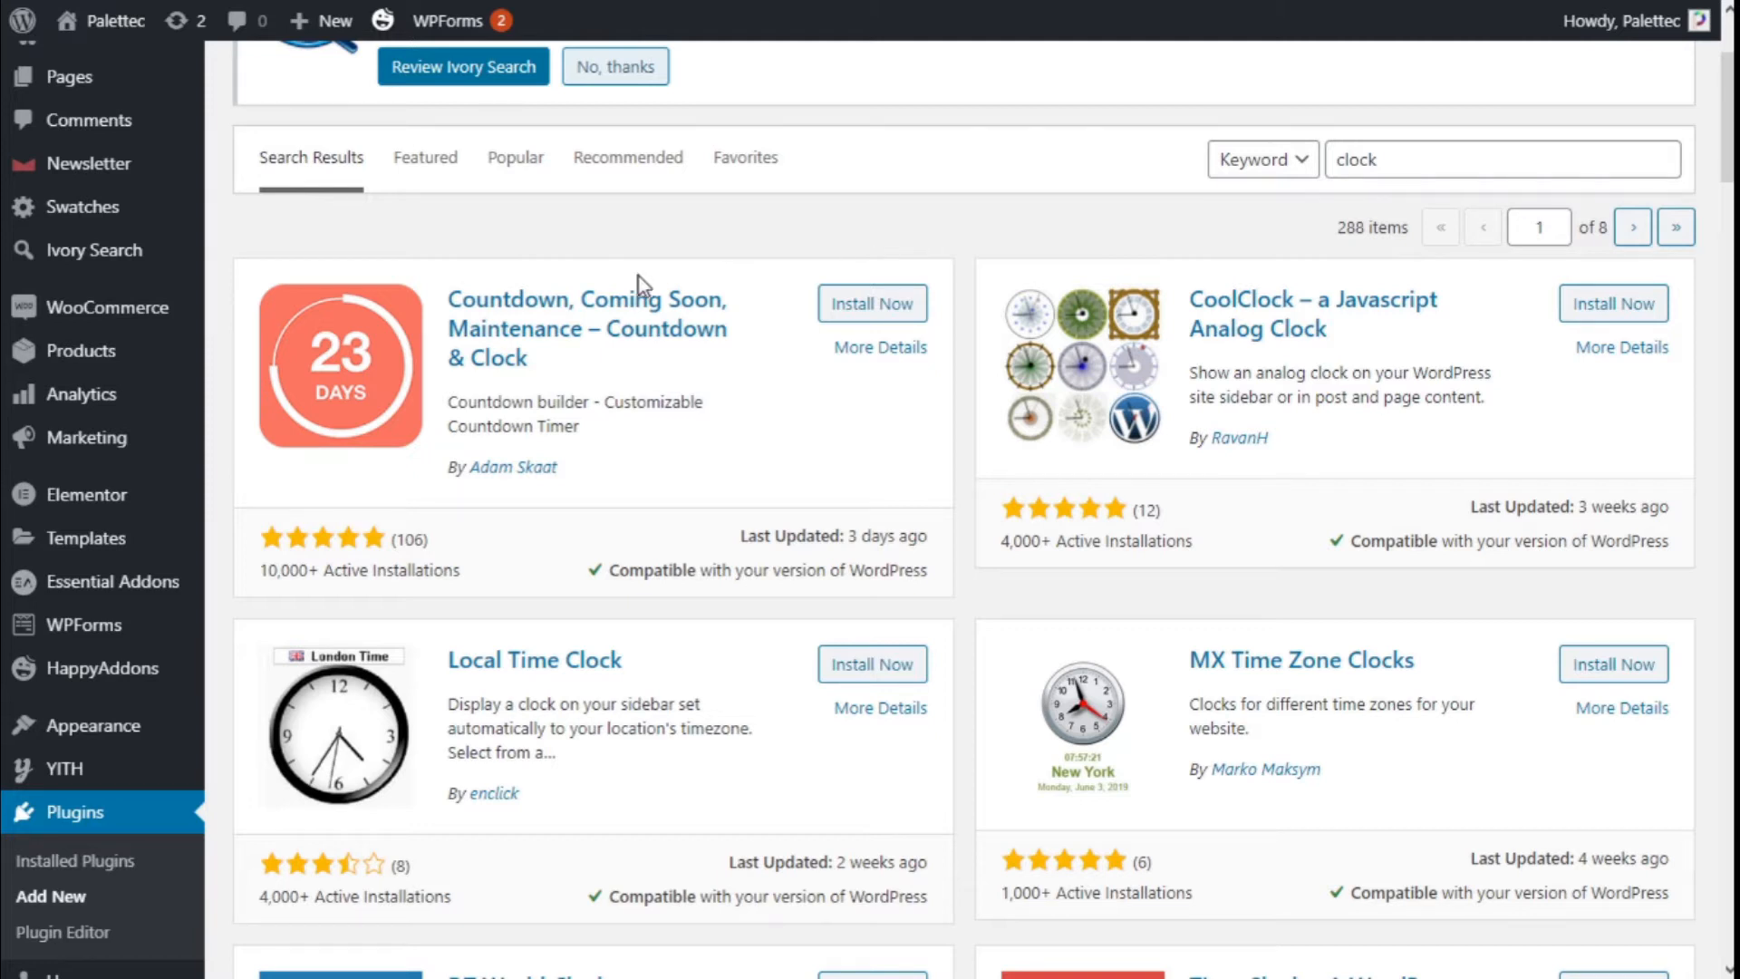
pyautogui.moveTo(76, 827)
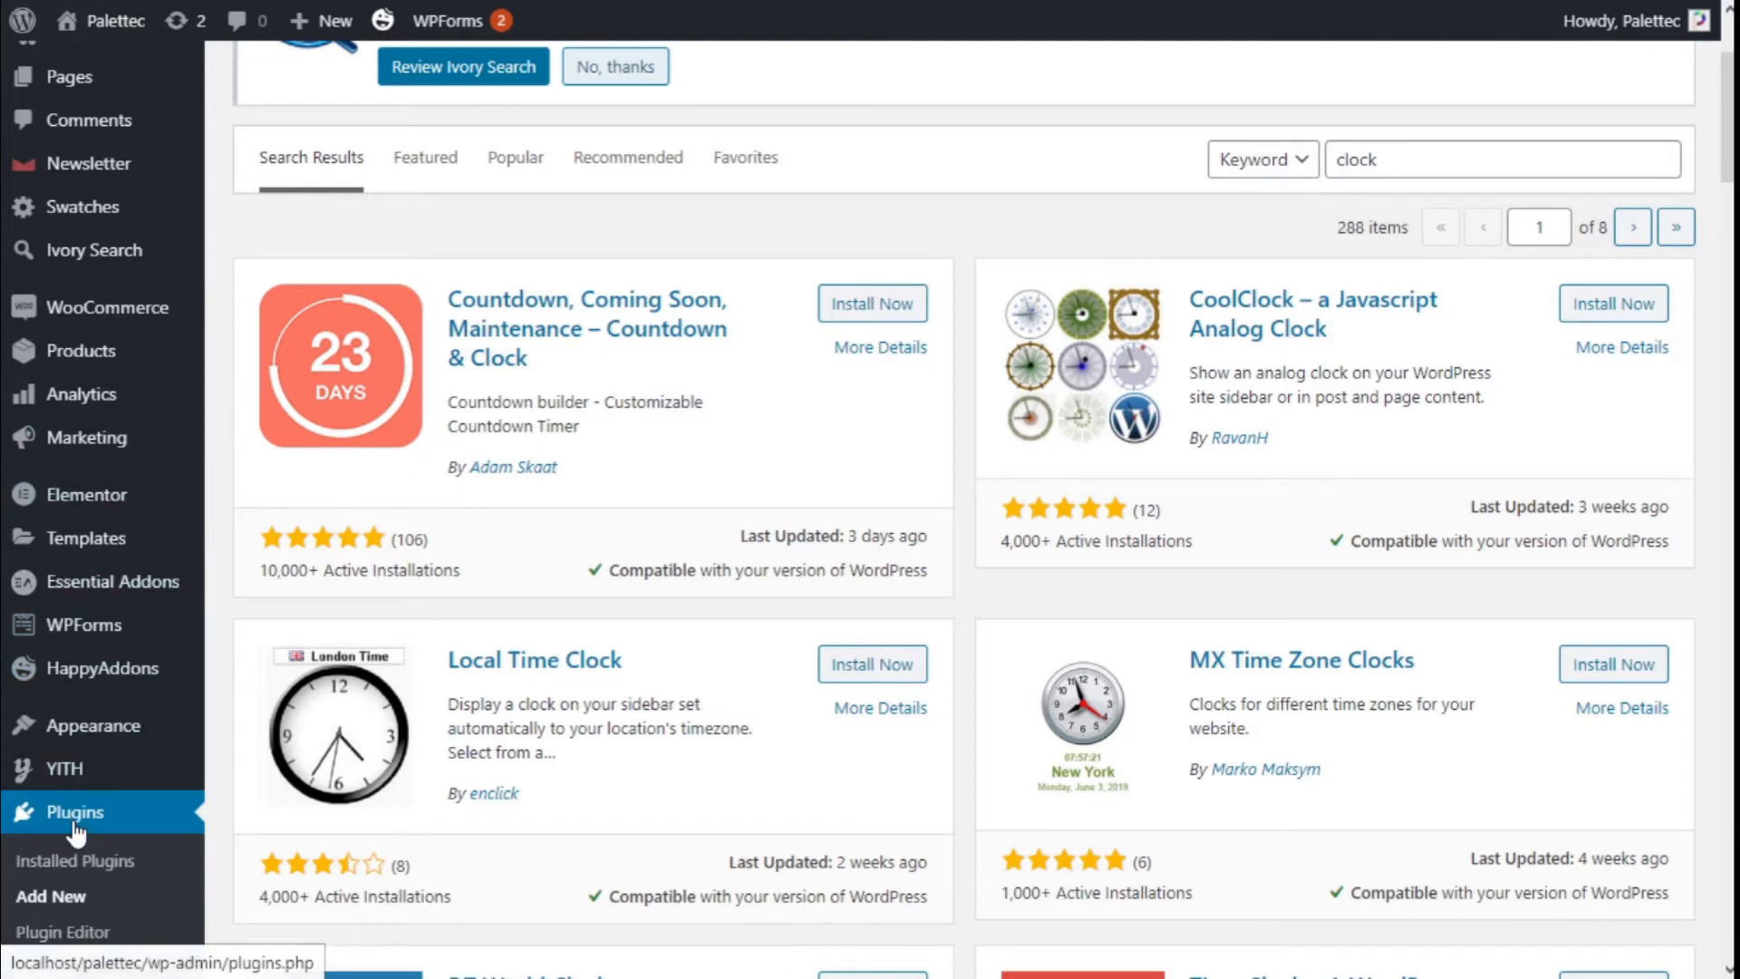
pyautogui.moveTo(50, 896)
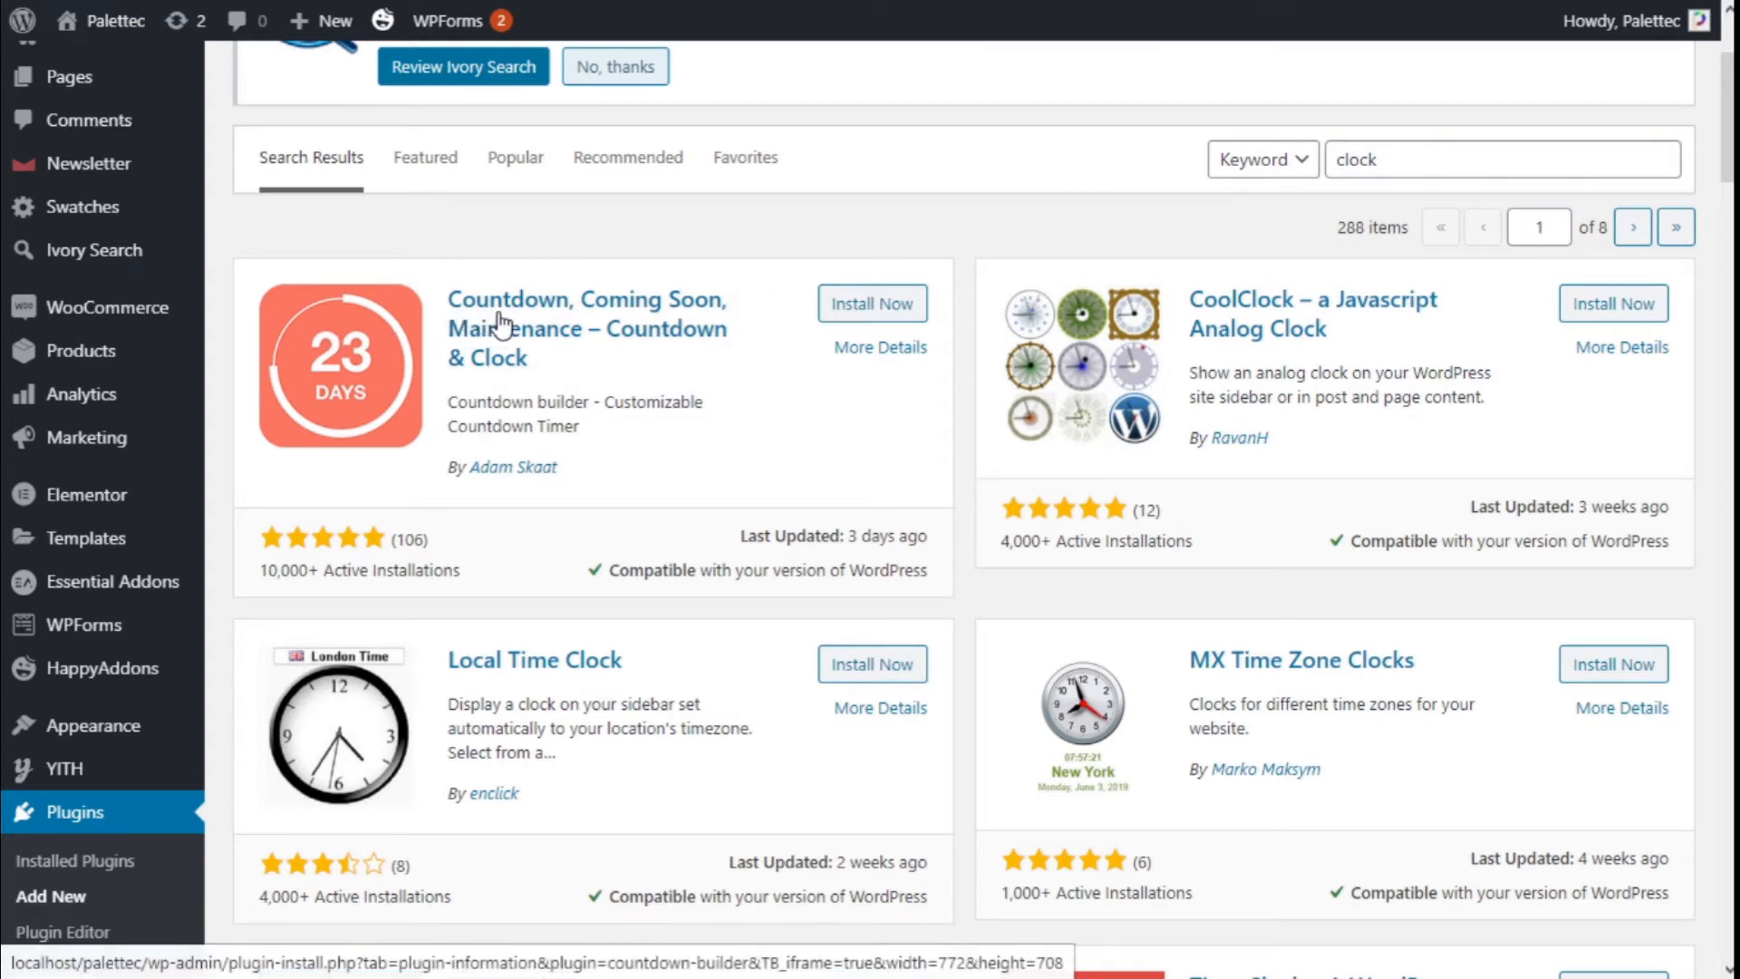
pyautogui.moveTo(510, 345)
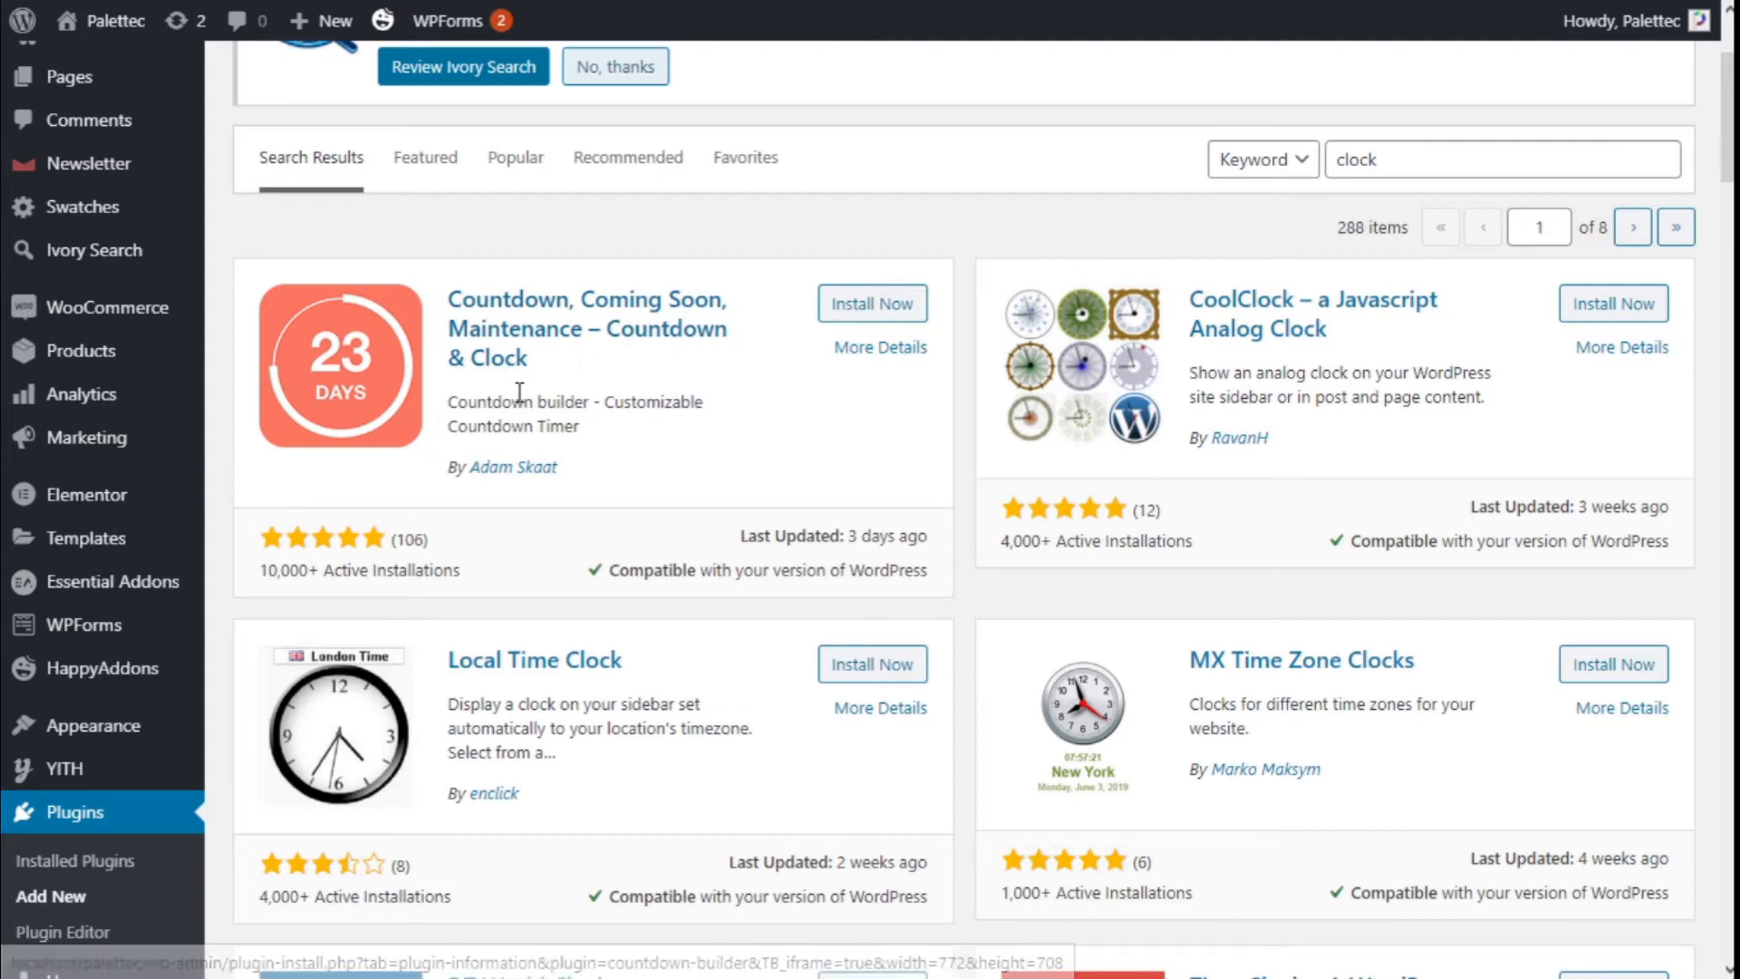
pyautogui.moveTo(647, 425)
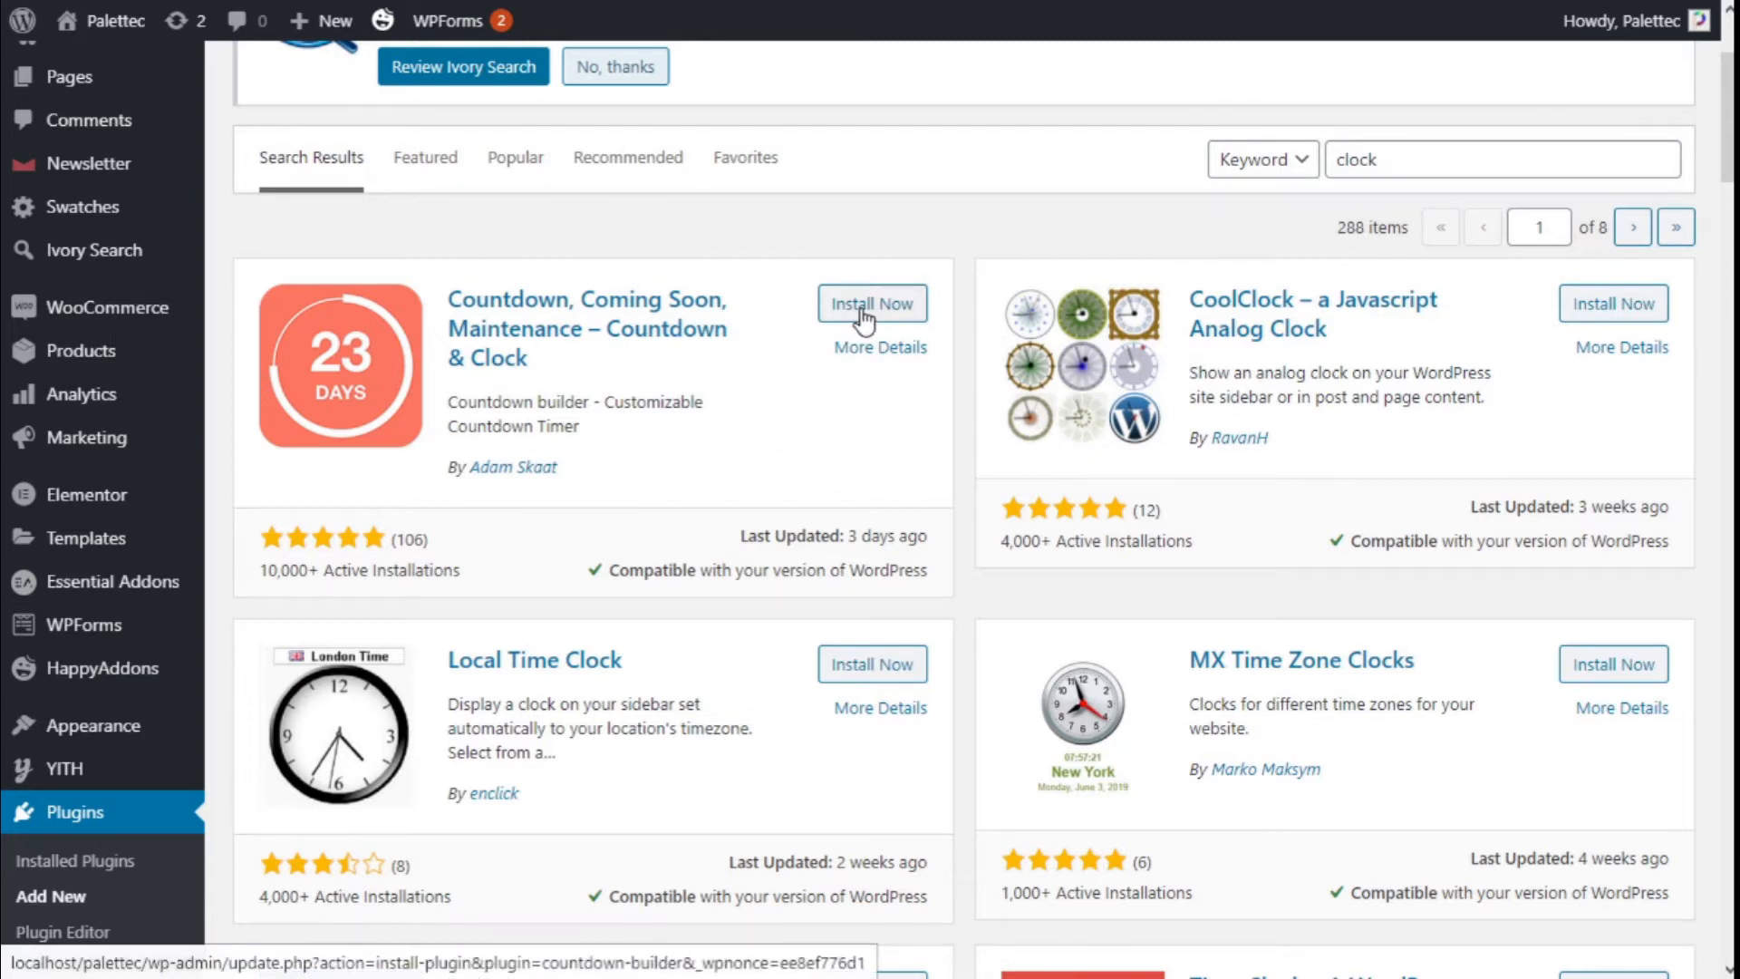
# Install the Countdown, Coming Soon, Maintenance – Countdown & Clock plugin from the 'clock' results
pyautogui.click(871, 303)
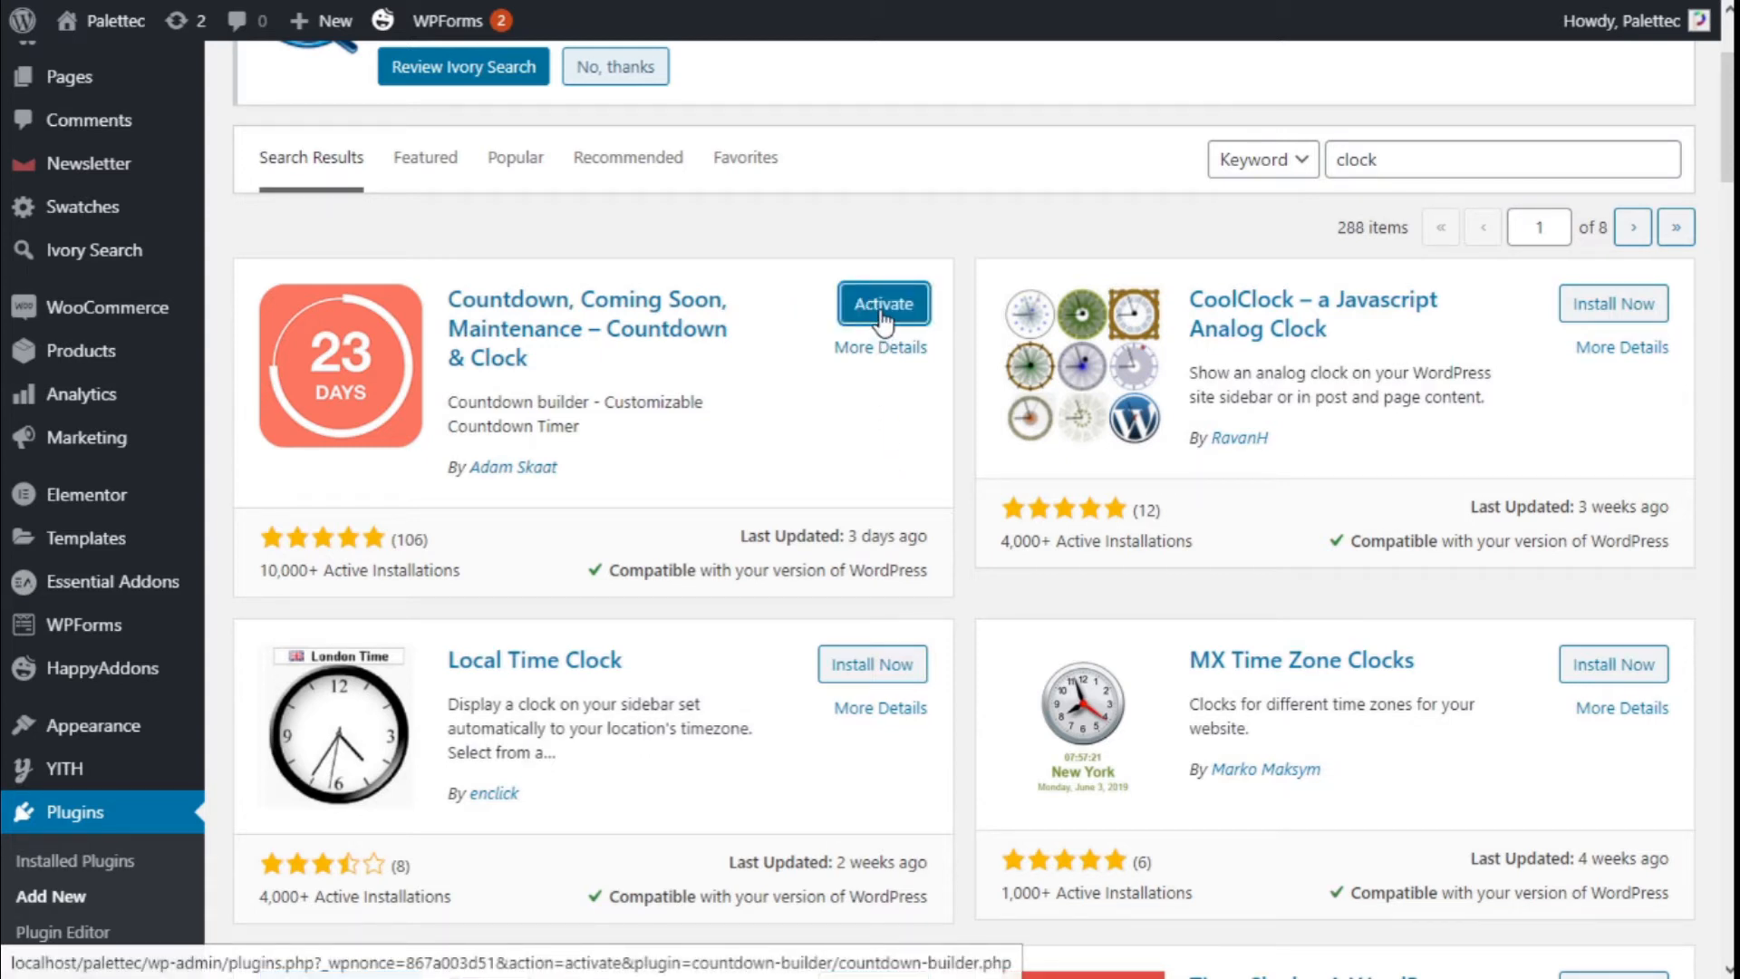
pyautogui.moveTo(841, 464)
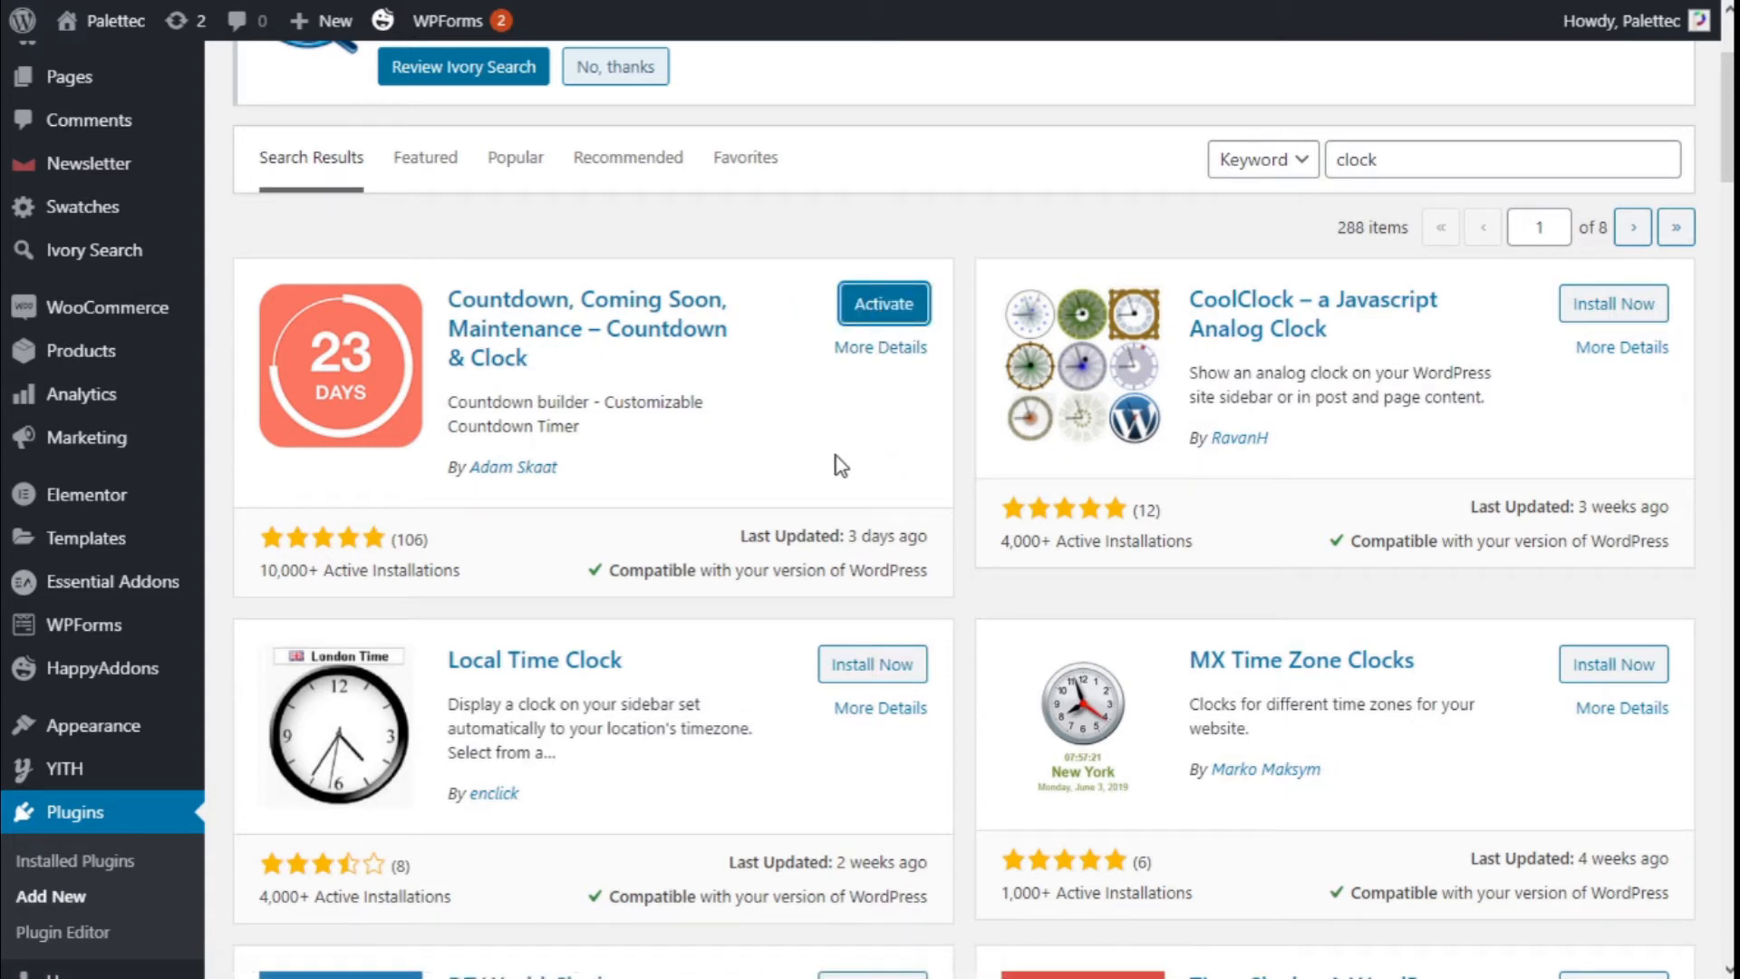
# Activate Countdown & Clock and review its existing countdowns, Clock 1 and Default
pyautogui.click(882, 303)
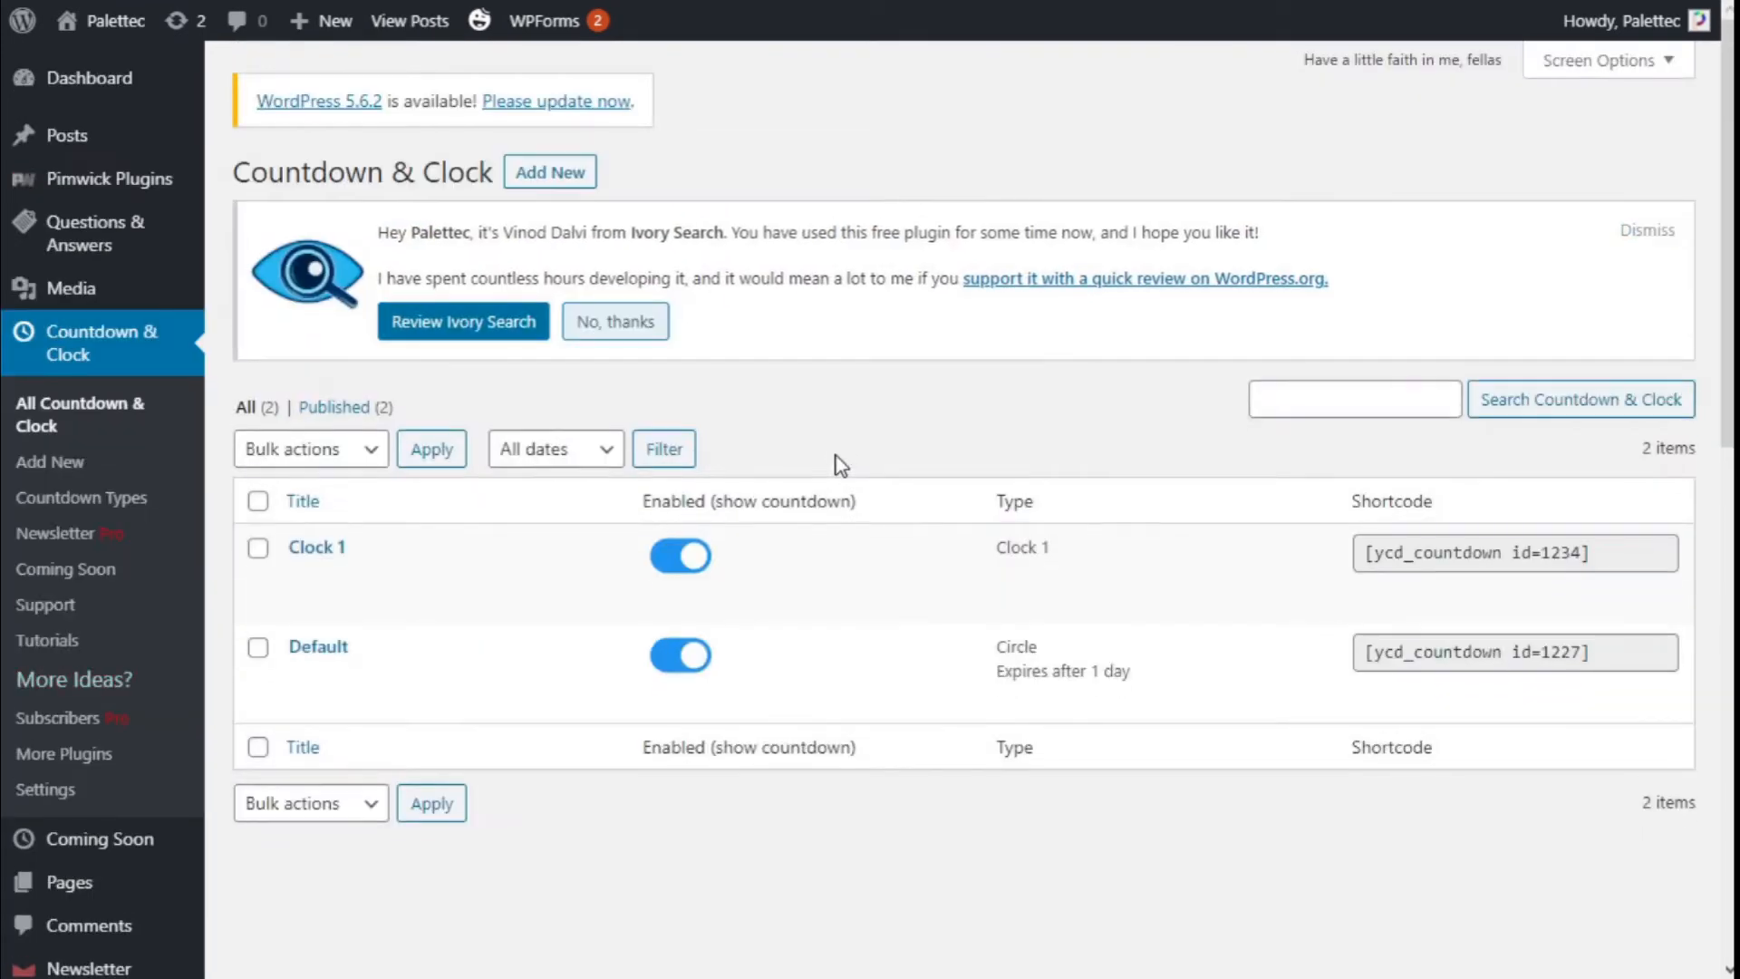
pyautogui.moveTo(169, 414)
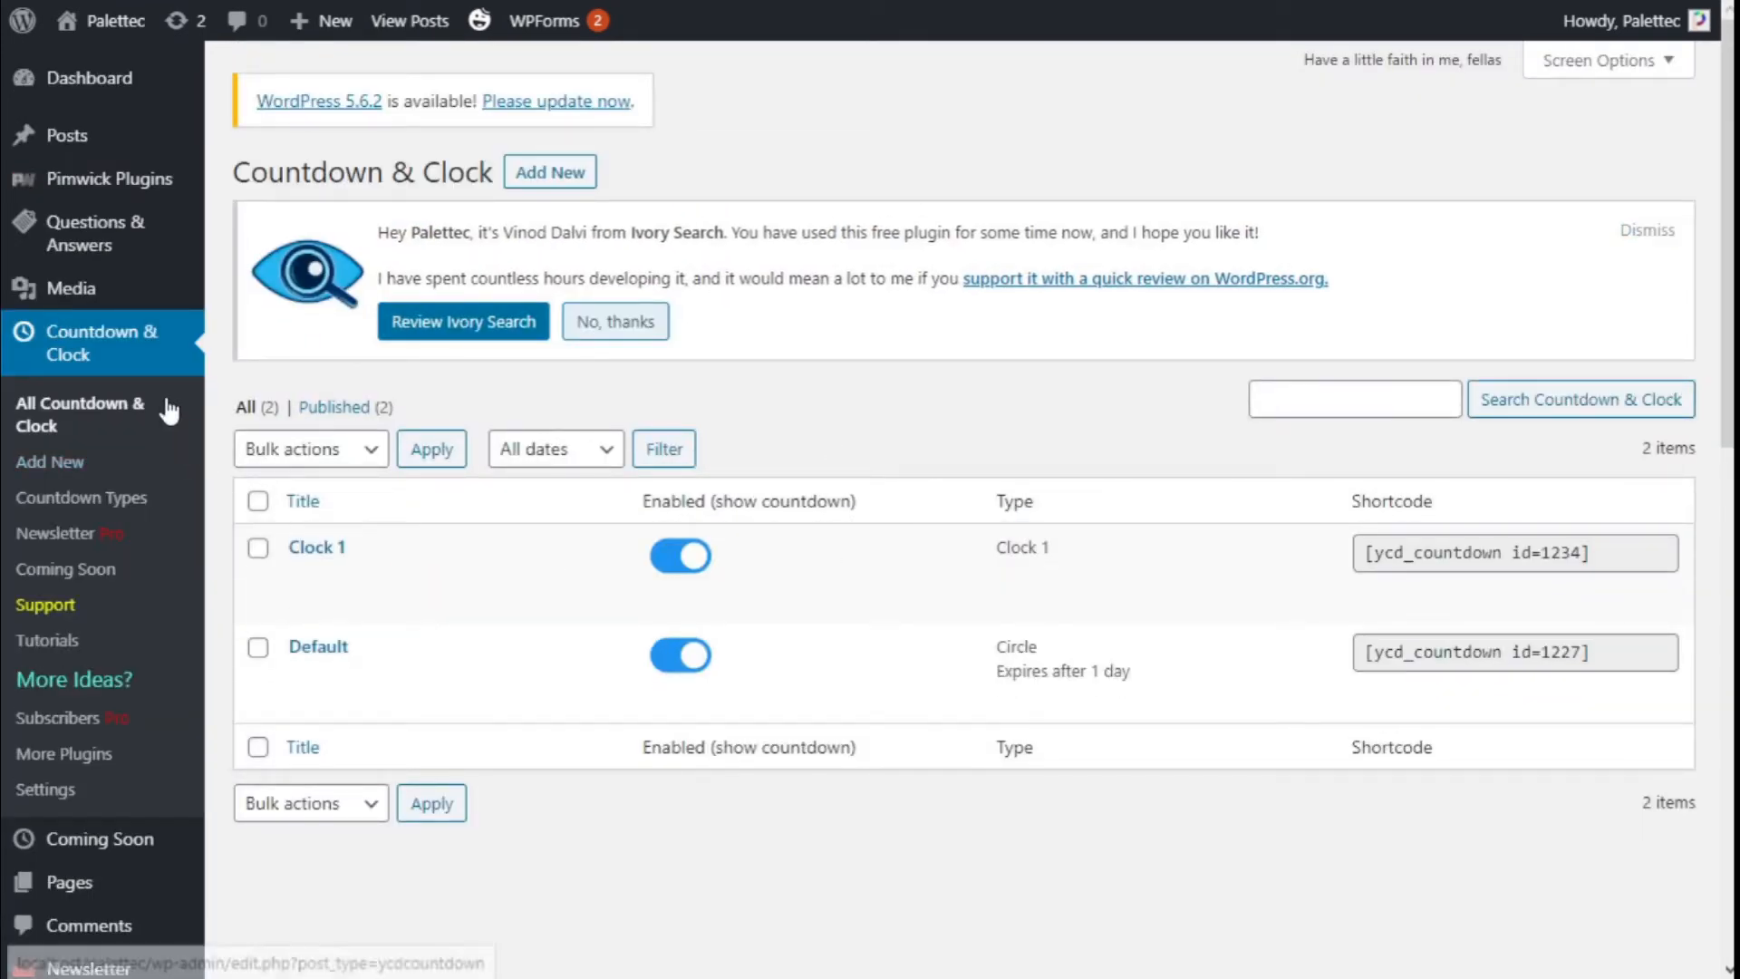
pyautogui.moveTo(49, 461)
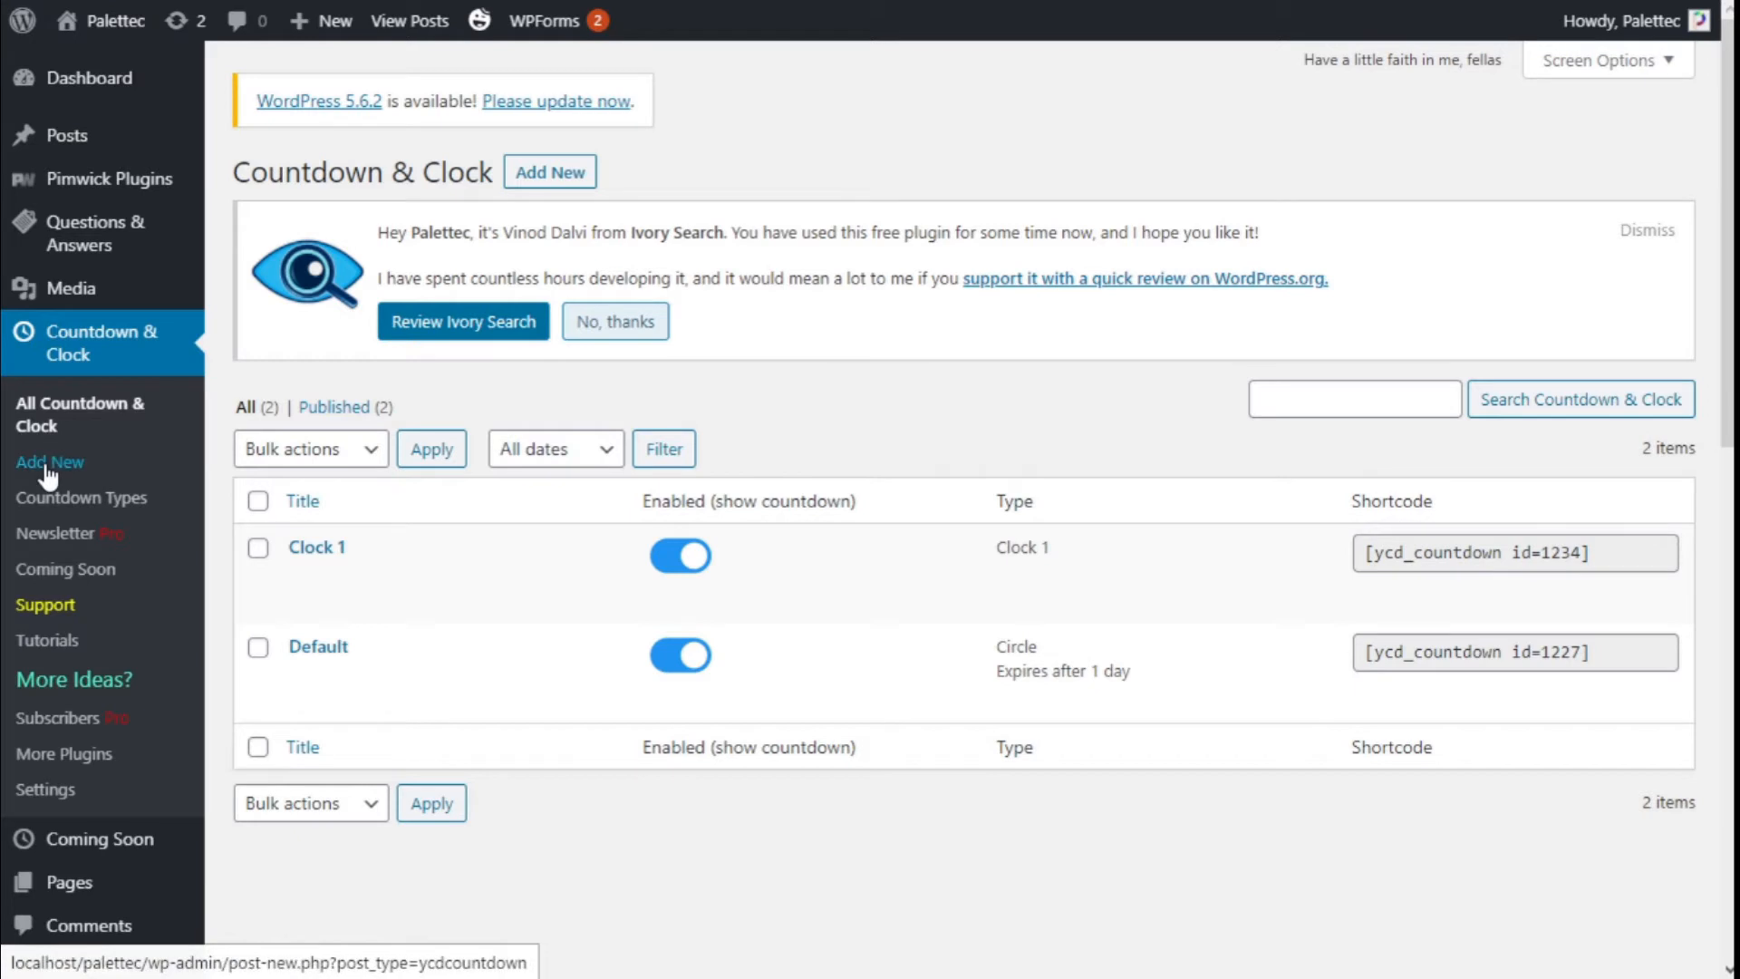
pyautogui.scroll(-3)
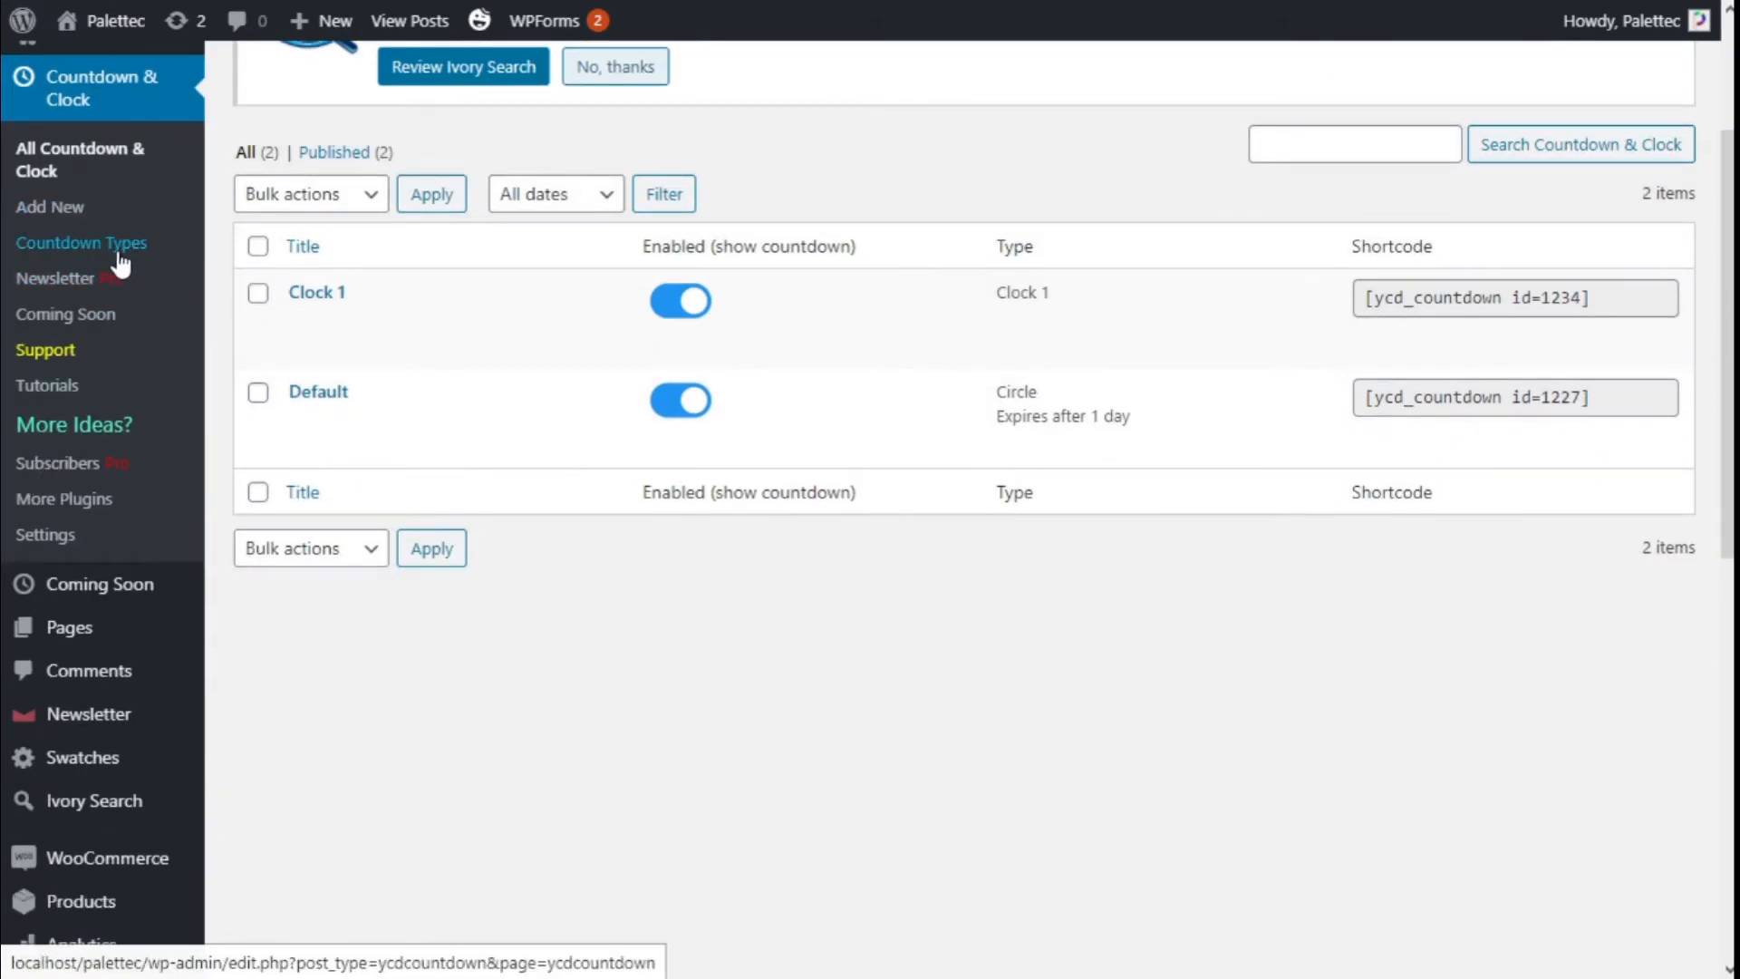
pyautogui.moveTo(117, 257)
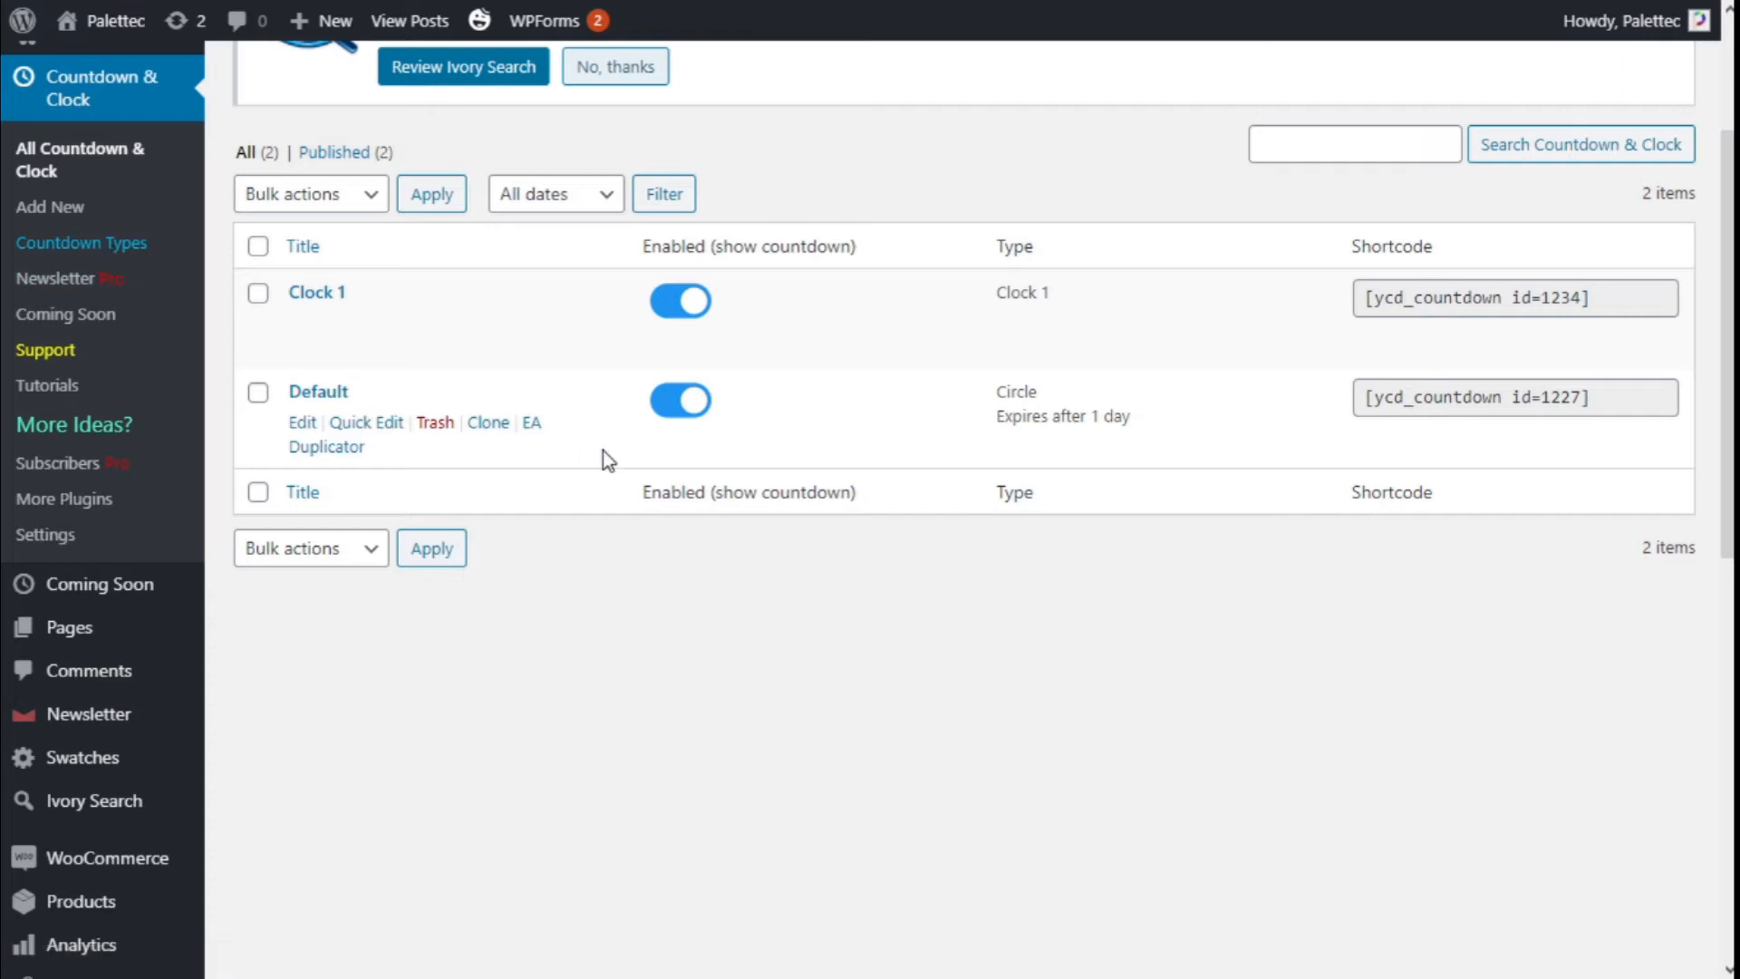
# Browse the Countdown Types gallery and filter it to the Clock designs (Clock 1–7)
pyautogui.click(50, 207)
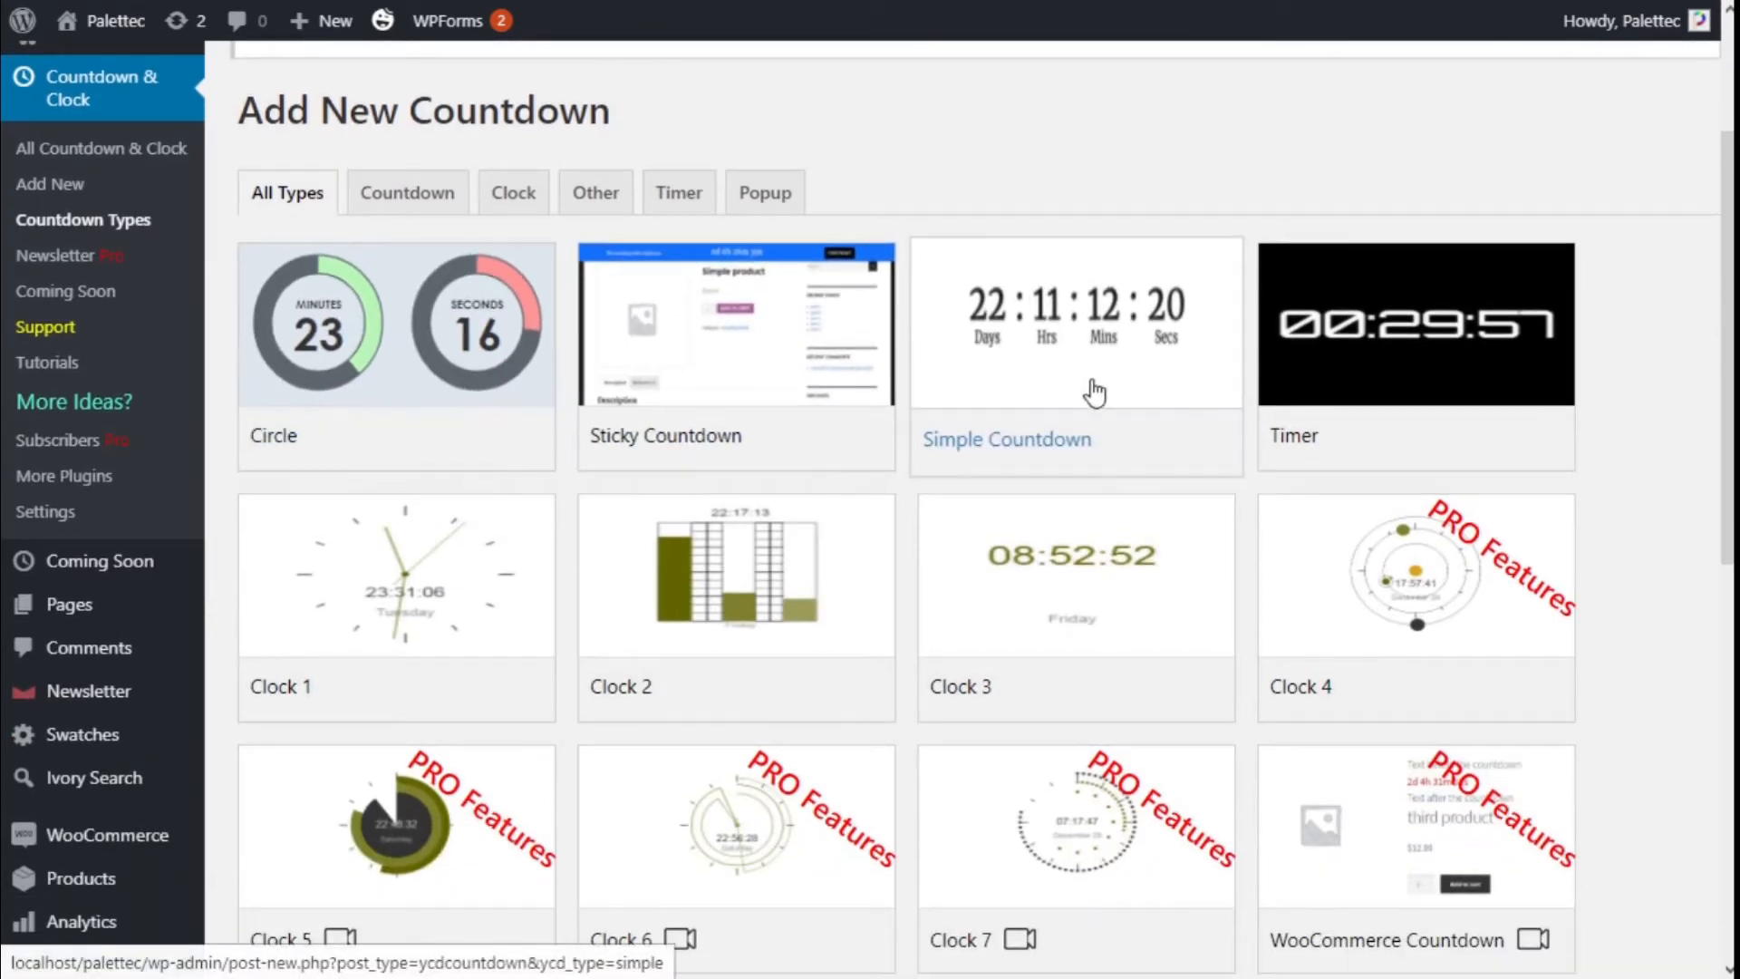
pyautogui.scroll(-3)
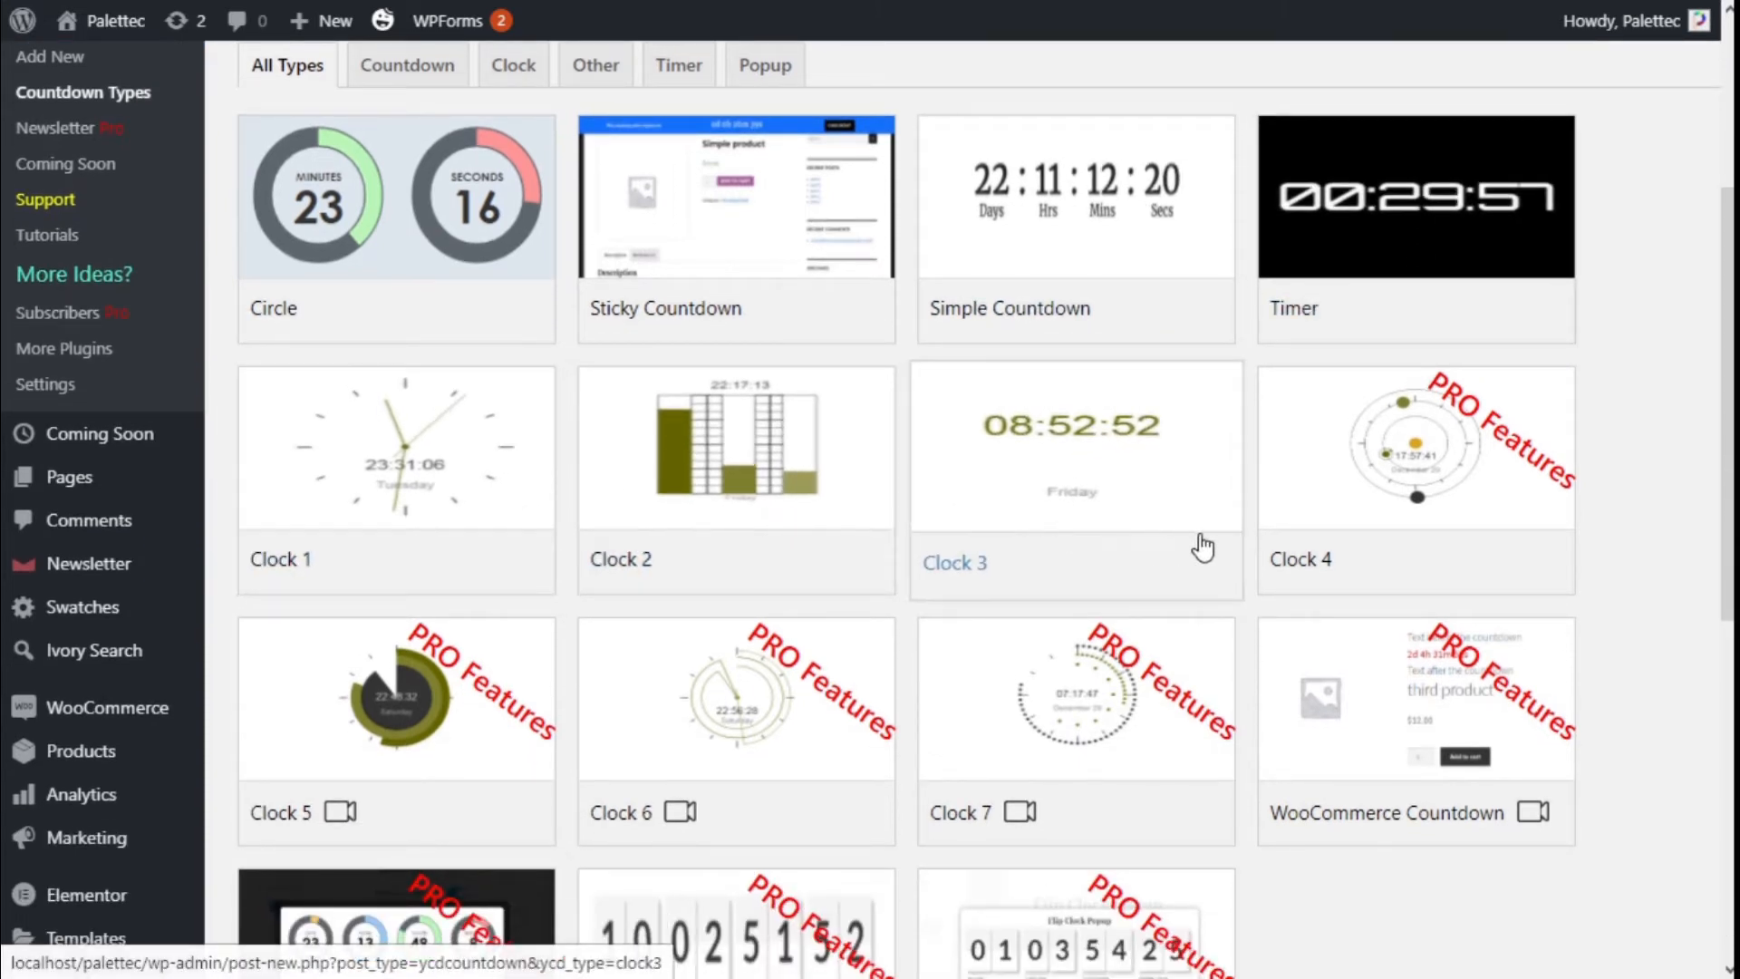
pyautogui.scroll(-3)
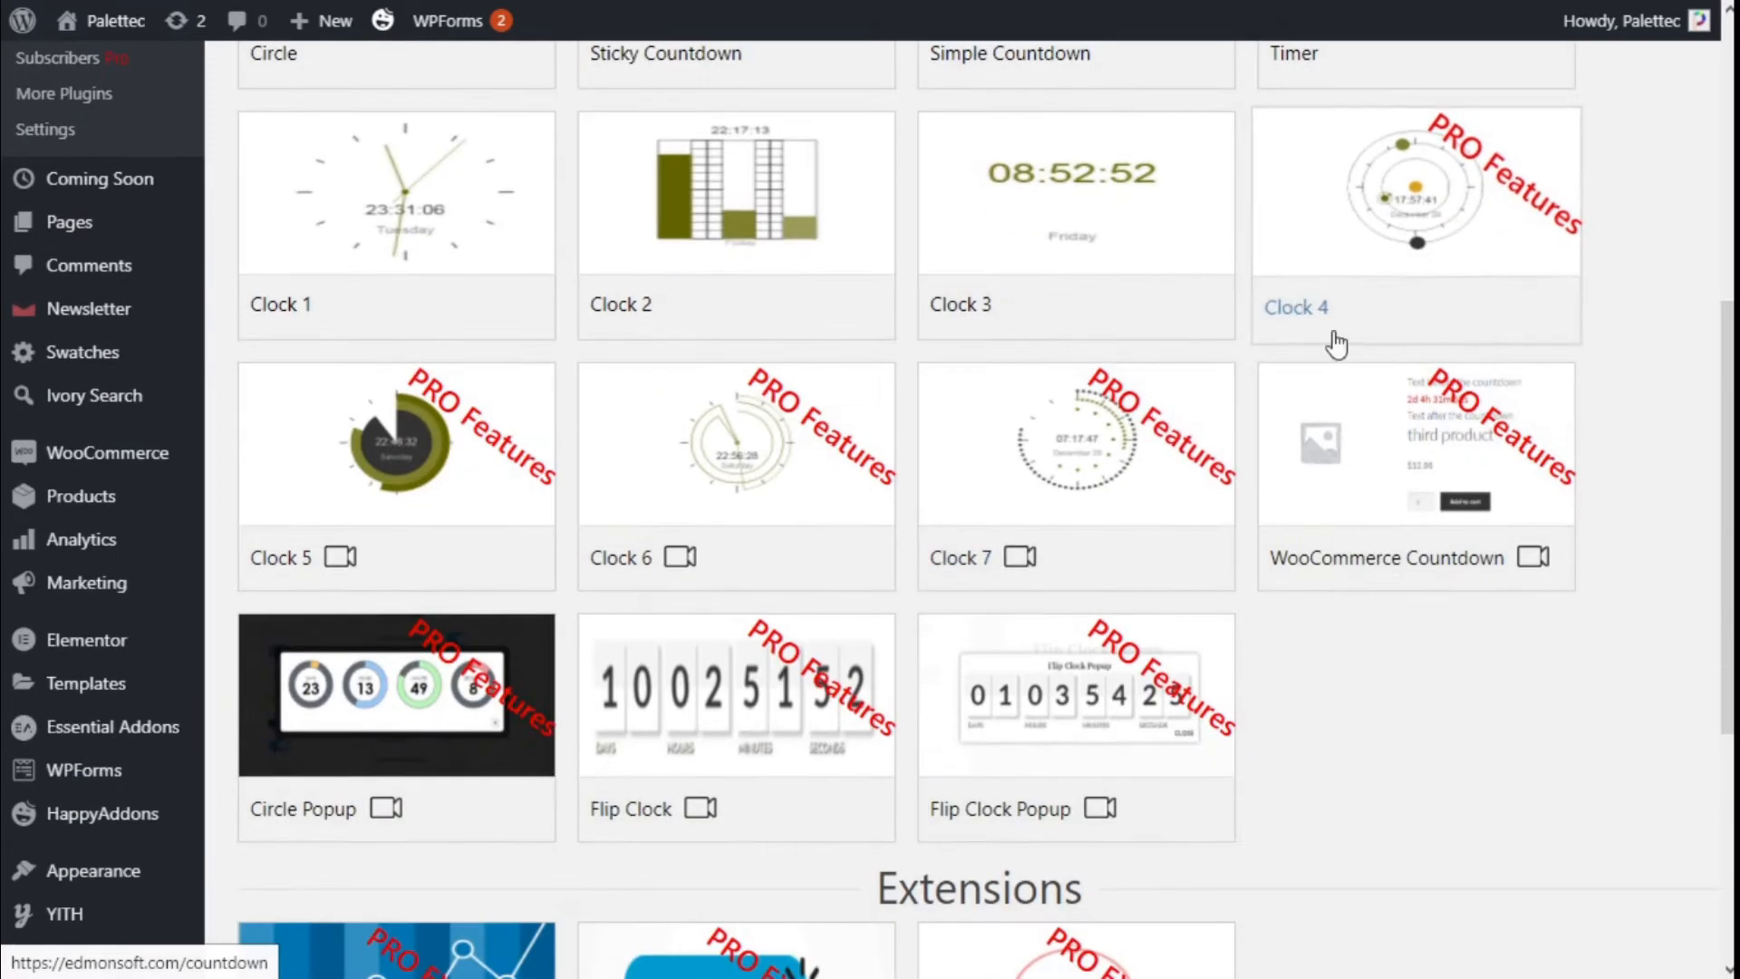
pyautogui.scroll(-3)
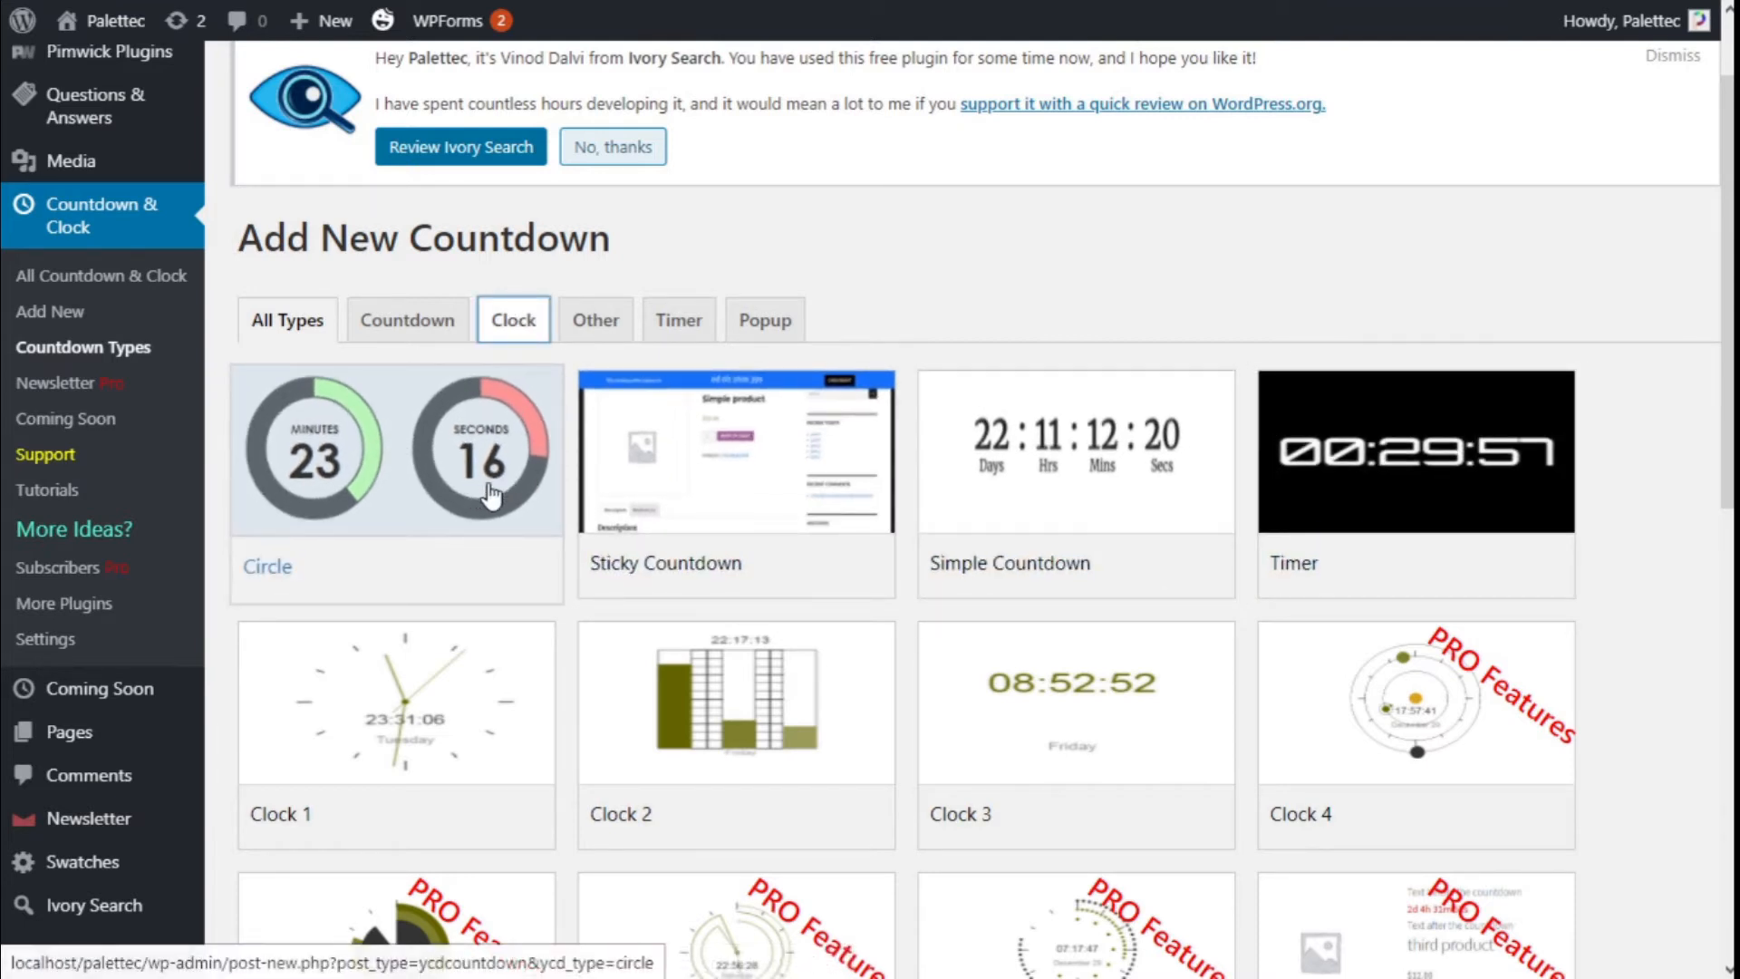
pyautogui.click(513, 320)
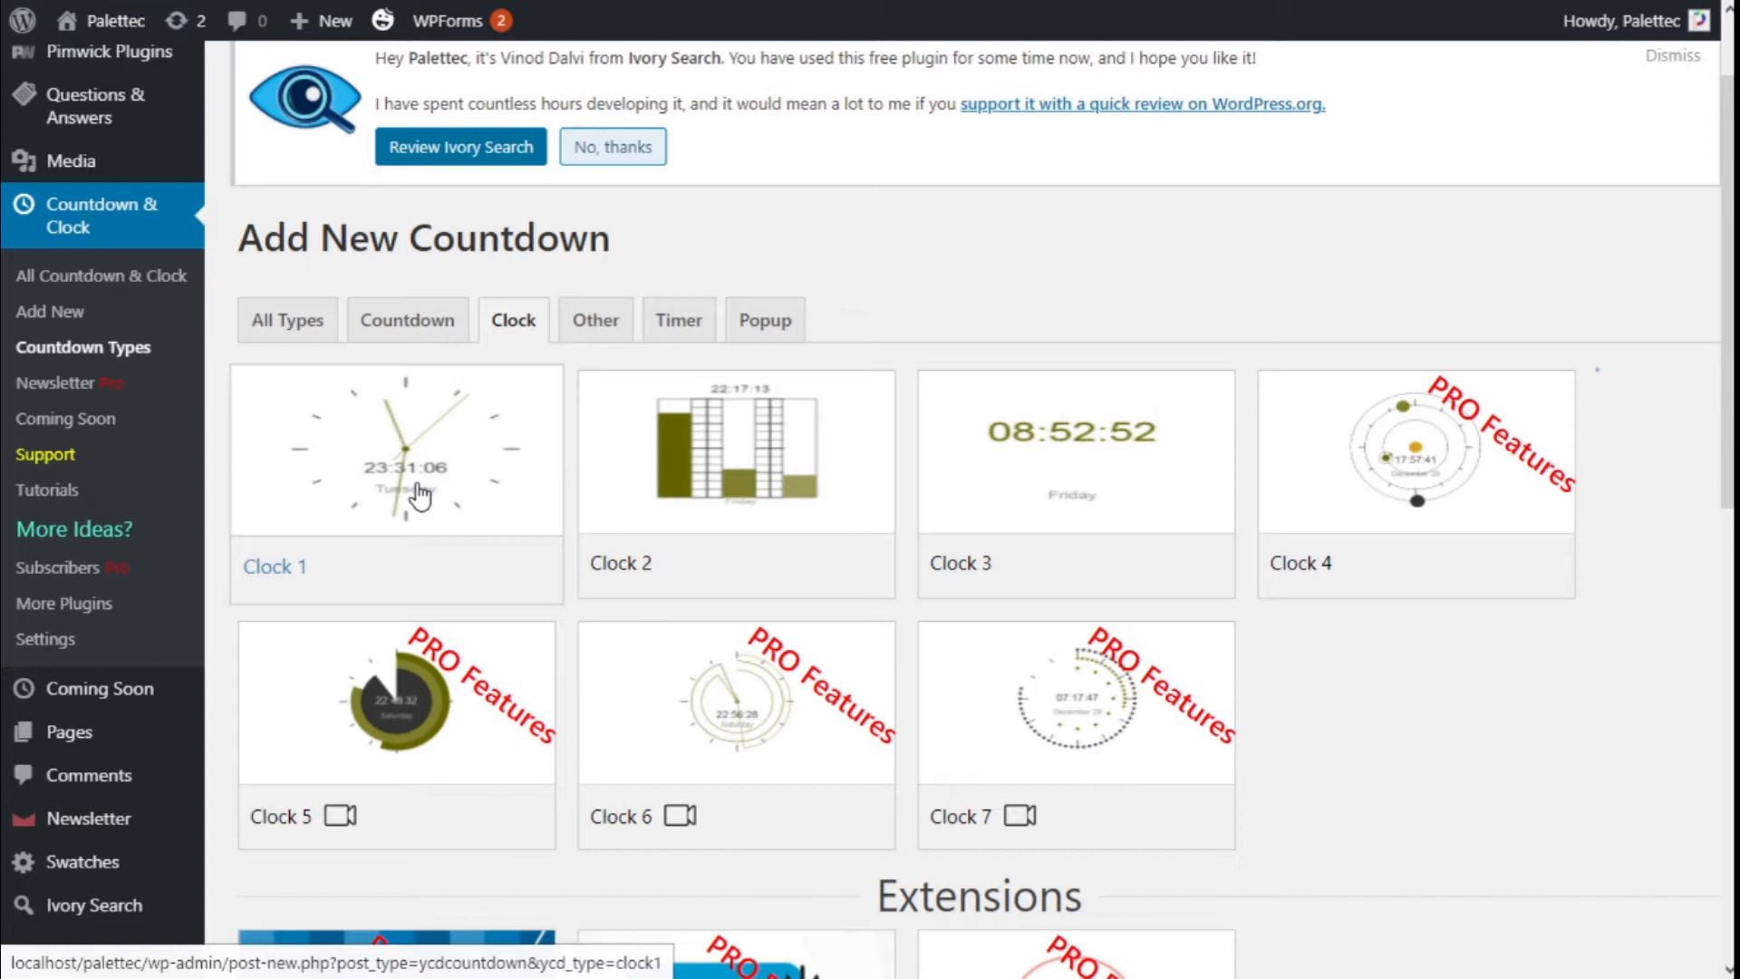
# Create a Clock 1 countdown titled 'The Clock' and scroll to the After Expire options
pyautogui.click(395, 450)
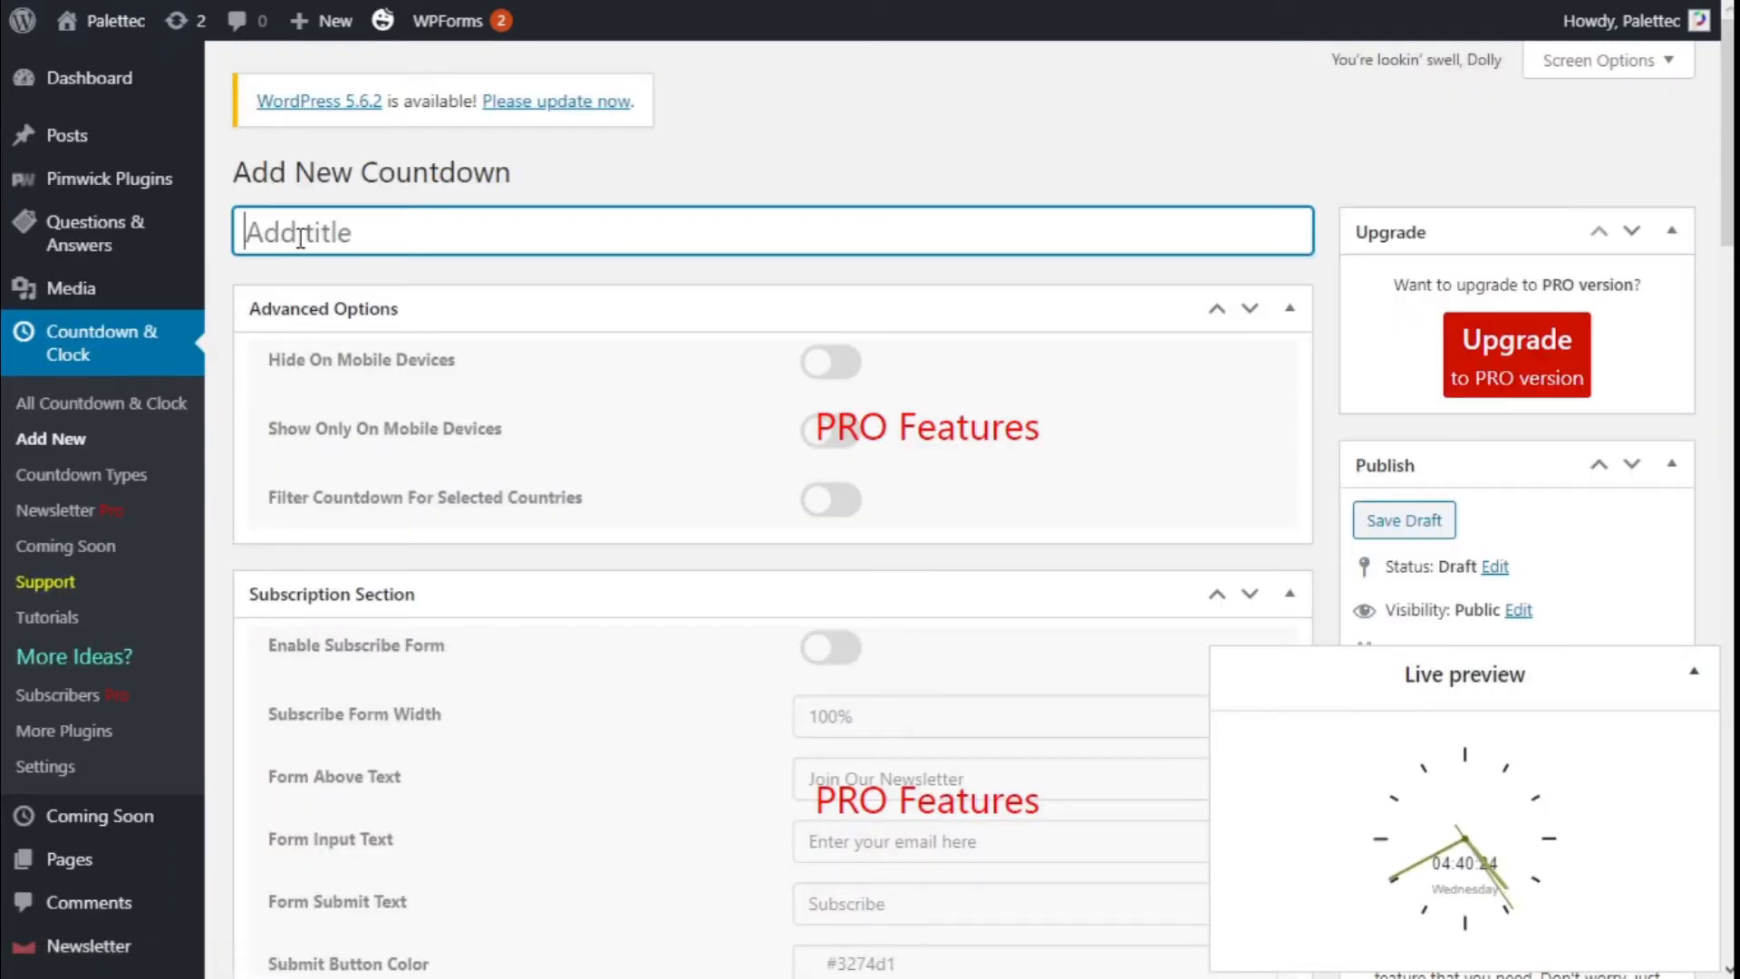
pyautogui.write('The C')
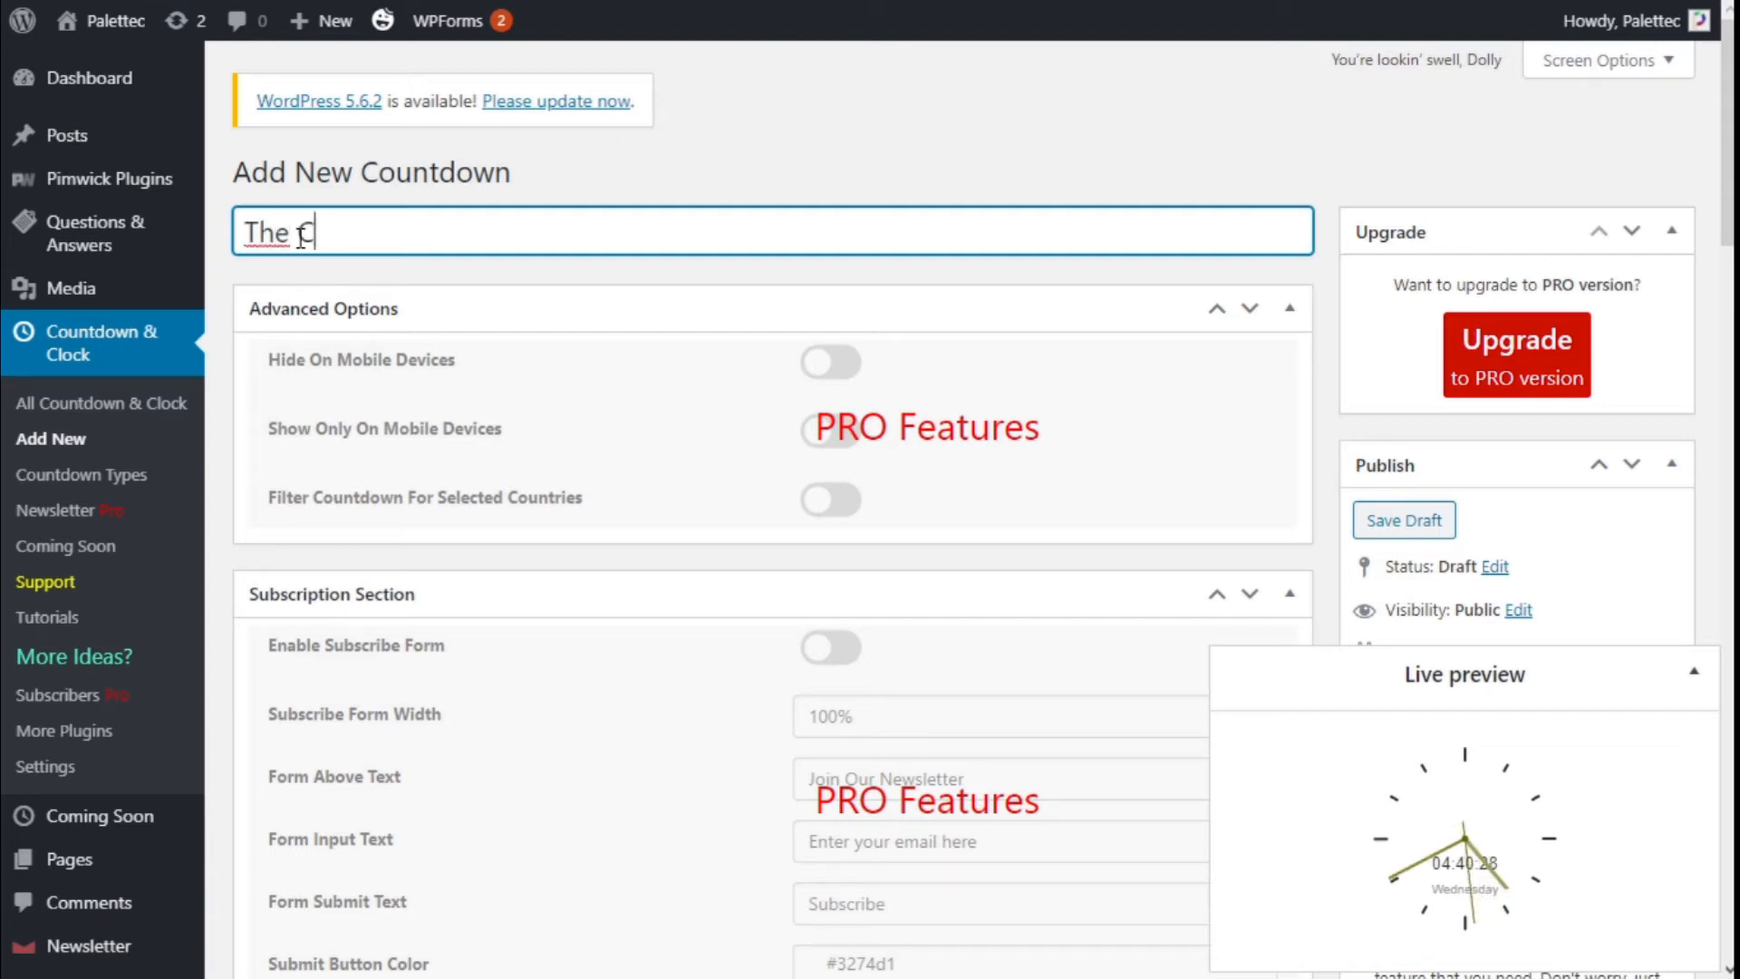
pyautogui.write('lock')
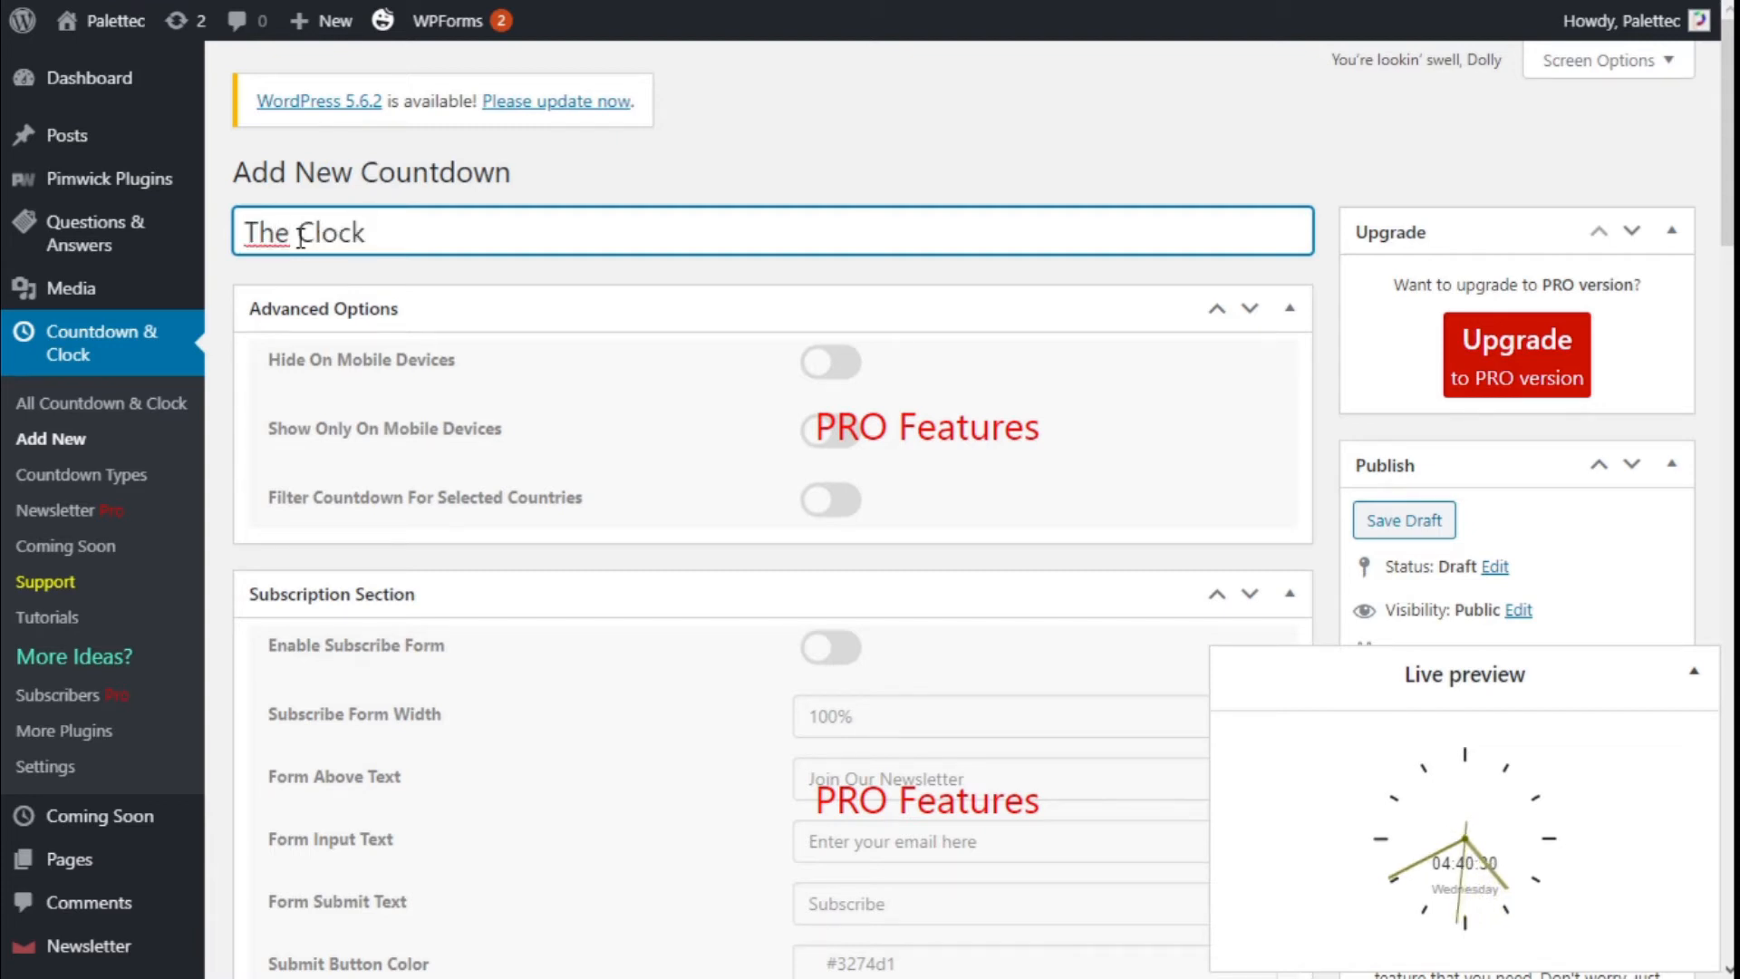
pyautogui.scroll(-3)
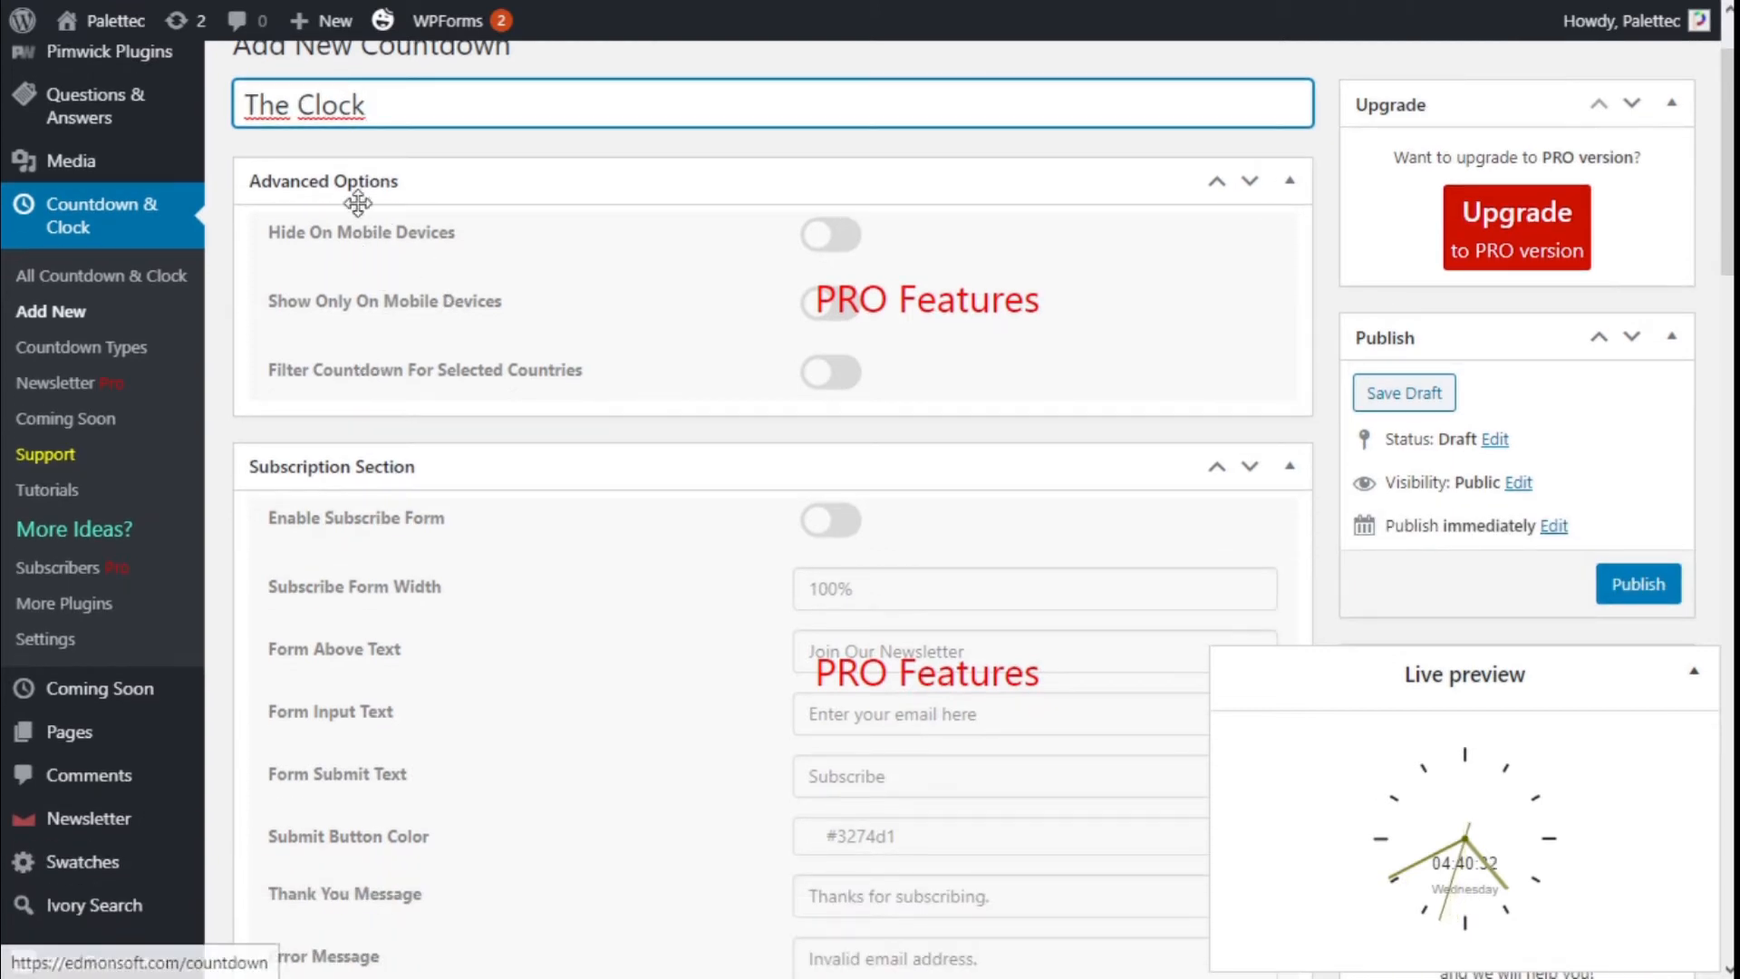
pyautogui.scroll(-3)
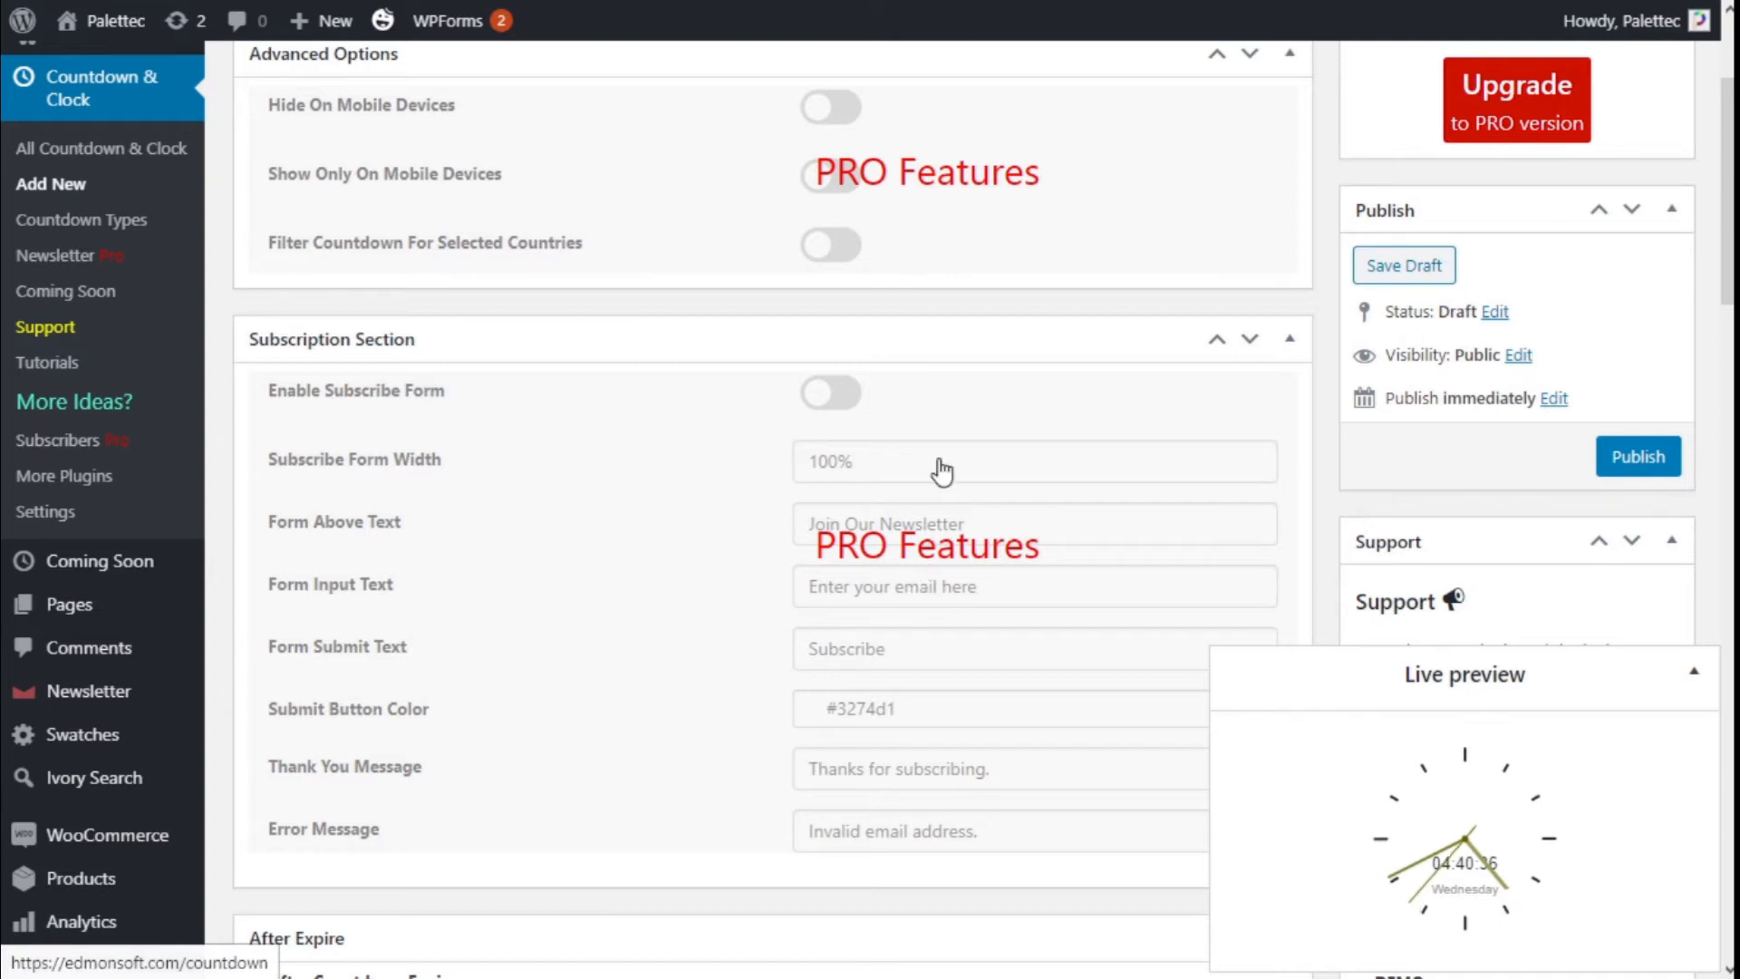
pyautogui.scroll(-3)
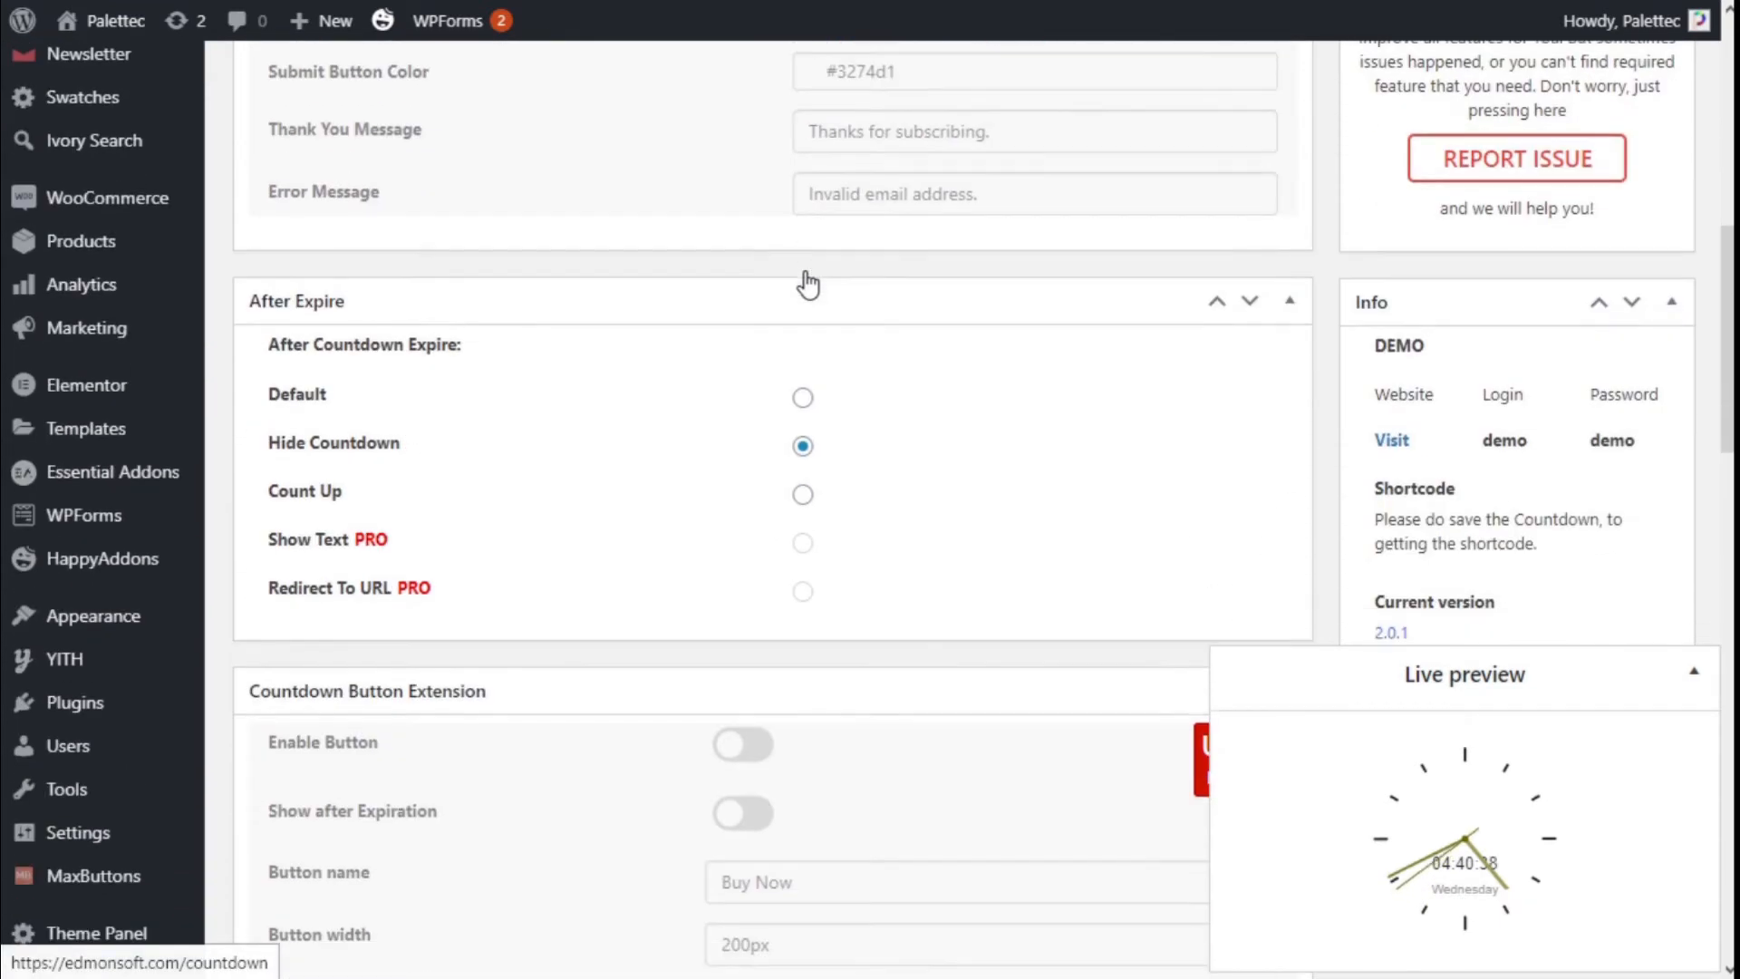
pyautogui.scroll(-3)
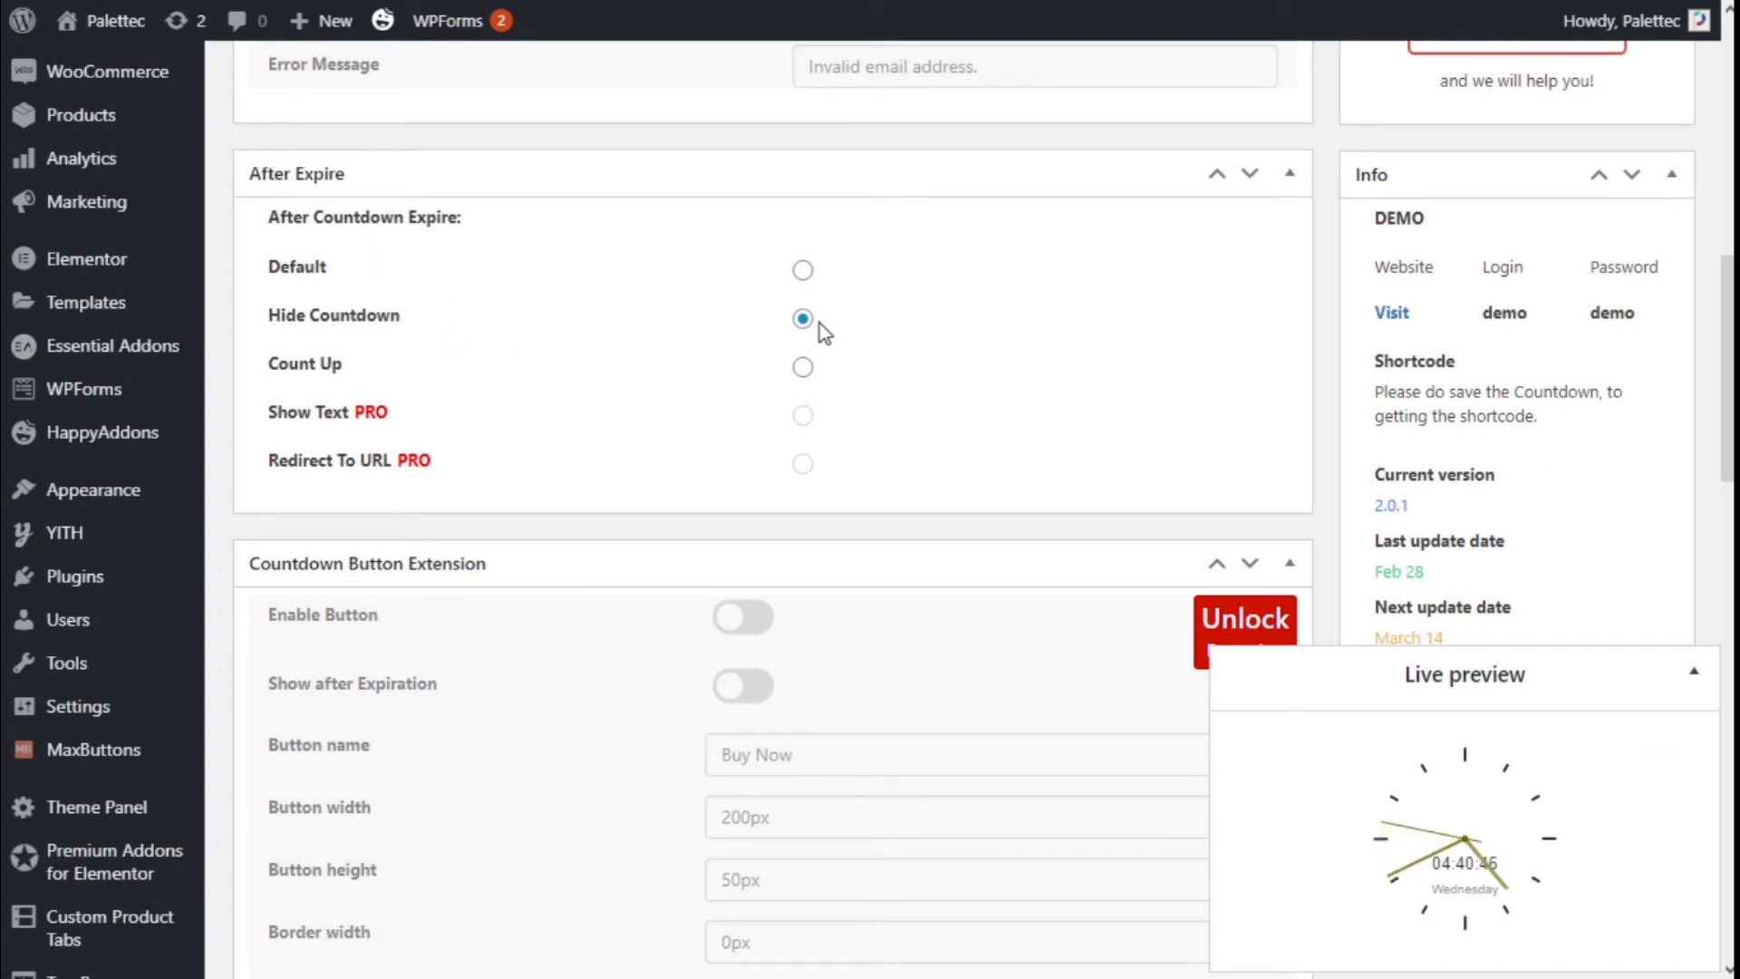
pyautogui.moveTo(811, 381)
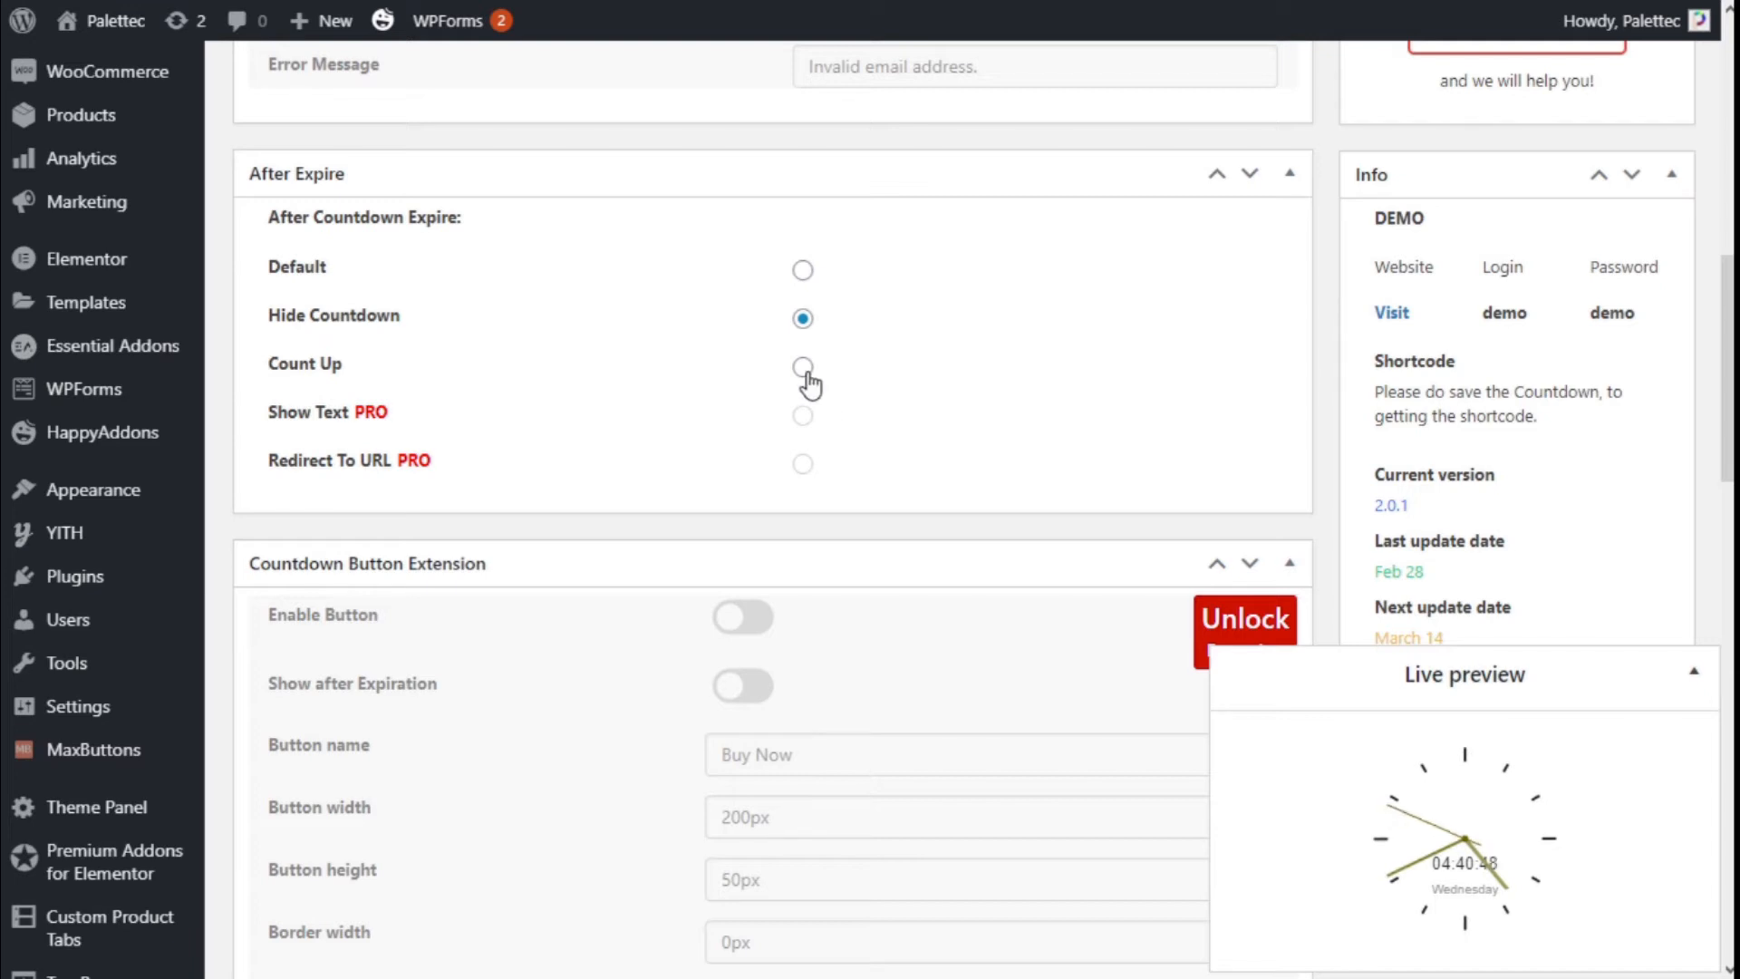
# Set The Clock's After Expire behavior to Count Up instead of Hide Countdown
pyautogui.click(802, 367)
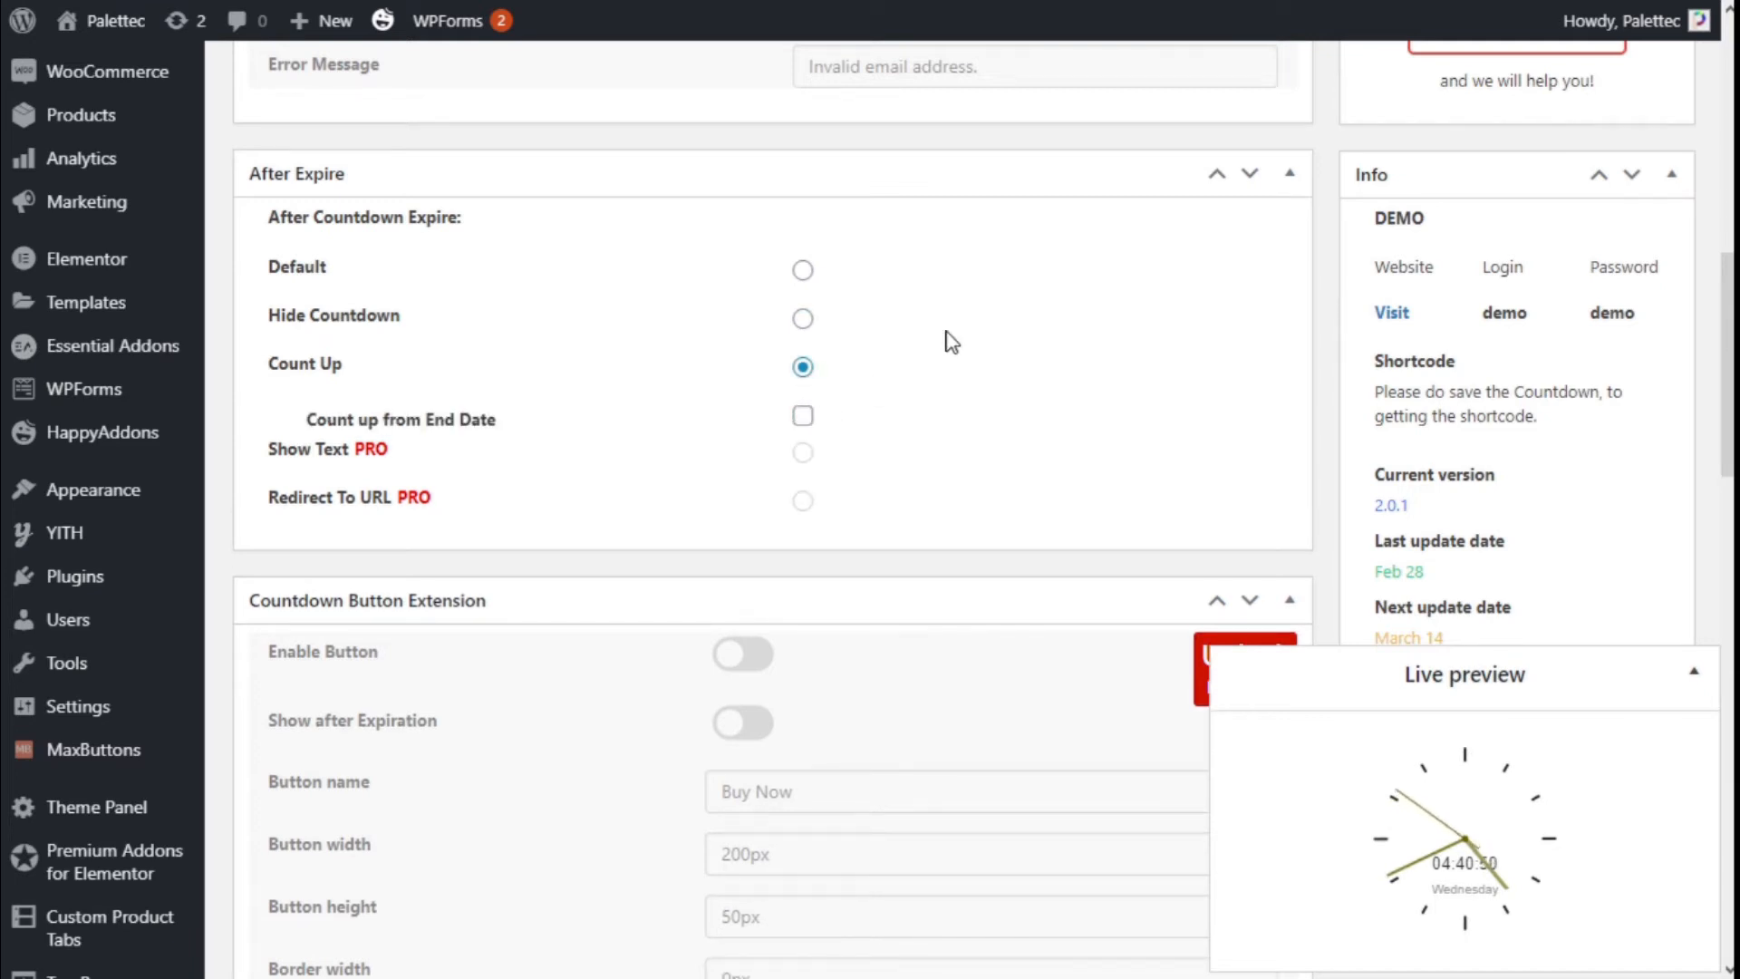
pyautogui.scroll(-3)
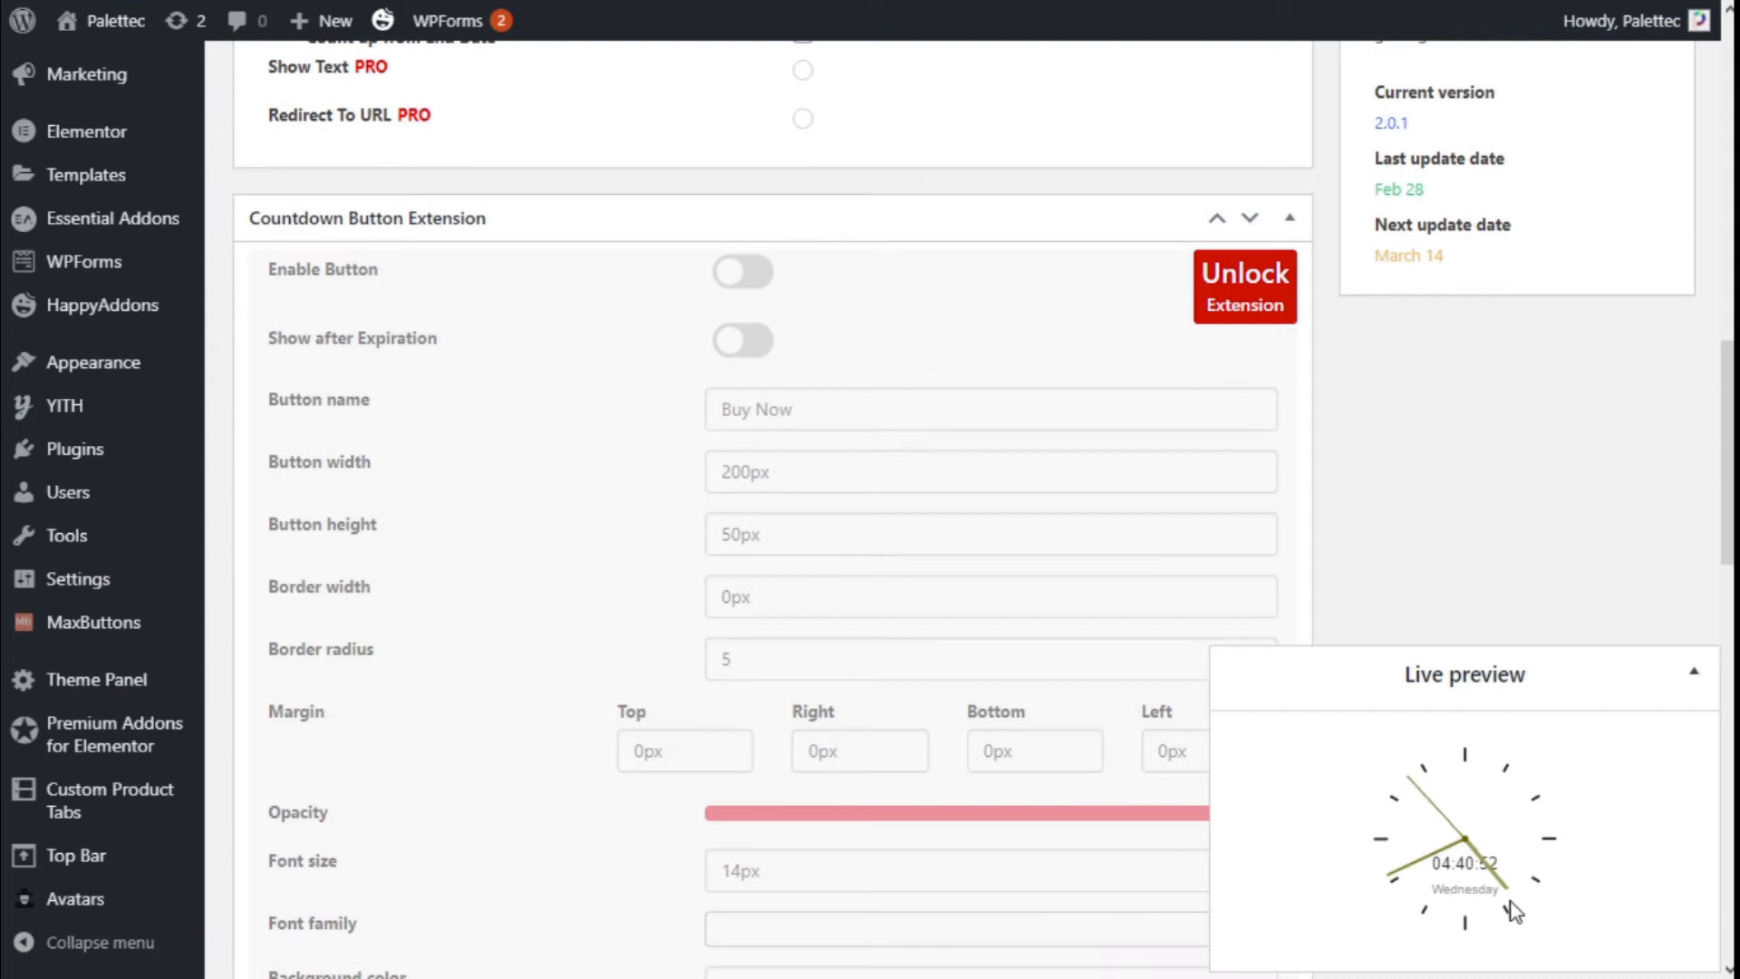
pyautogui.moveTo(1467, 874)
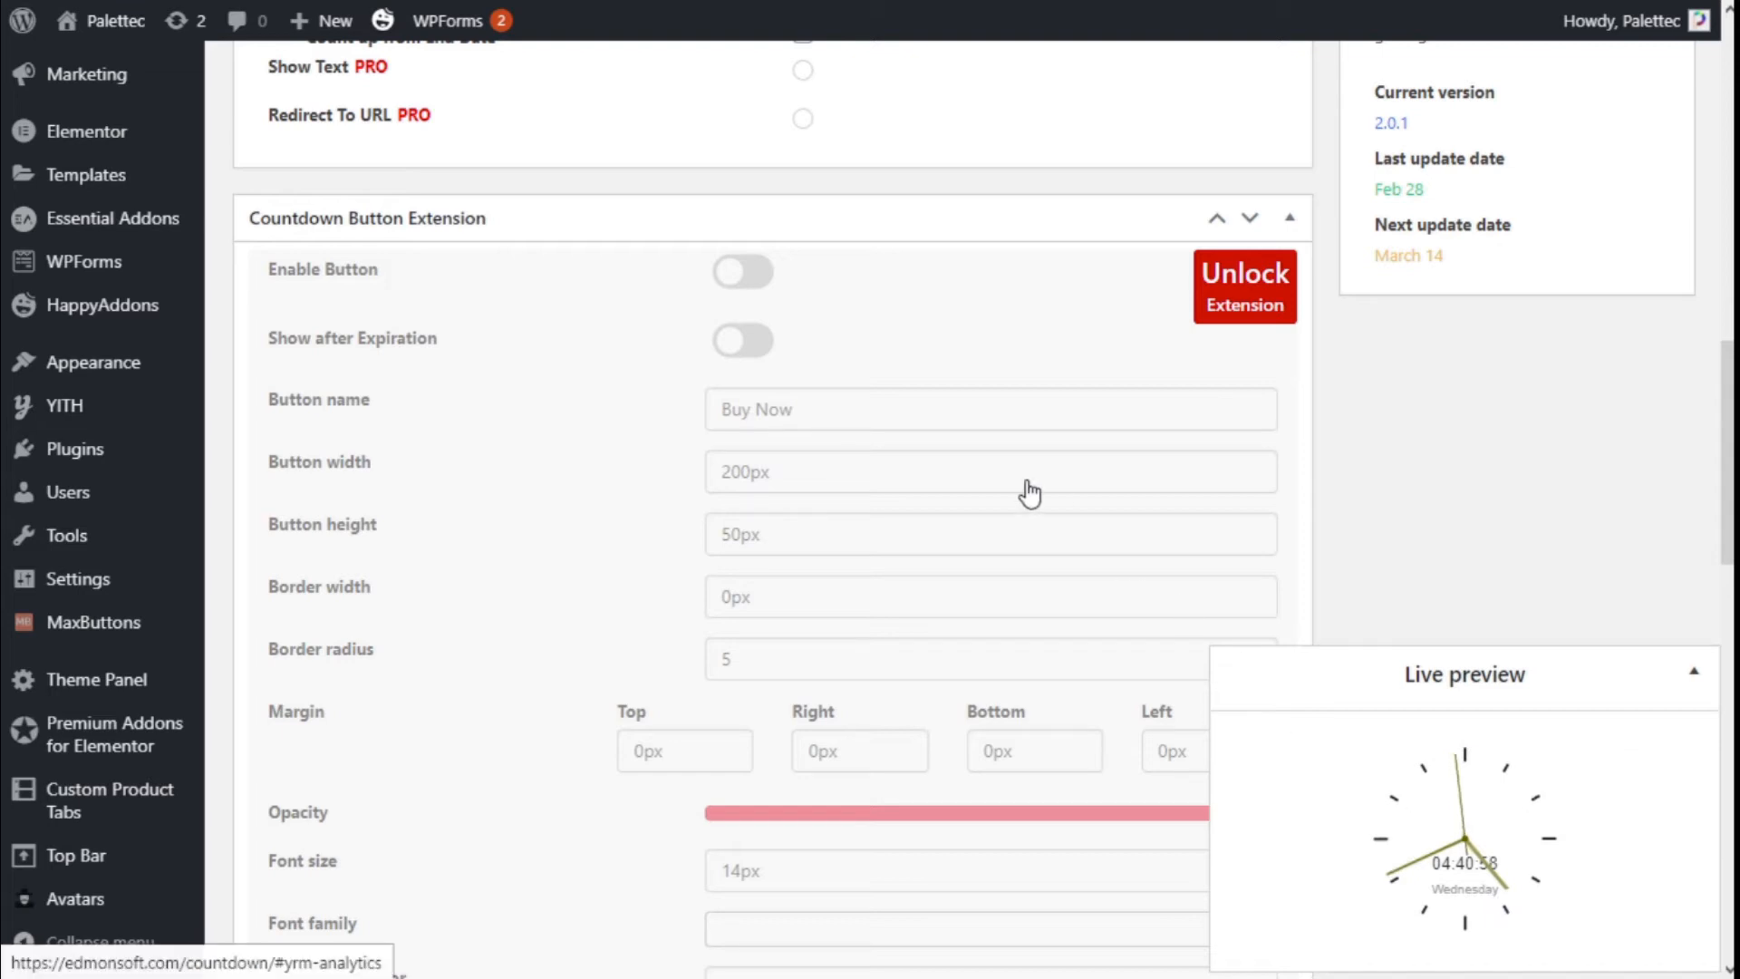
pyautogui.scroll(-3)
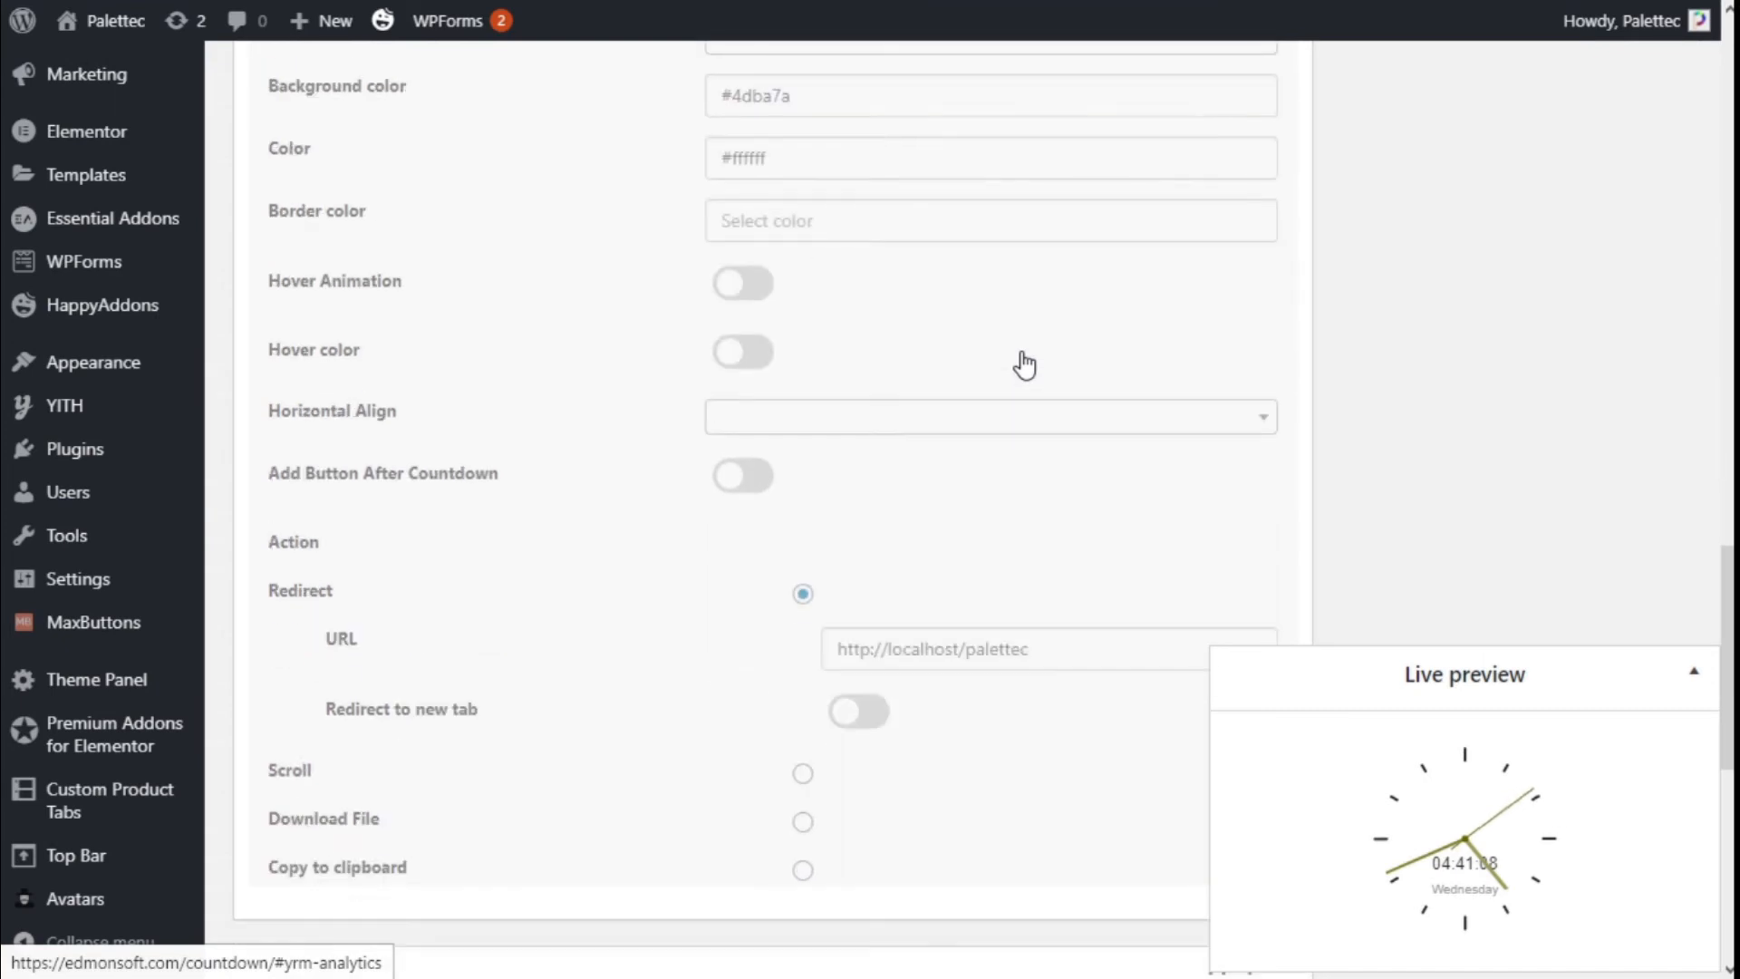
pyautogui.scroll(-3)
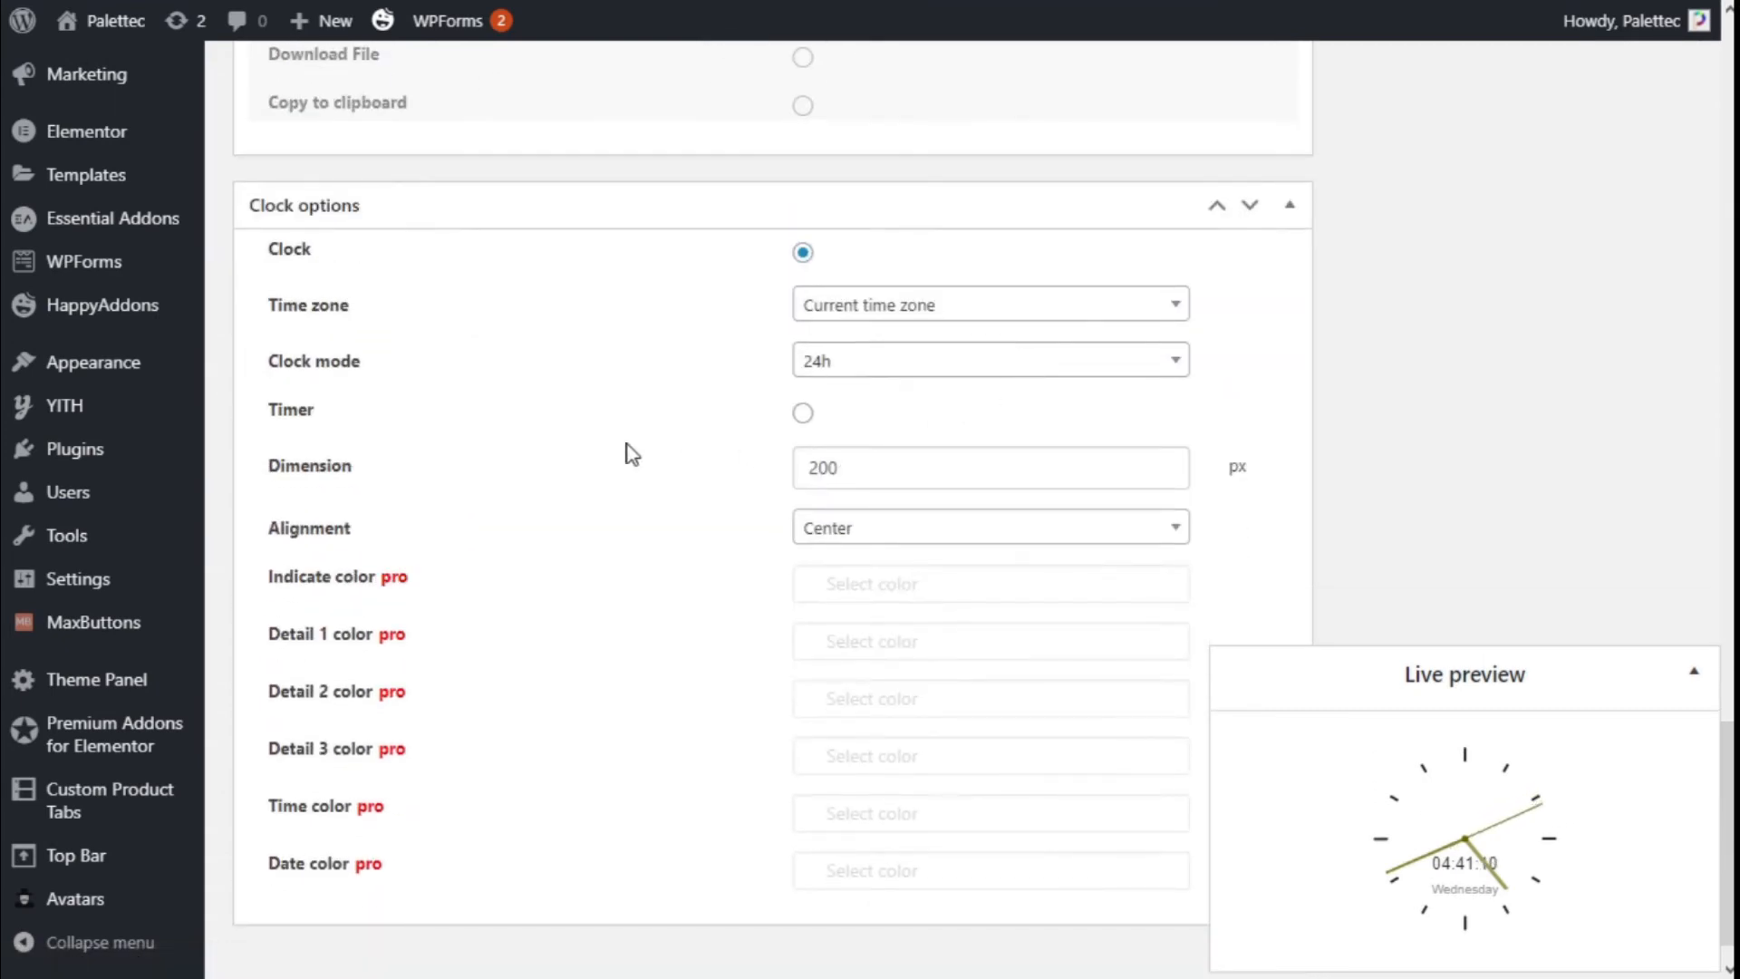
pyautogui.scroll(-3)
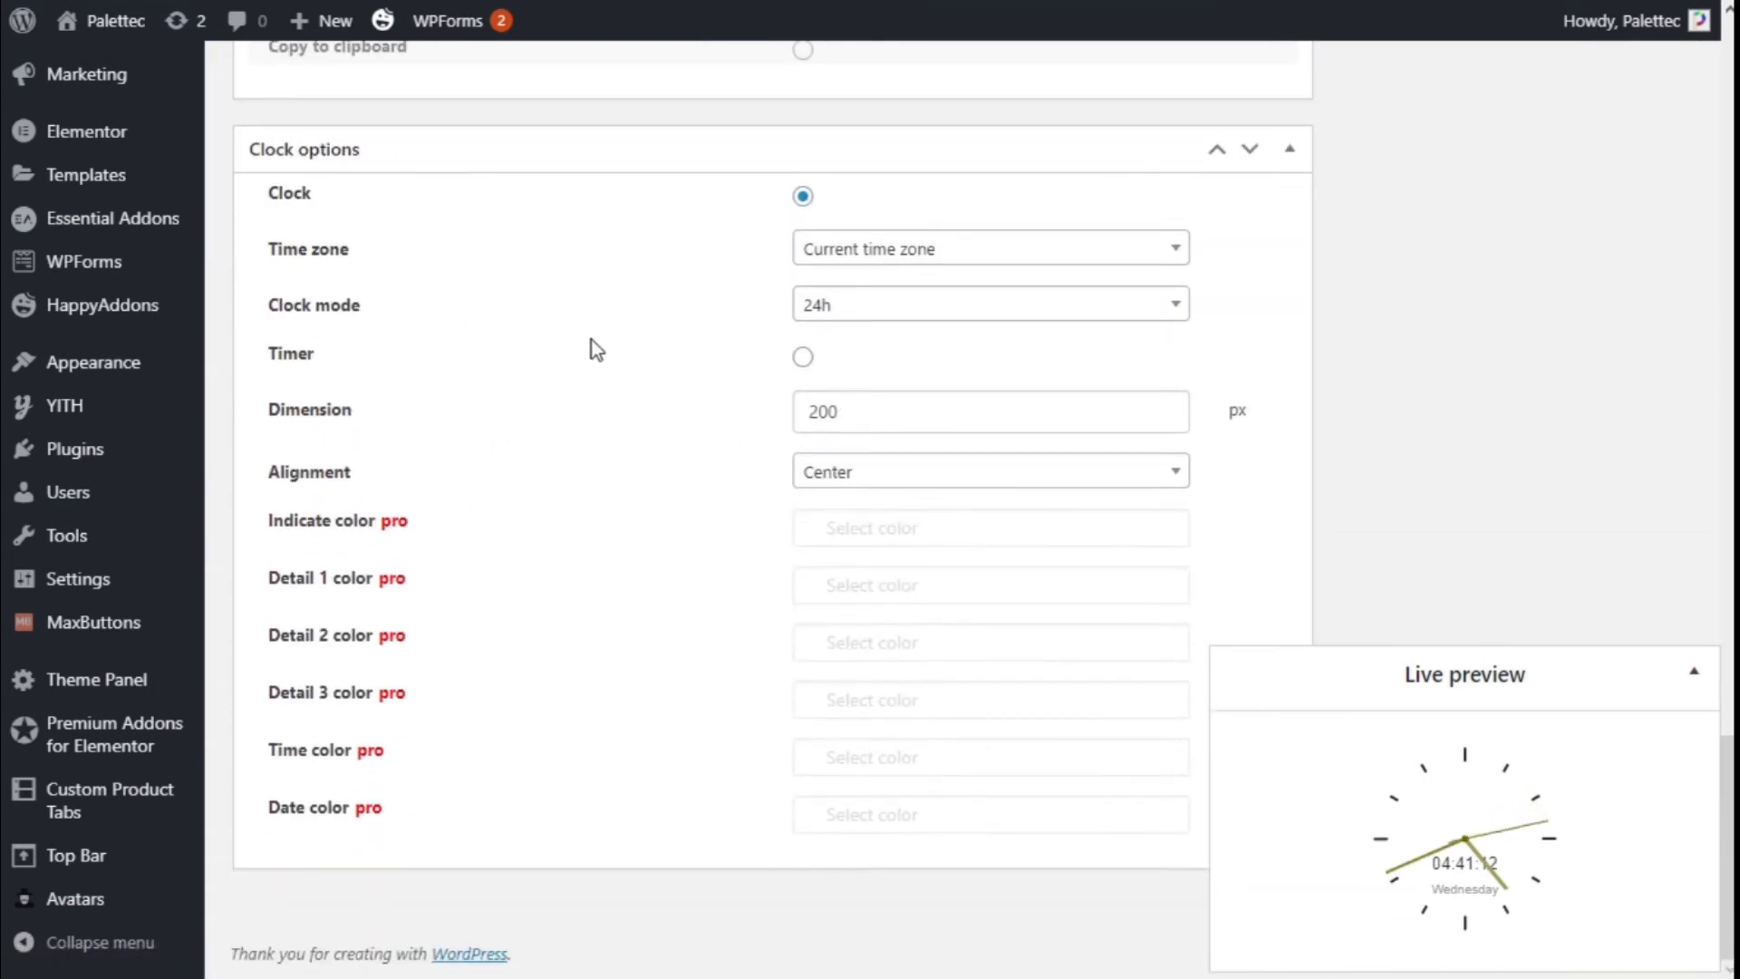
pyautogui.moveTo(807, 311)
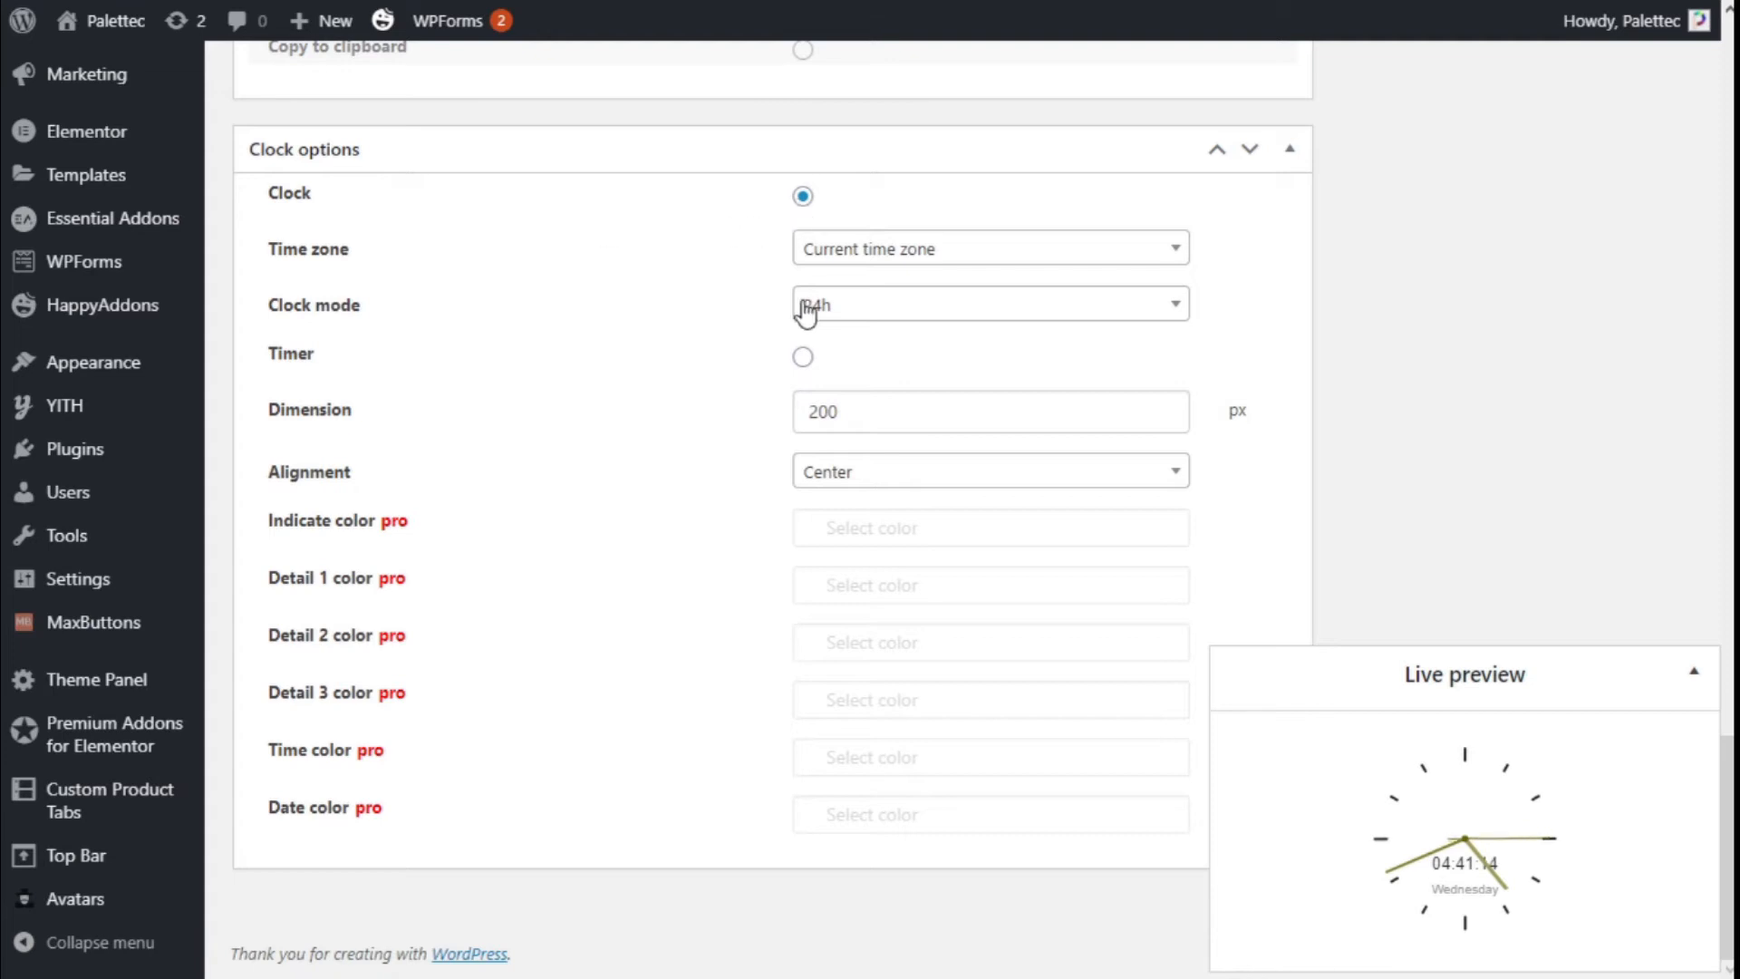
pyautogui.click(988, 248)
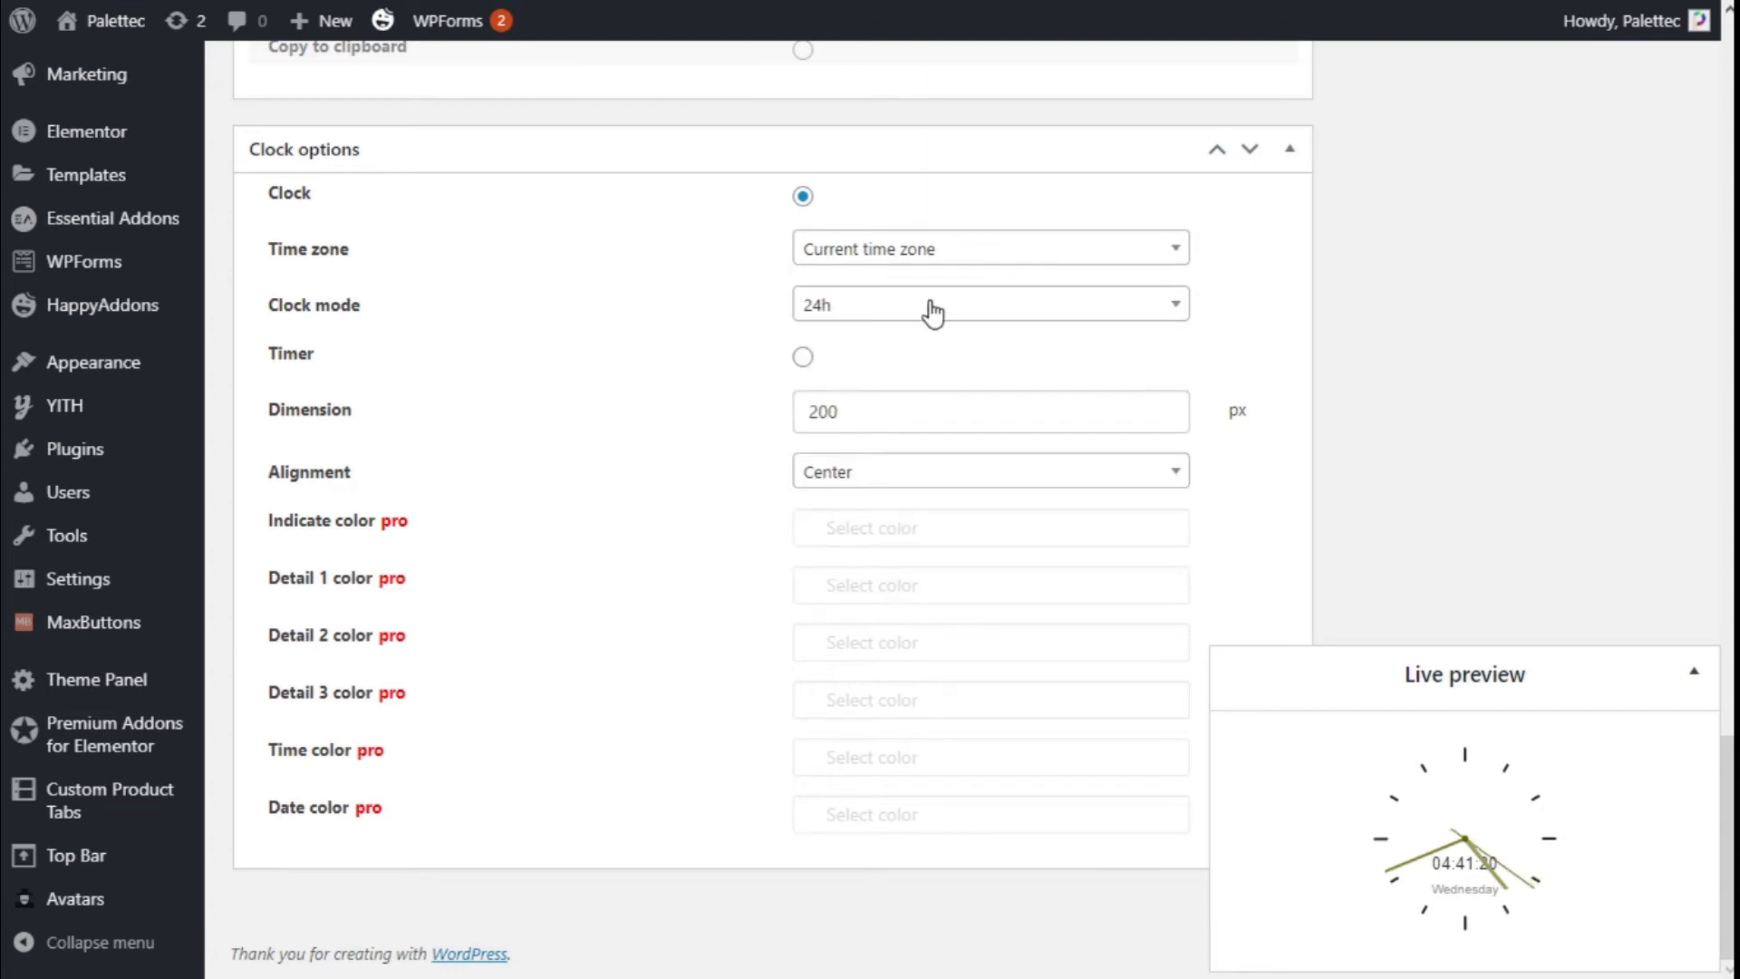
pyautogui.click(986, 305)
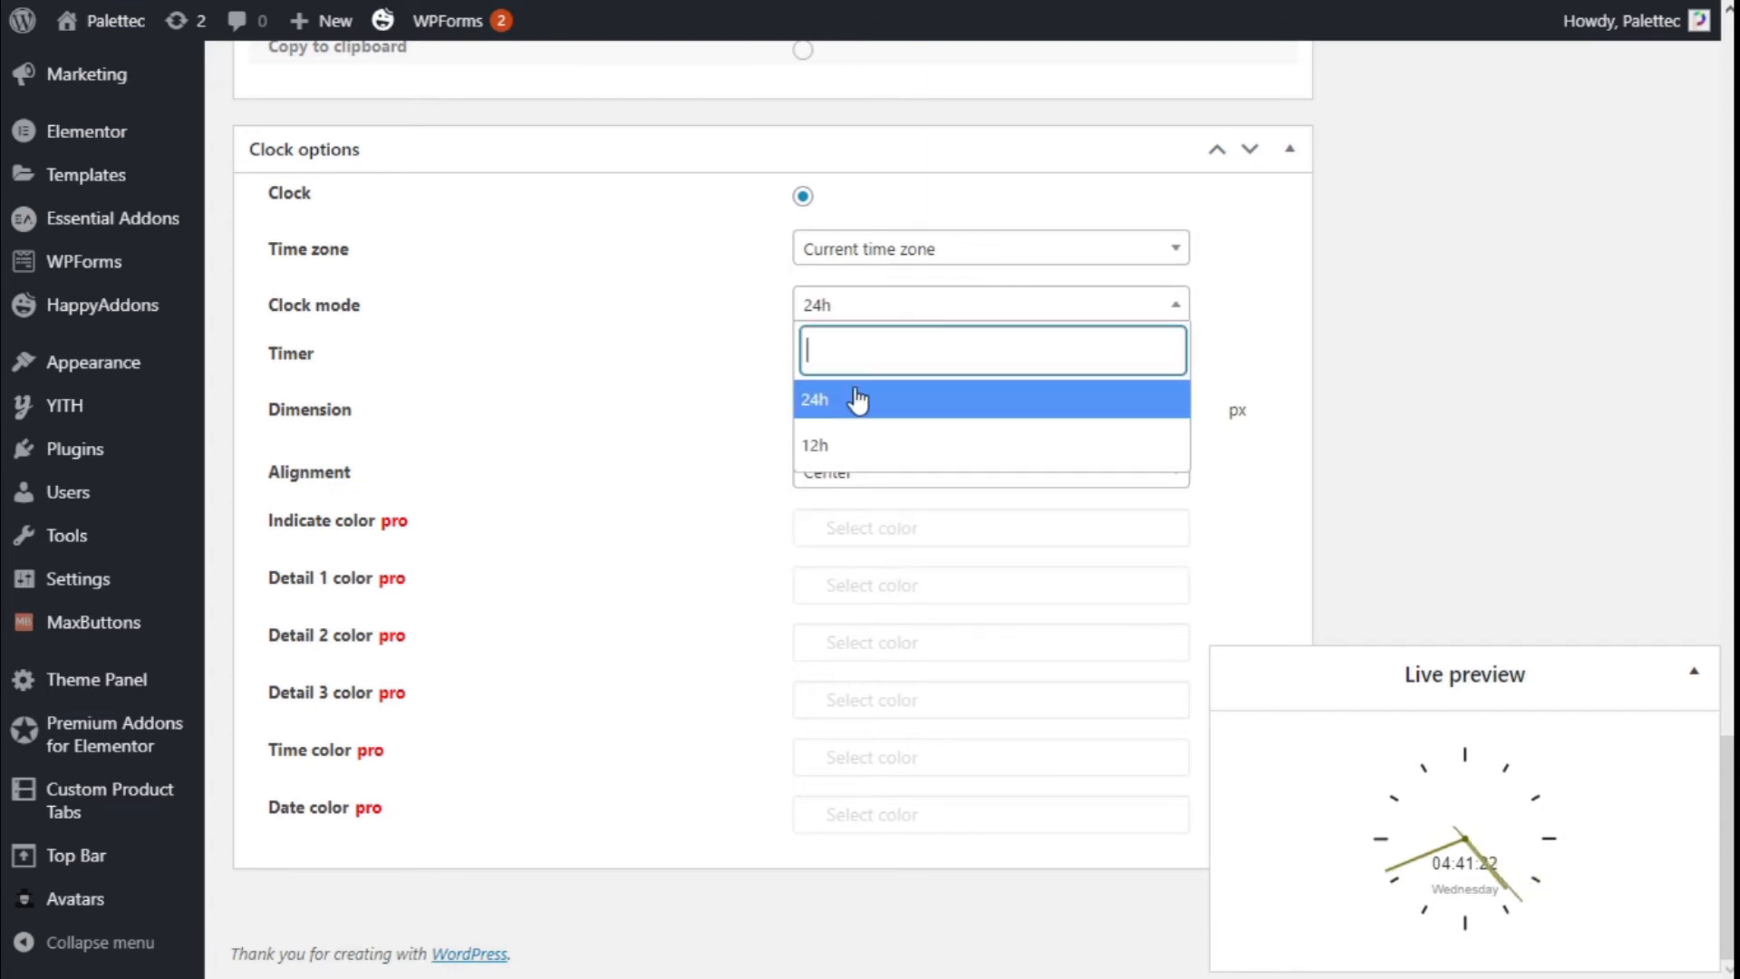
pyautogui.click(814, 400)
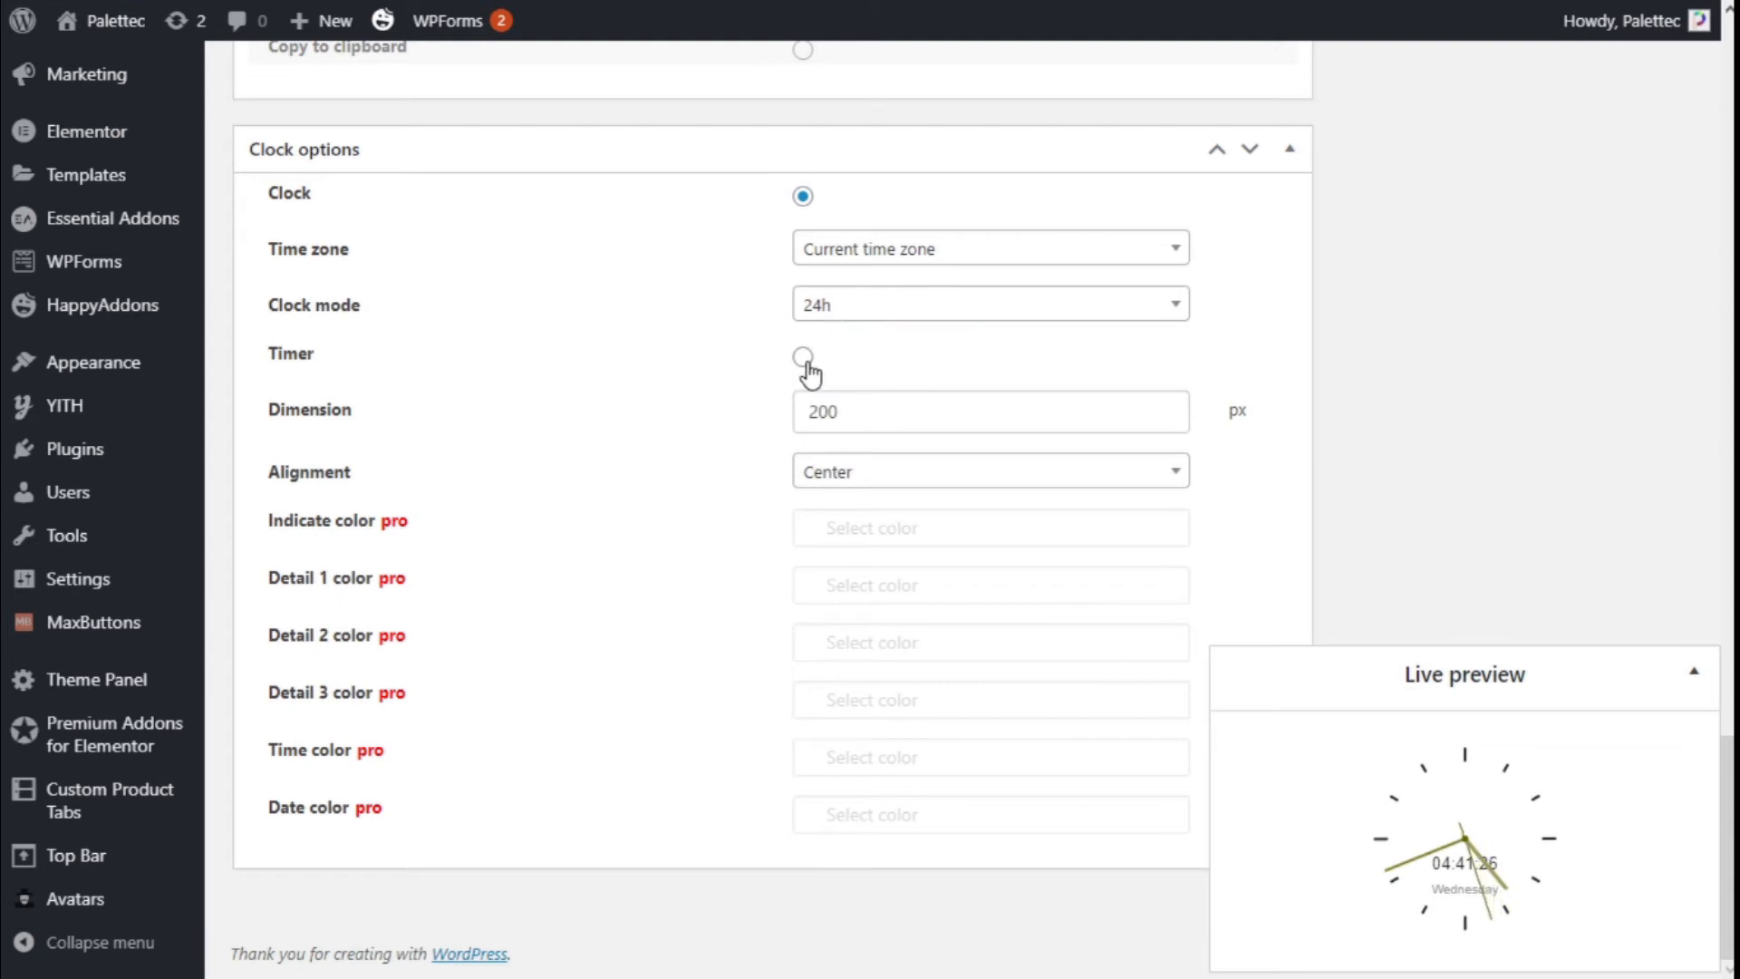
pyautogui.click(801, 363)
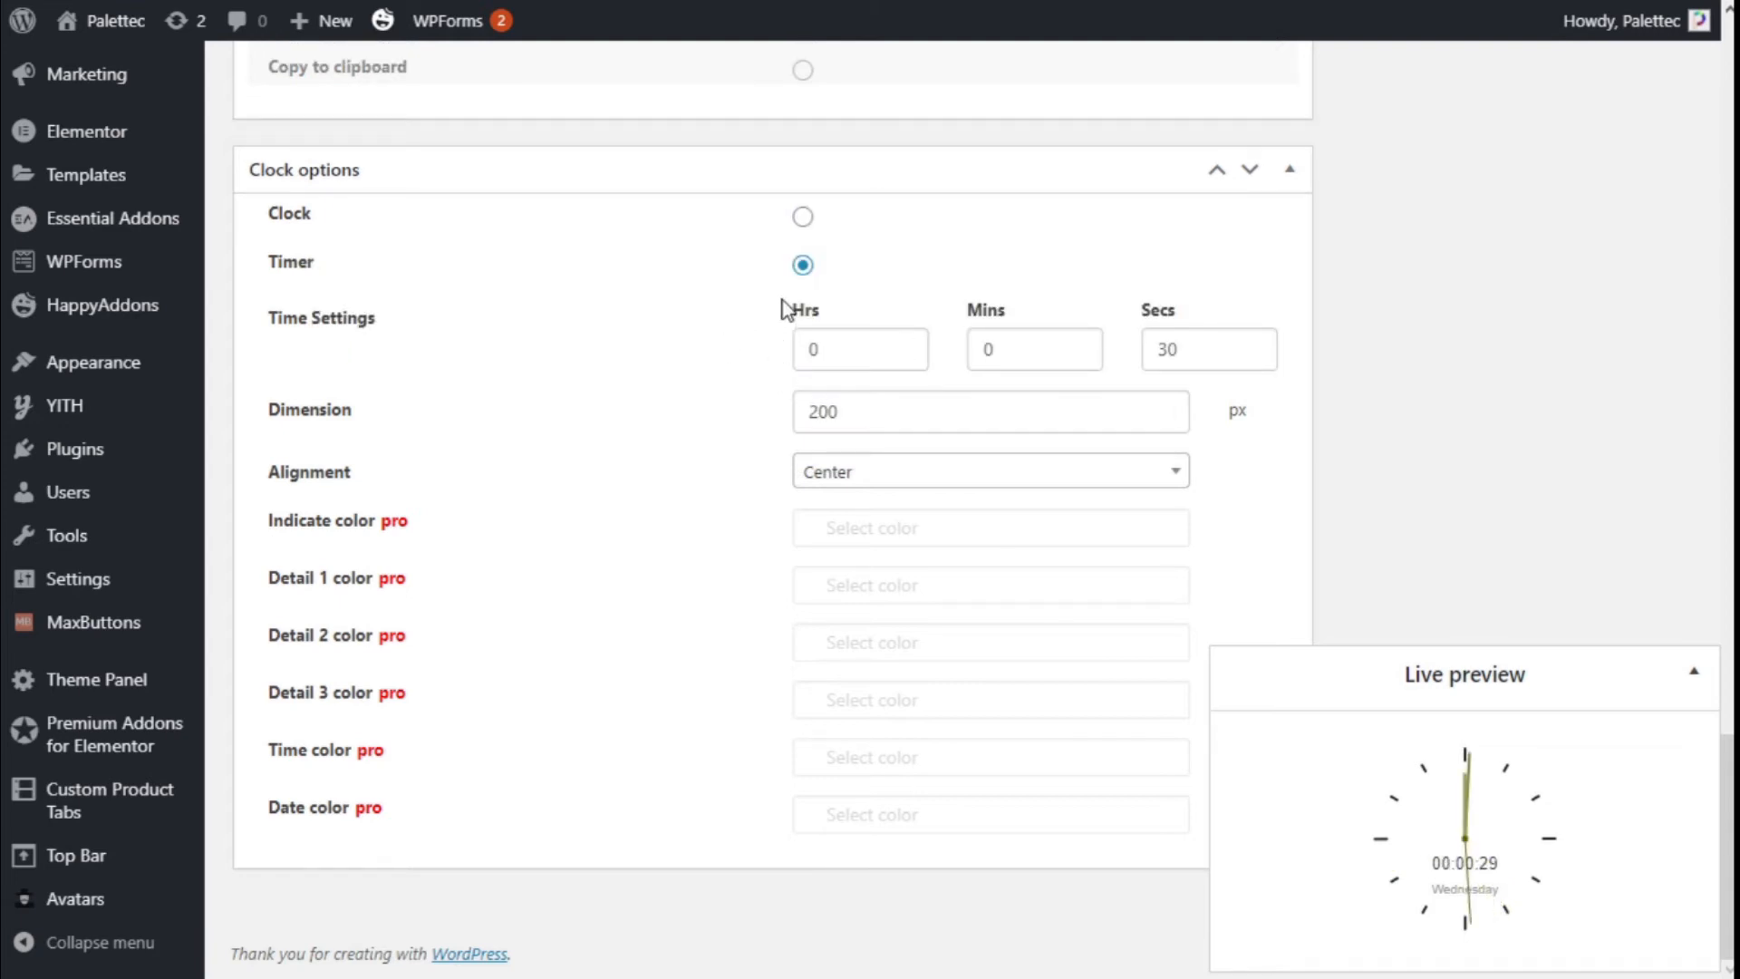
pyautogui.click(802, 217)
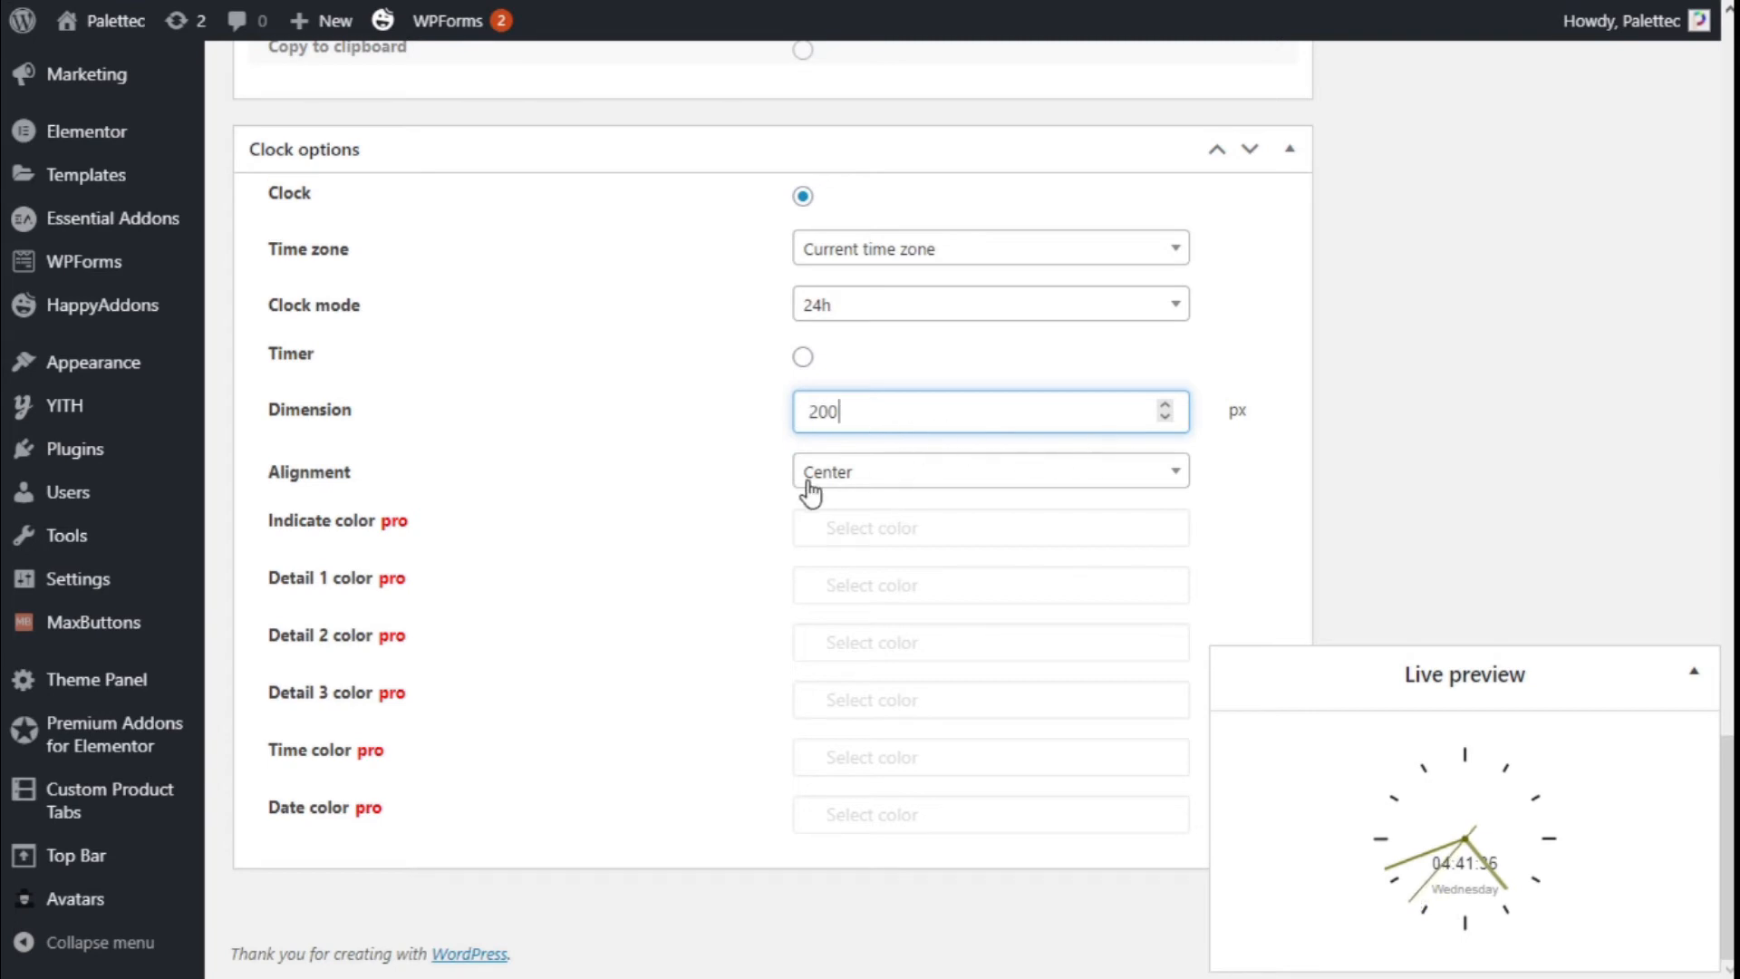
pyautogui.click(989, 470)
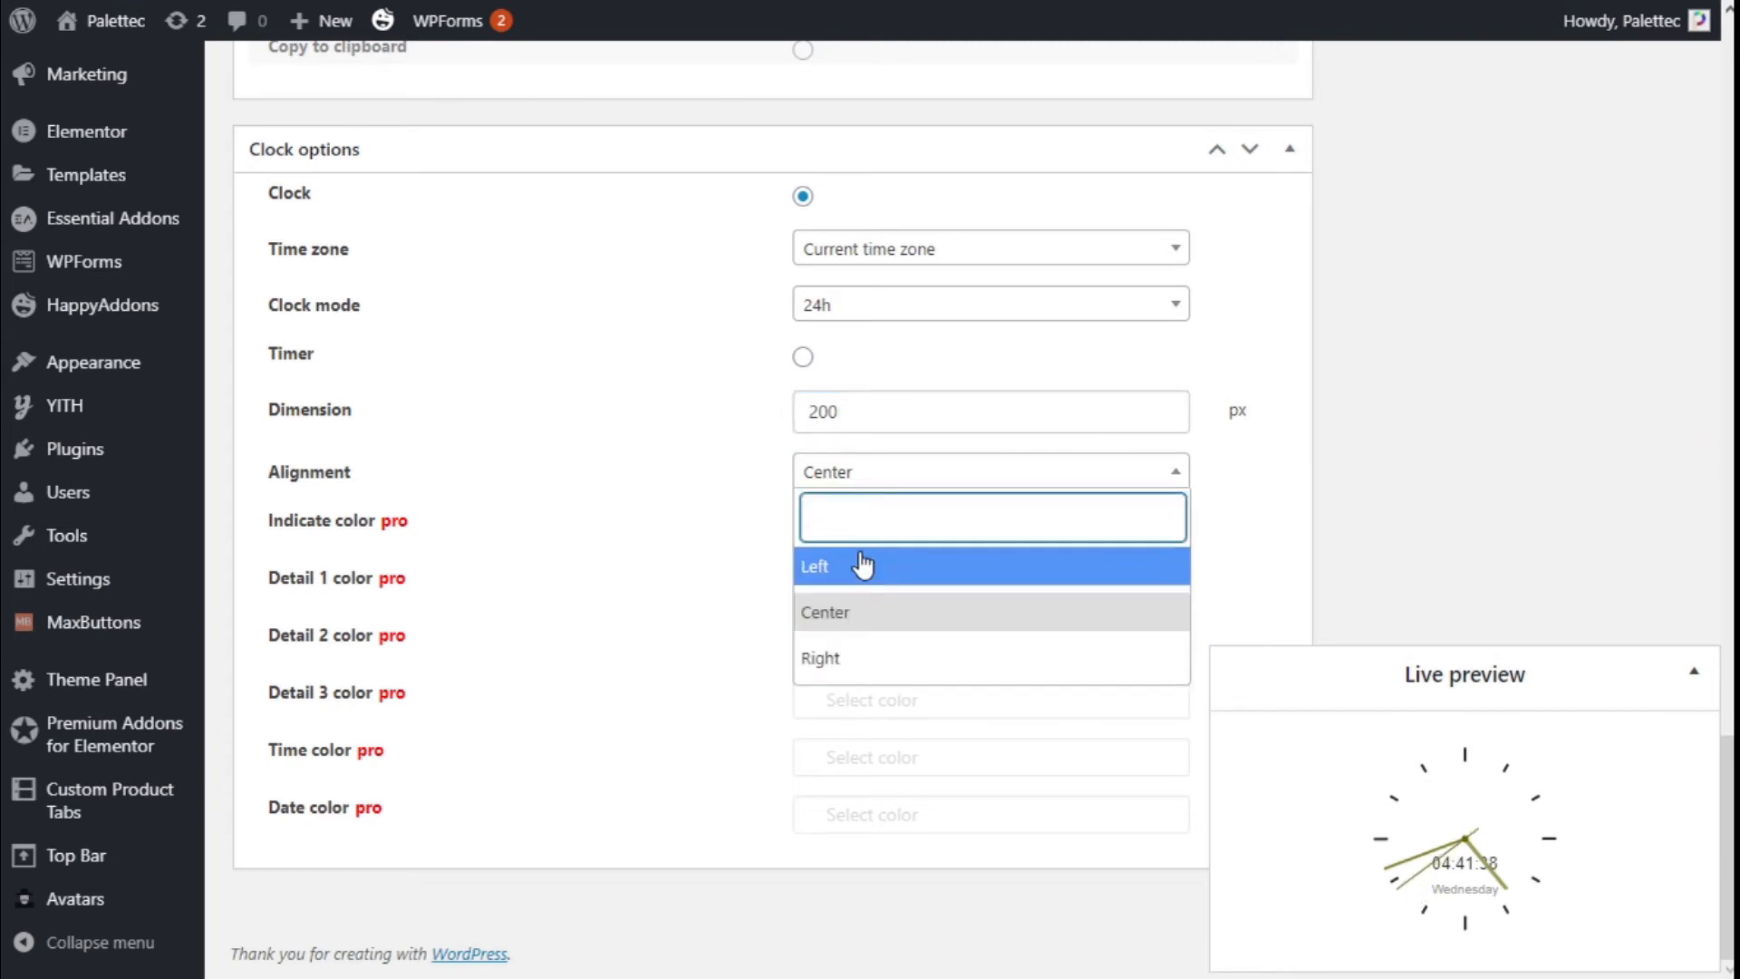
pyautogui.click(862, 565)
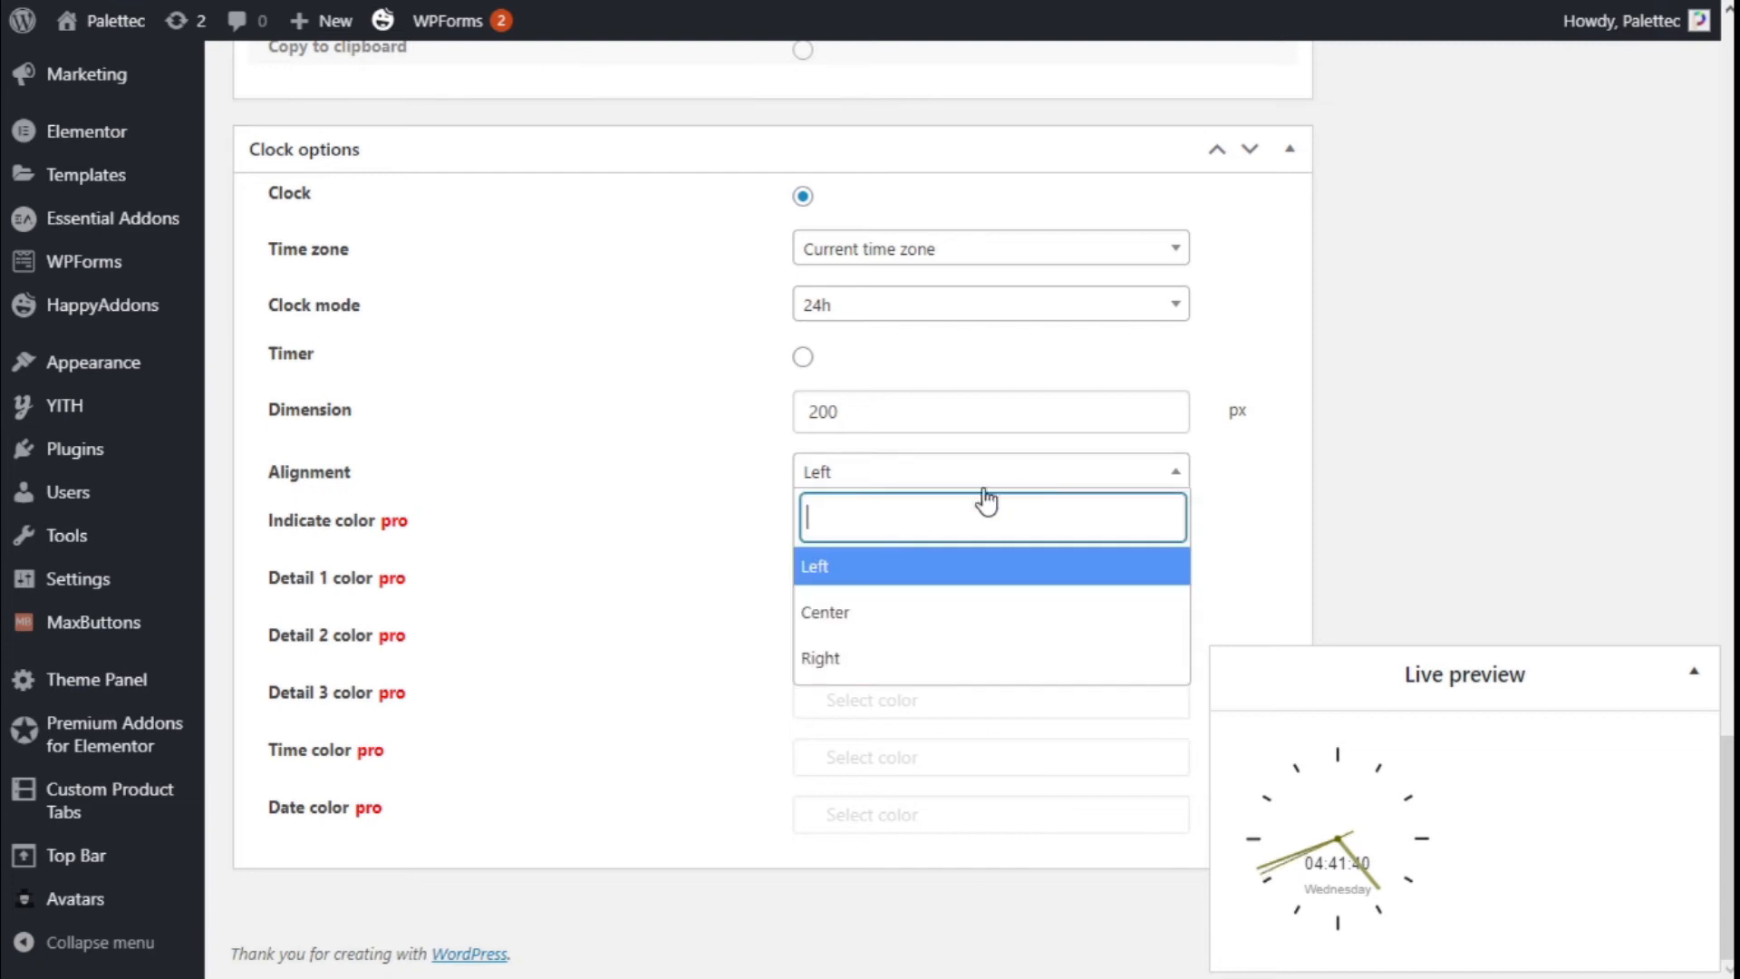
pyautogui.click(825, 612)
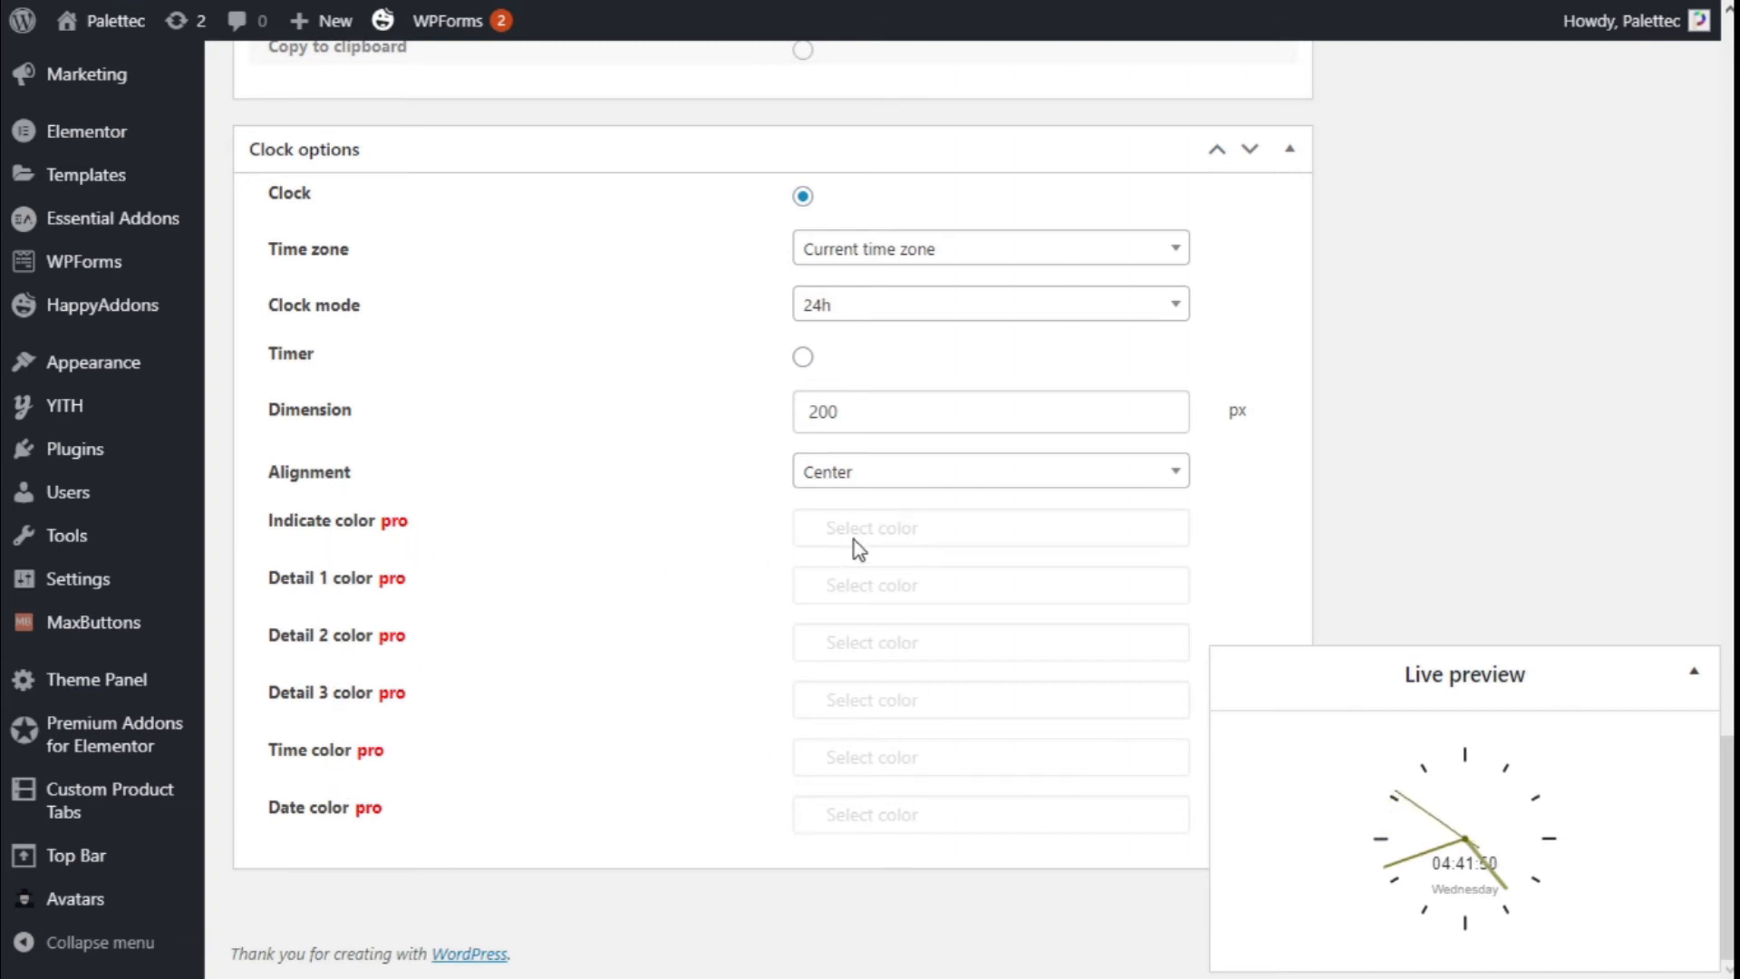
pyautogui.moveTo(337, 607)
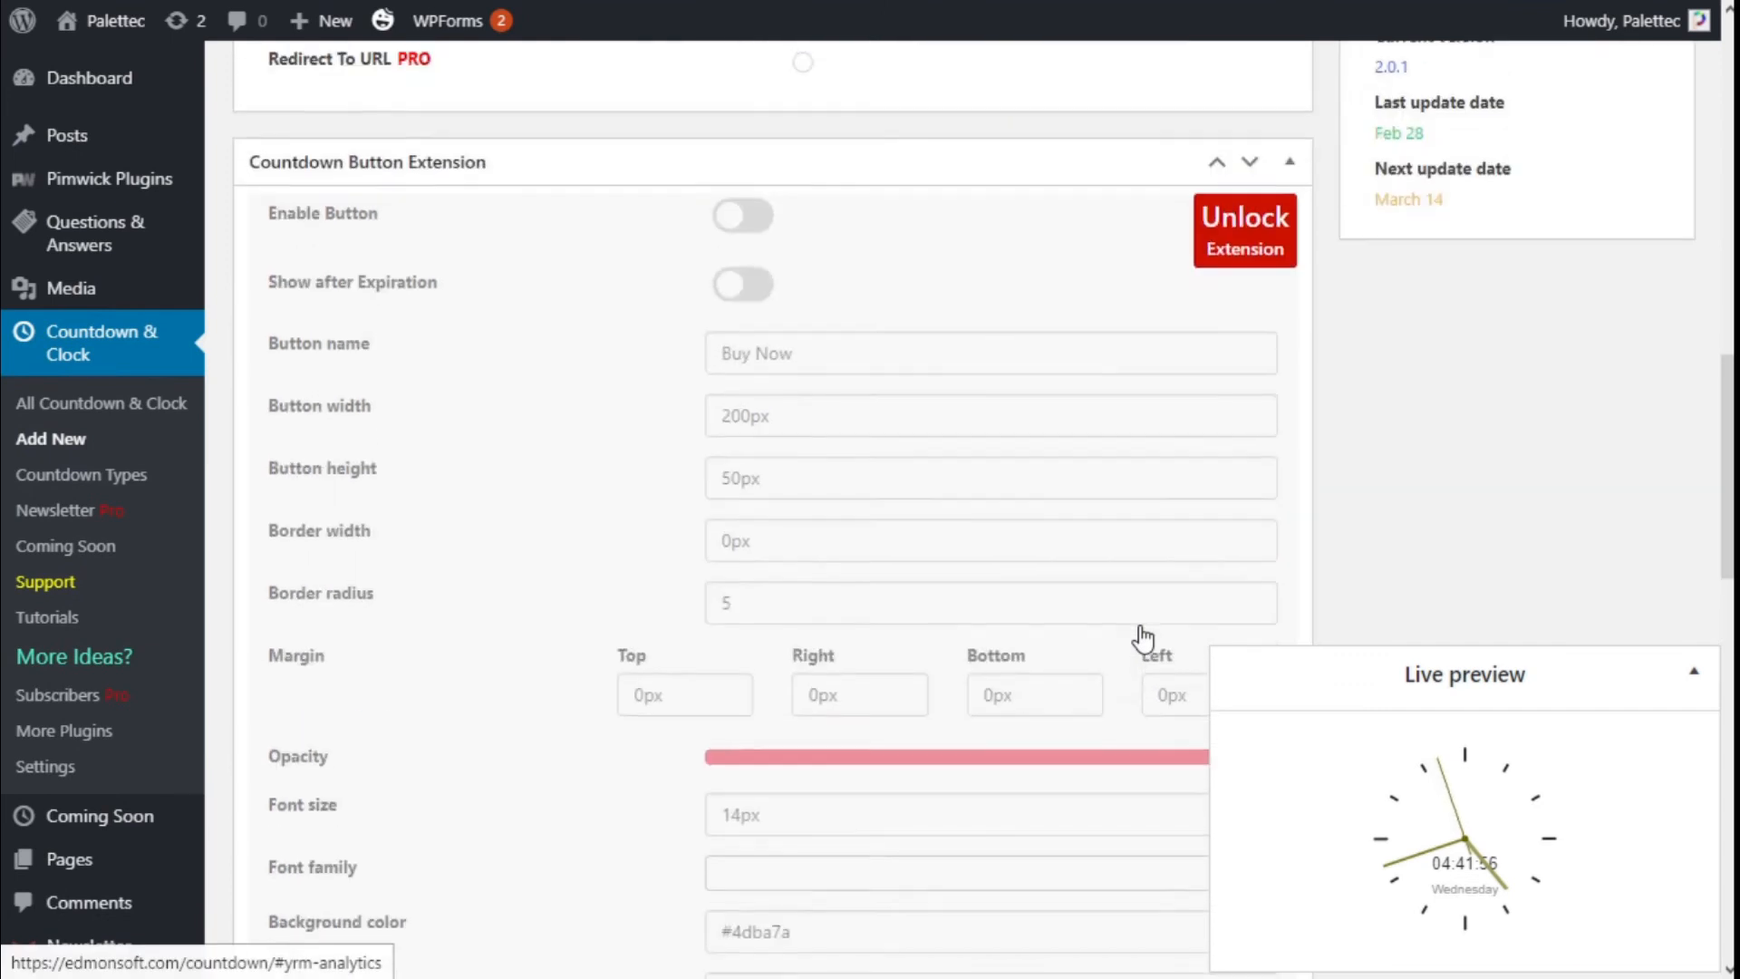
# Publish The Clock countdown so it appears enabled with shortcode id 1245
pyautogui.scroll(-3)
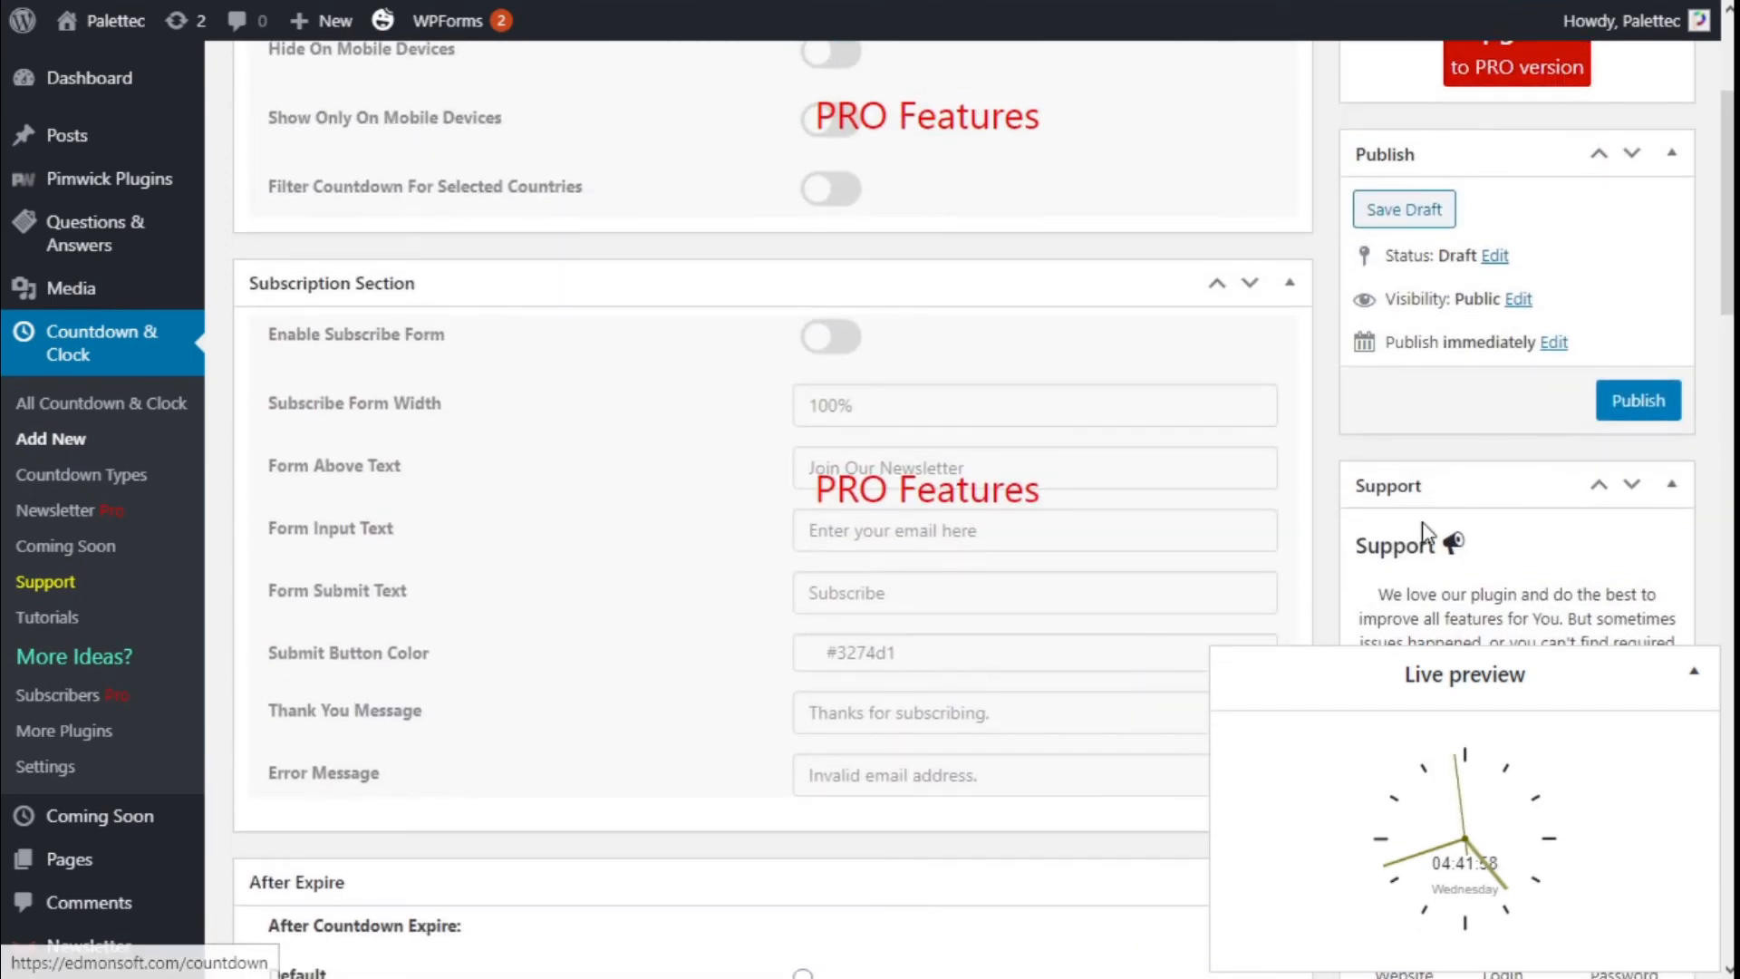
pyautogui.click(1637, 400)
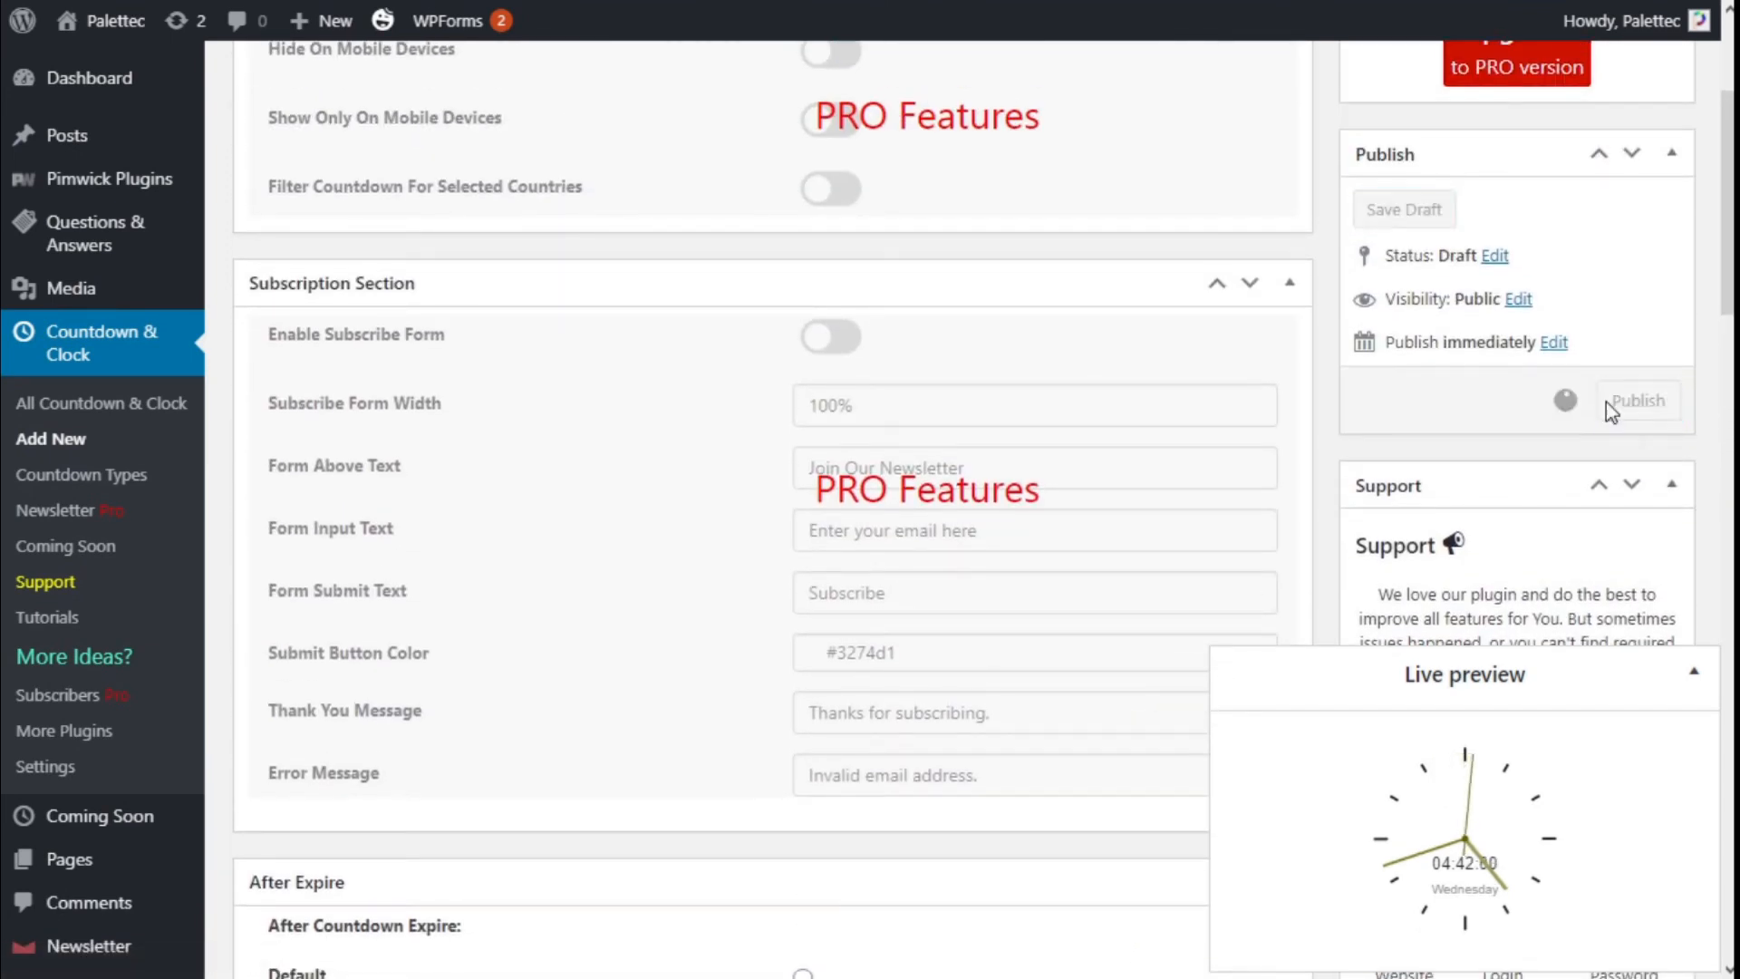
pyautogui.click(1636, 400)
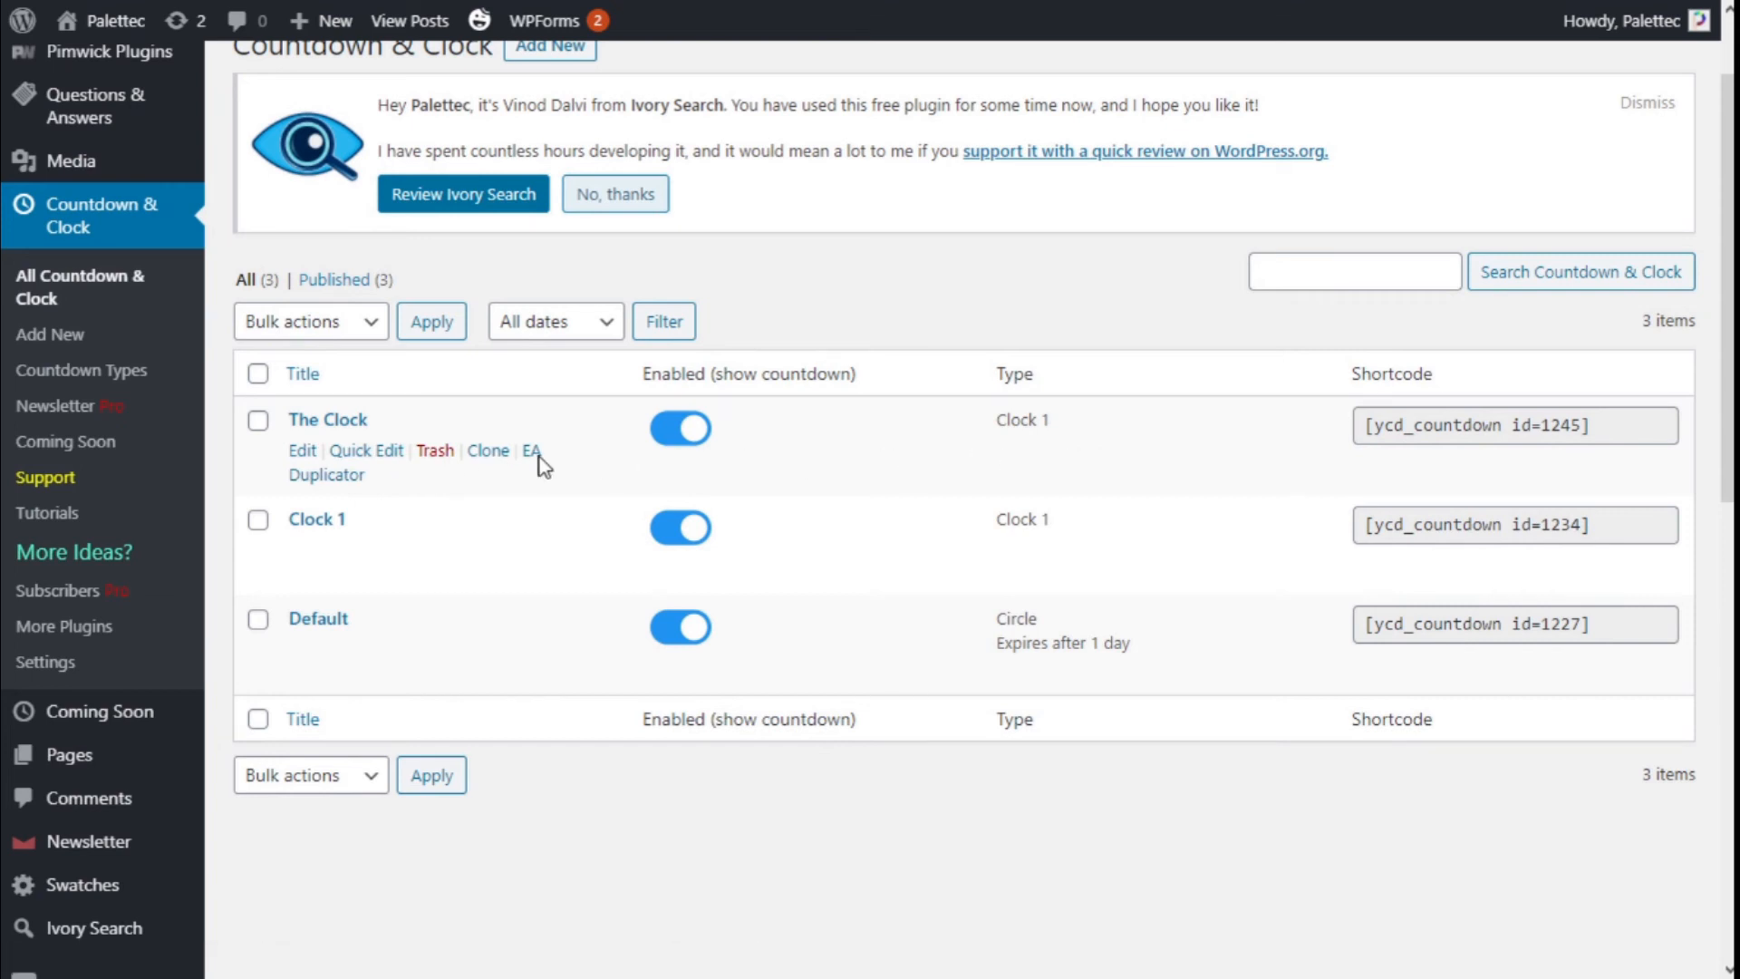
pyautogui.moveTo(330, 433)
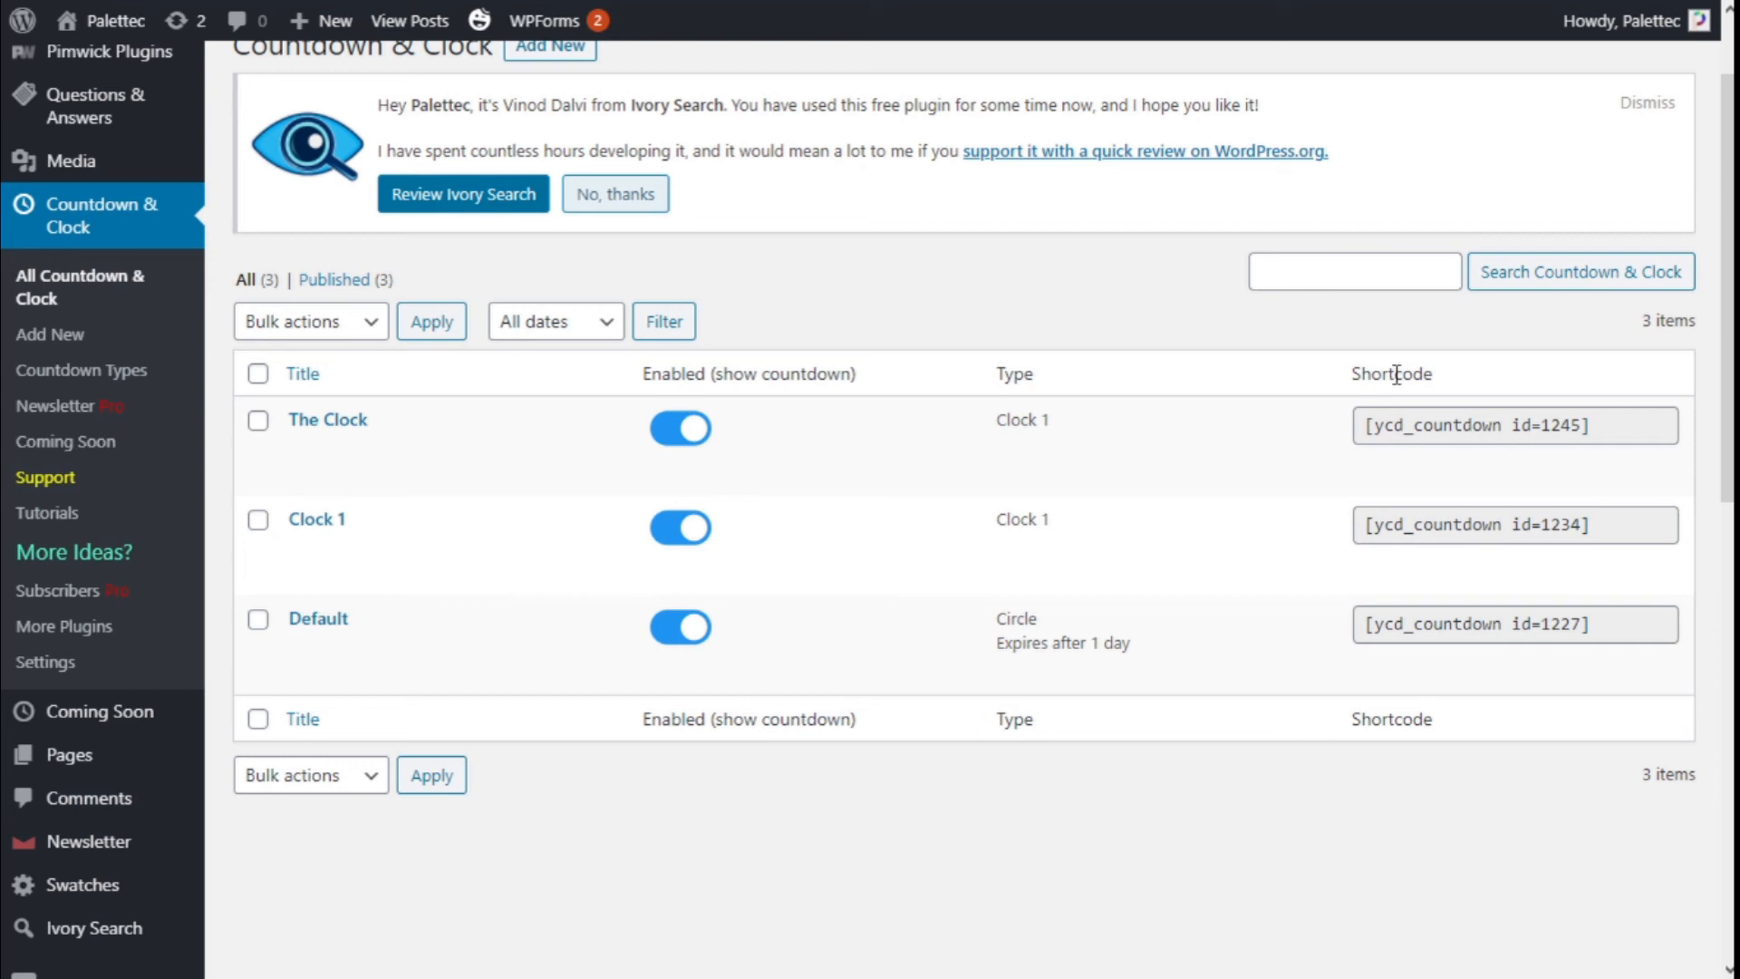
pyautogui.moveTo(1483, 429)
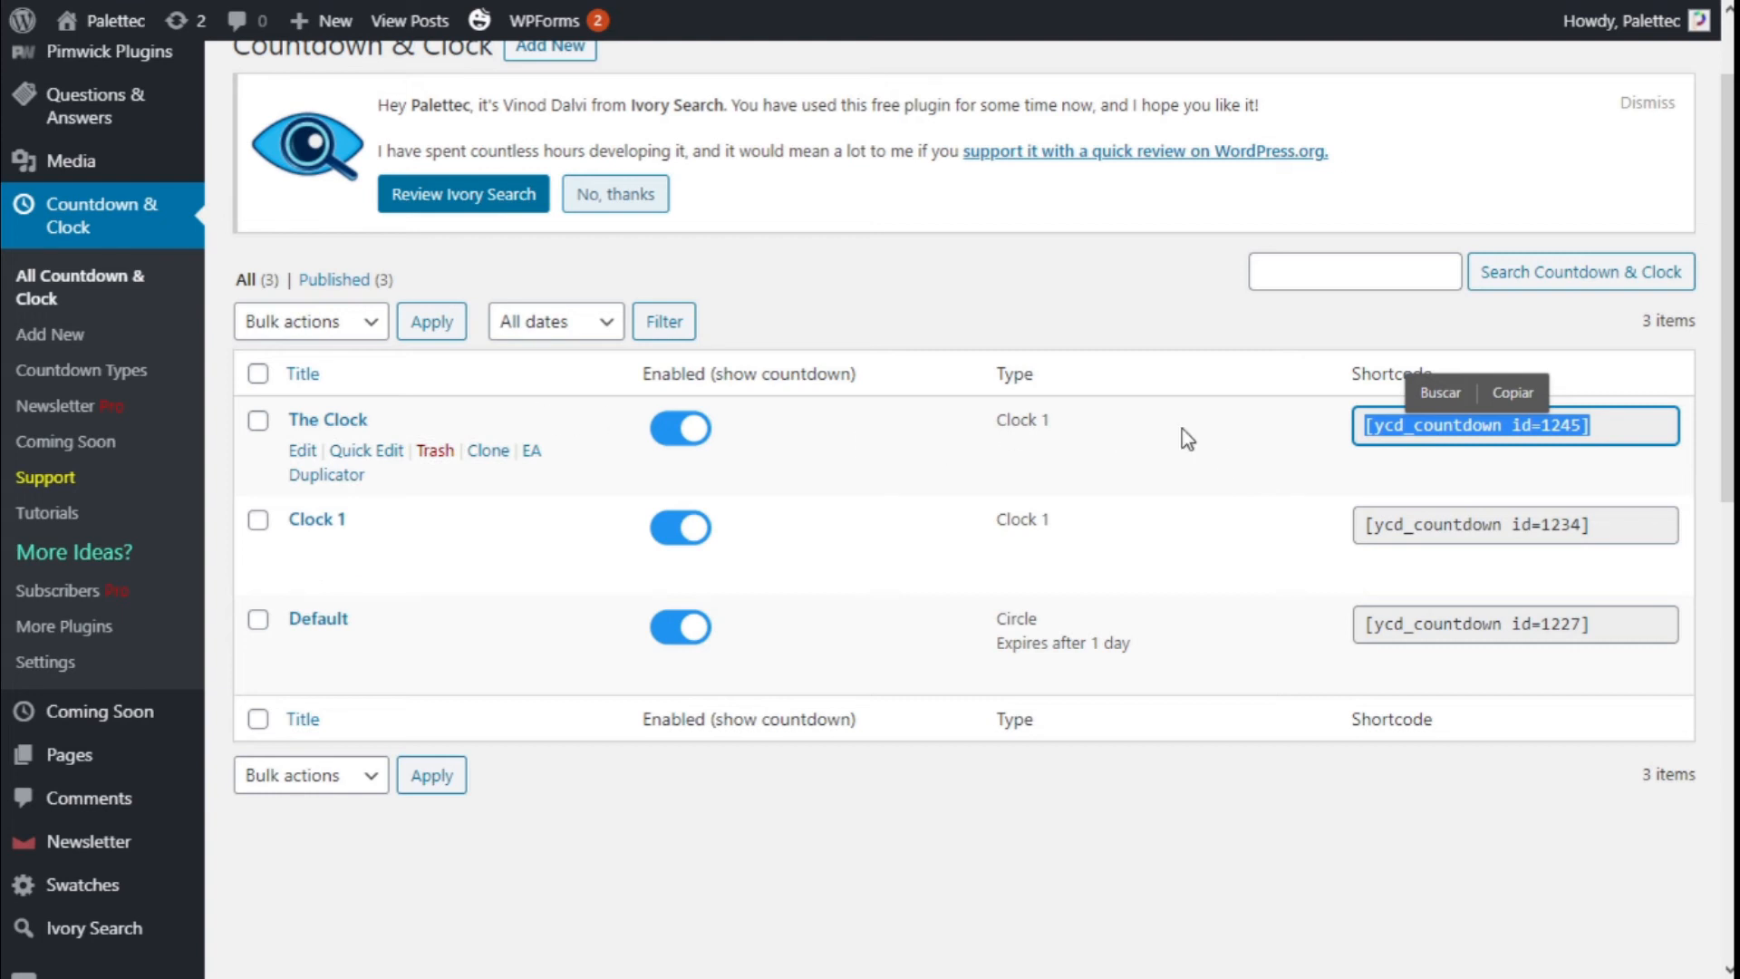
pyautogui.moveTo(1186, 394)
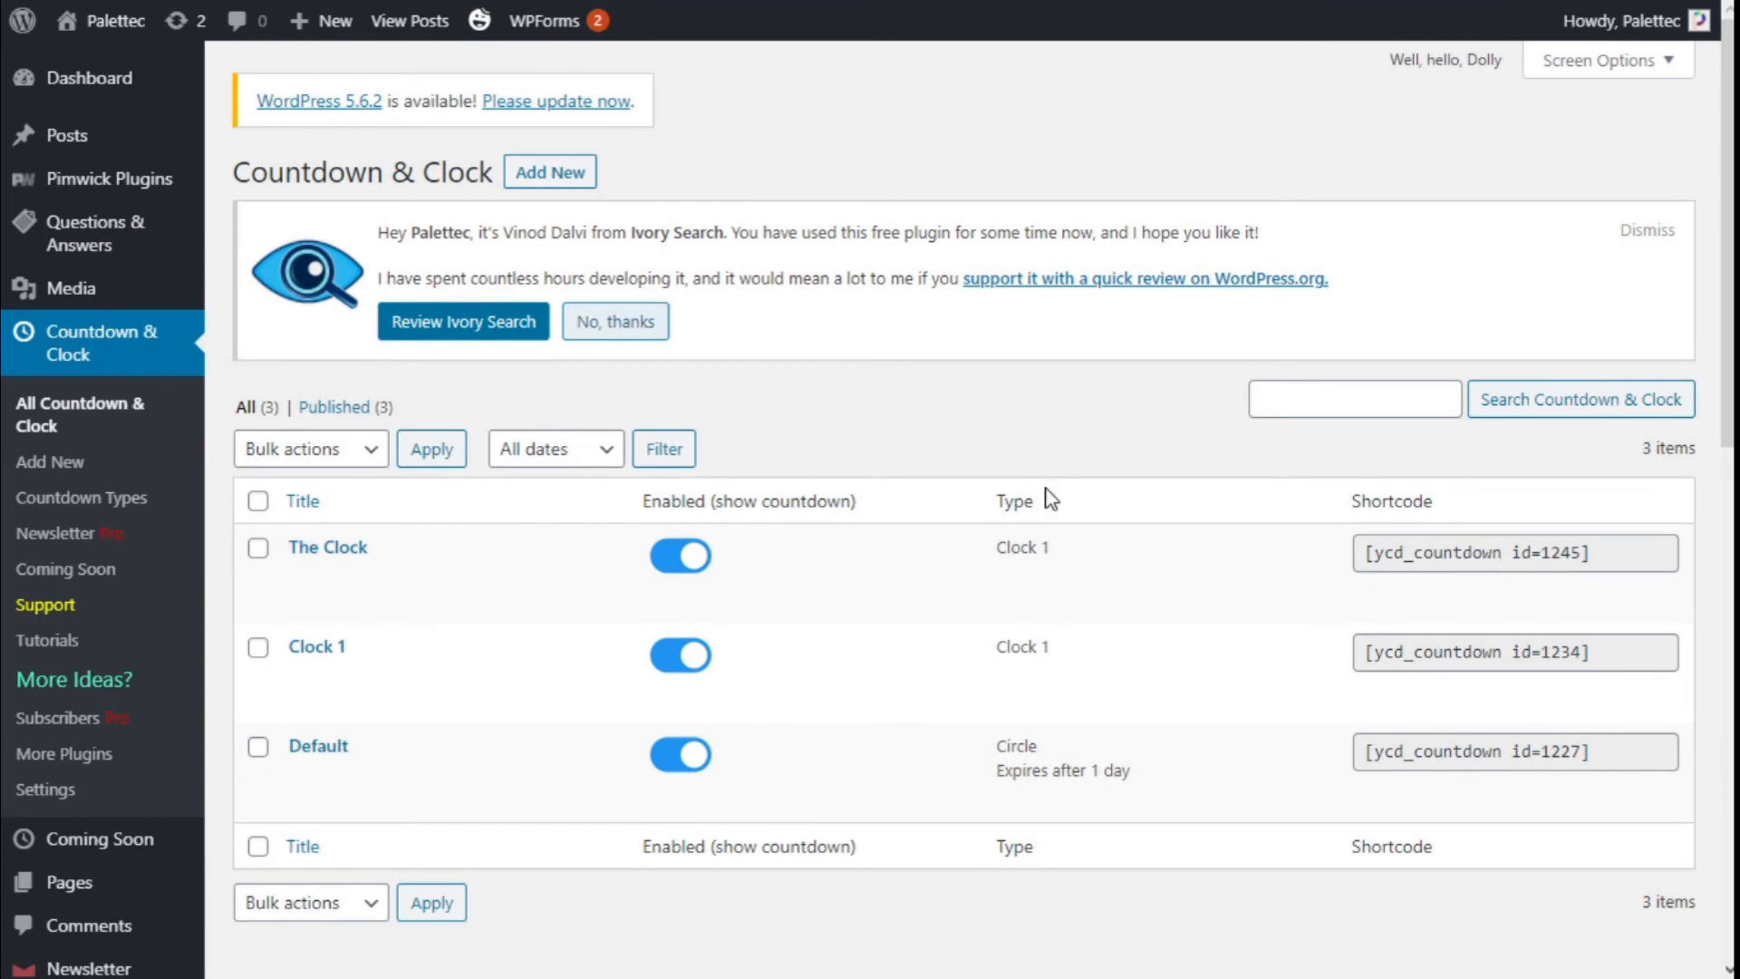
pyautogui.moveTo(88, 78)
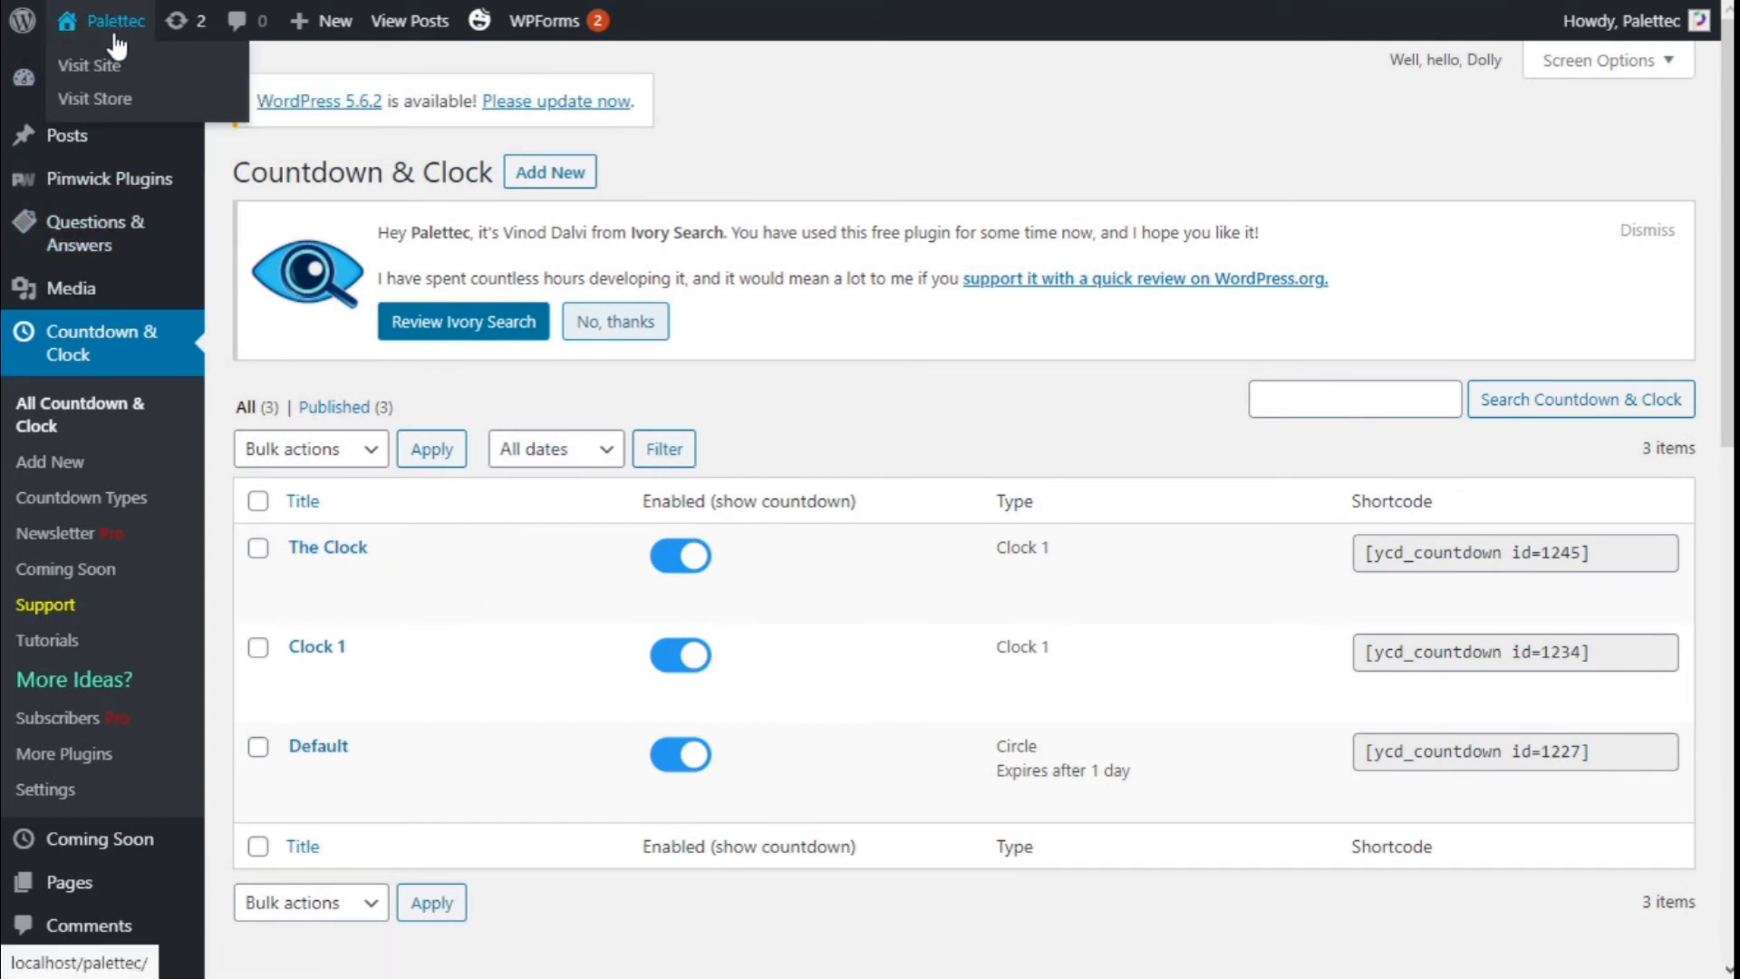
pyautogui.moveTo(88, 65)
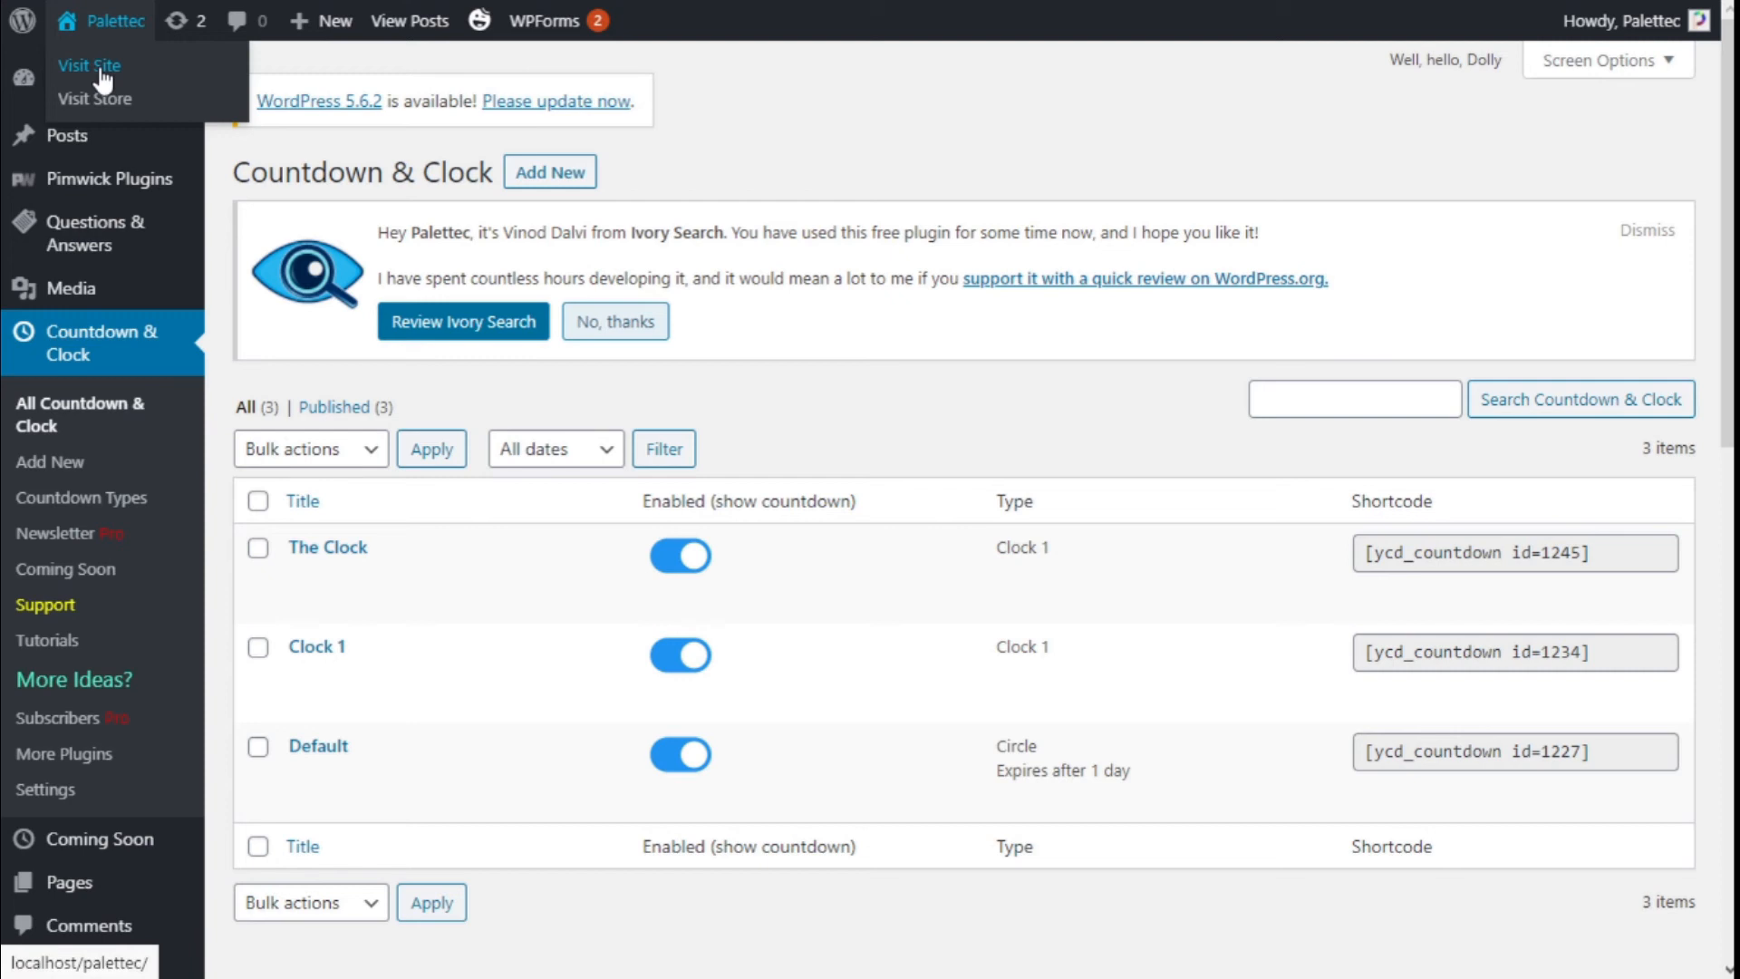
pyautogui.moveTo(940, 430)
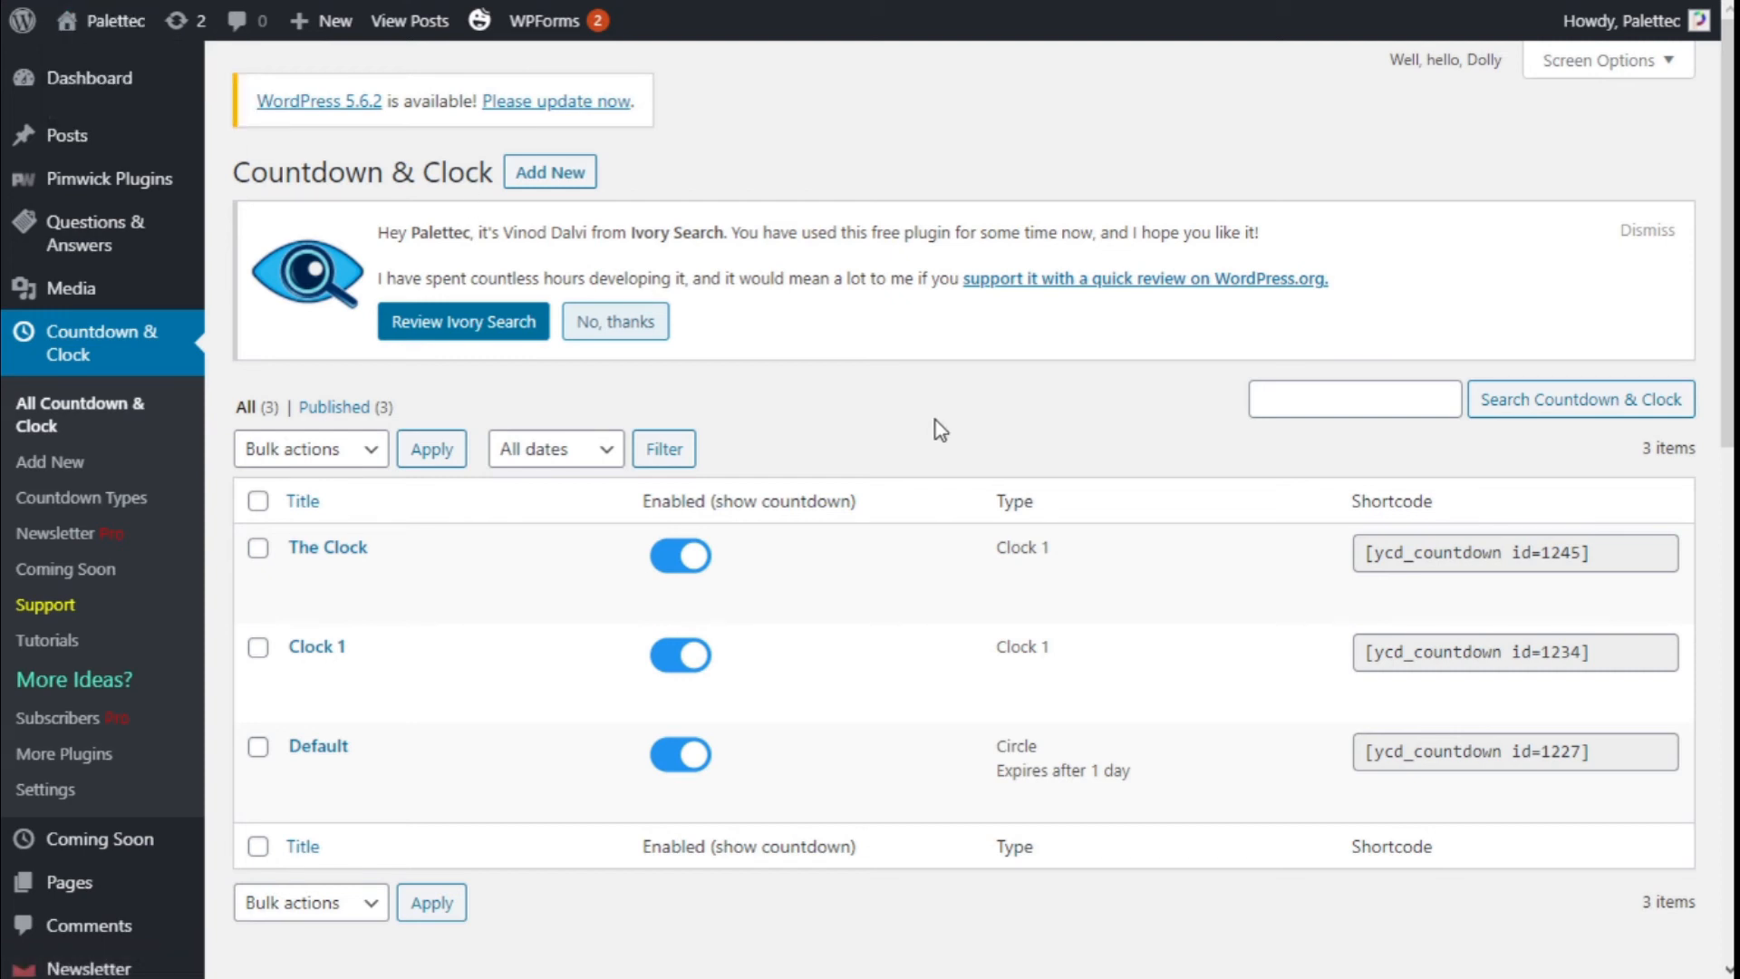
# Copy the shortcode [ycd_countdown id=1245] and visit the Palettec site front end
pyautogui.click(115, 20)
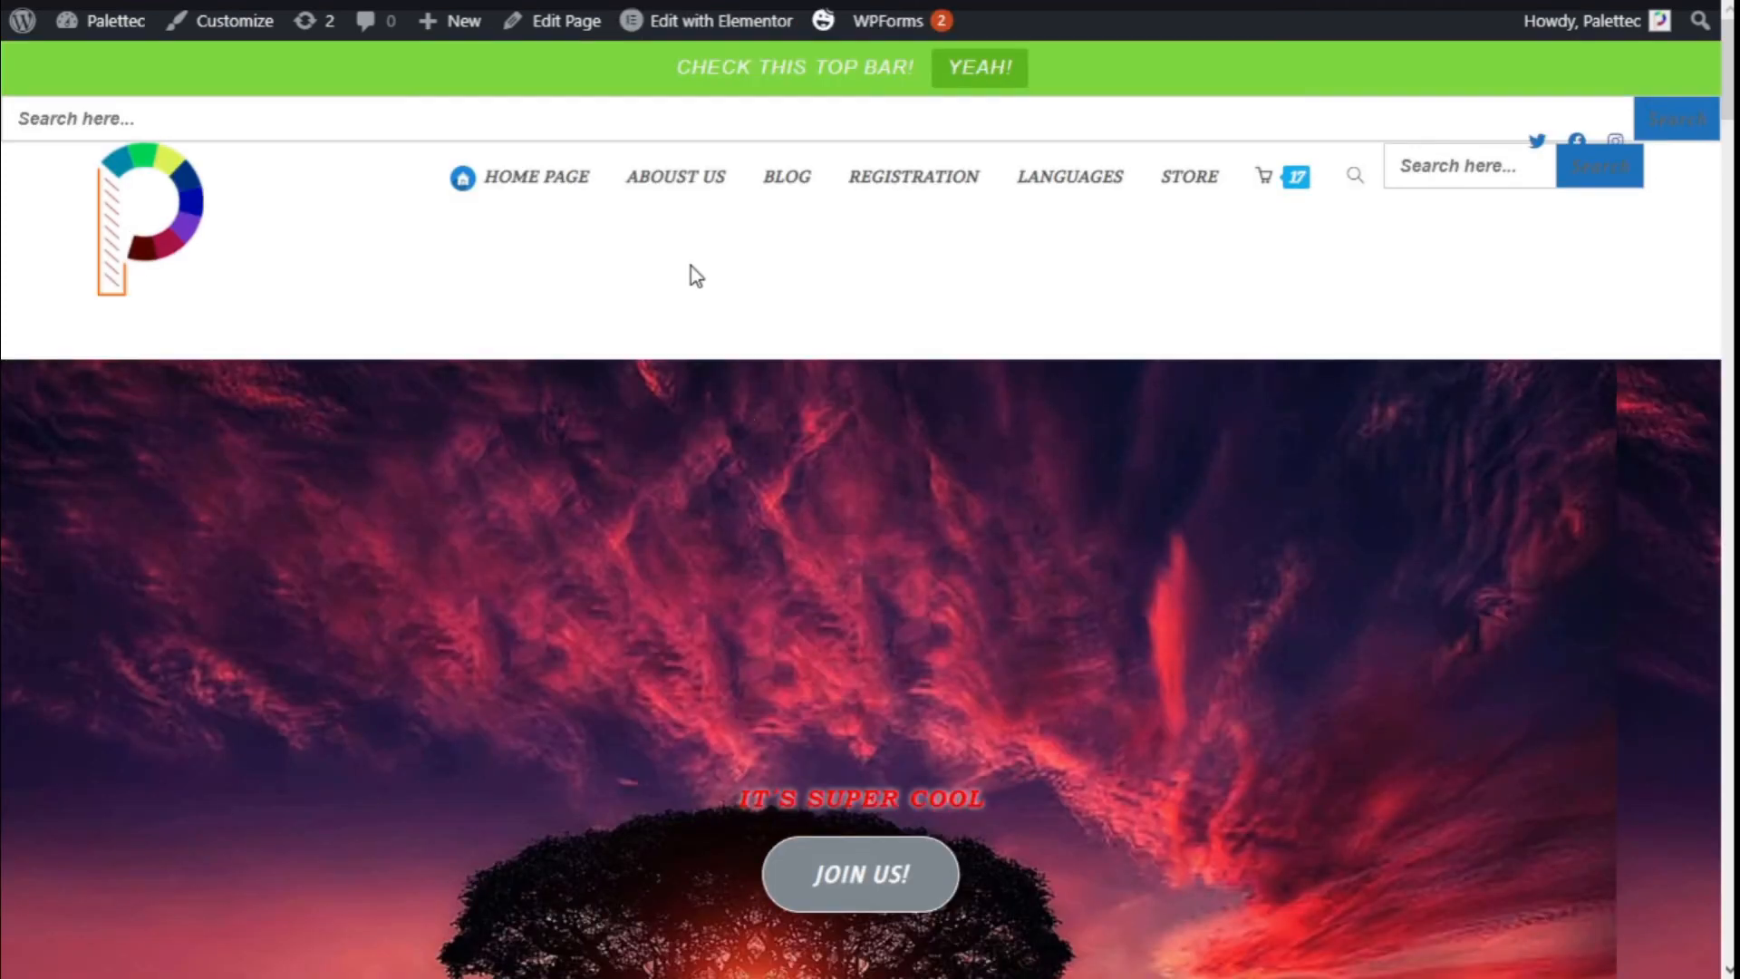
# In the Elementor editor, find the 'html' widget and add Custom HTML below the landscape image
pyautogui.click(719, 20)
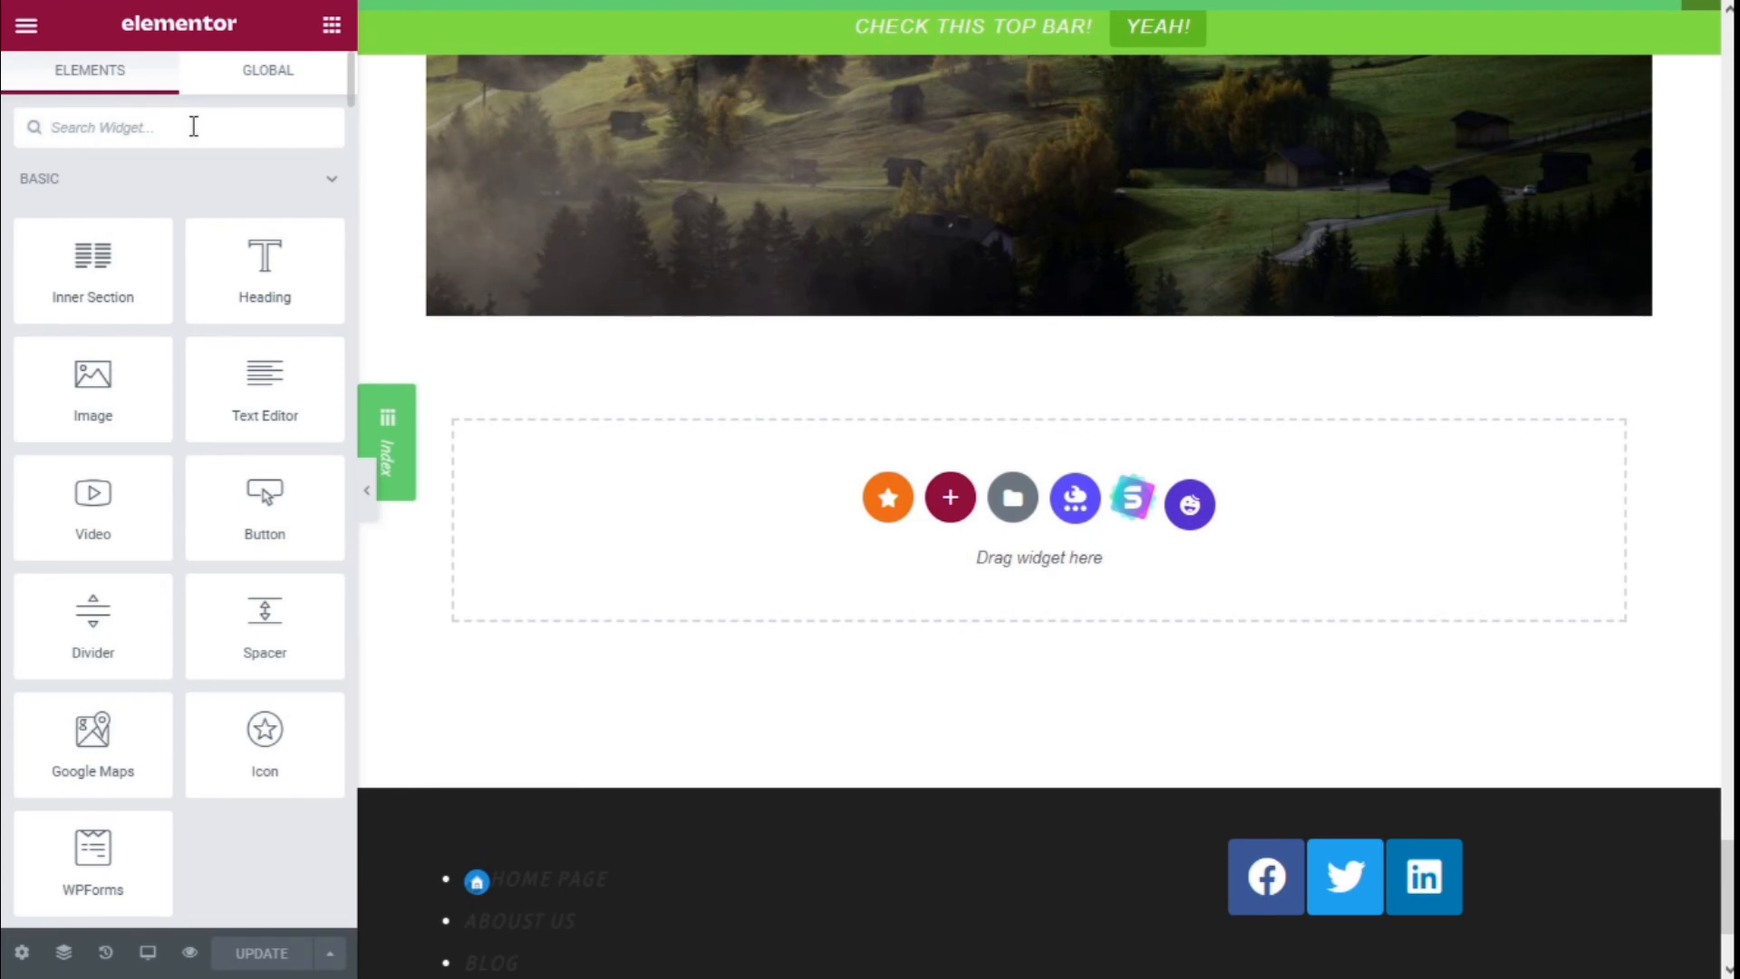
pyautogui.write('html')
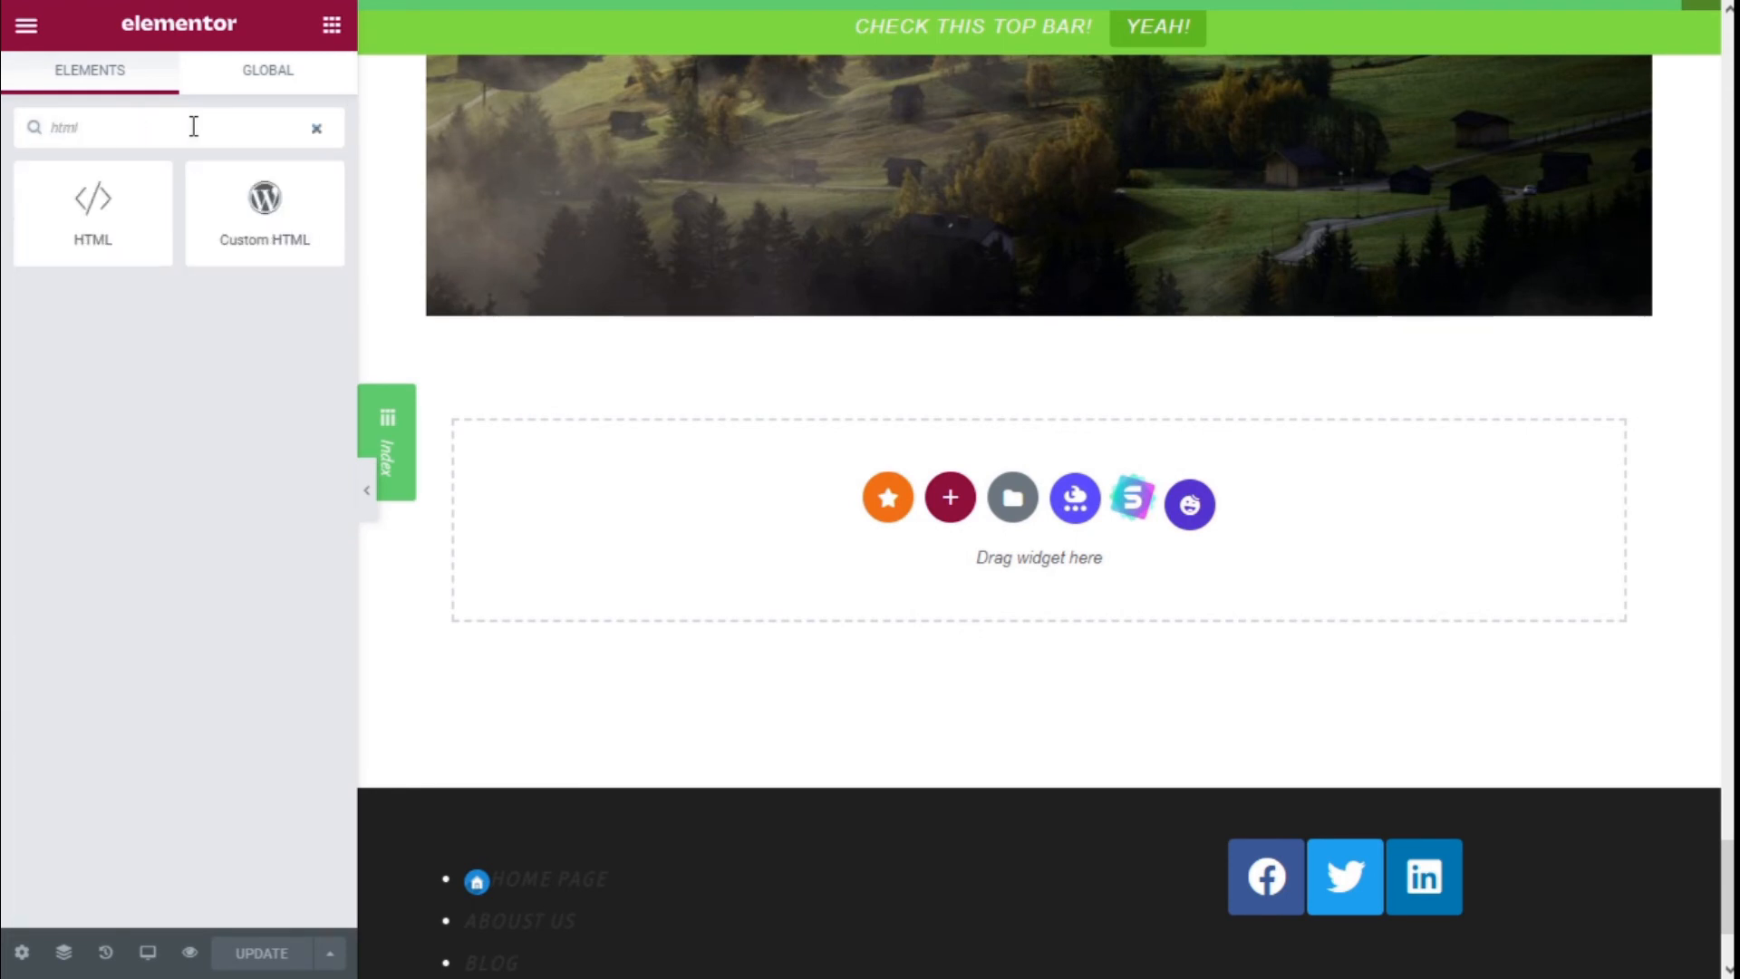
pyautogui.moveTo(264, 212)
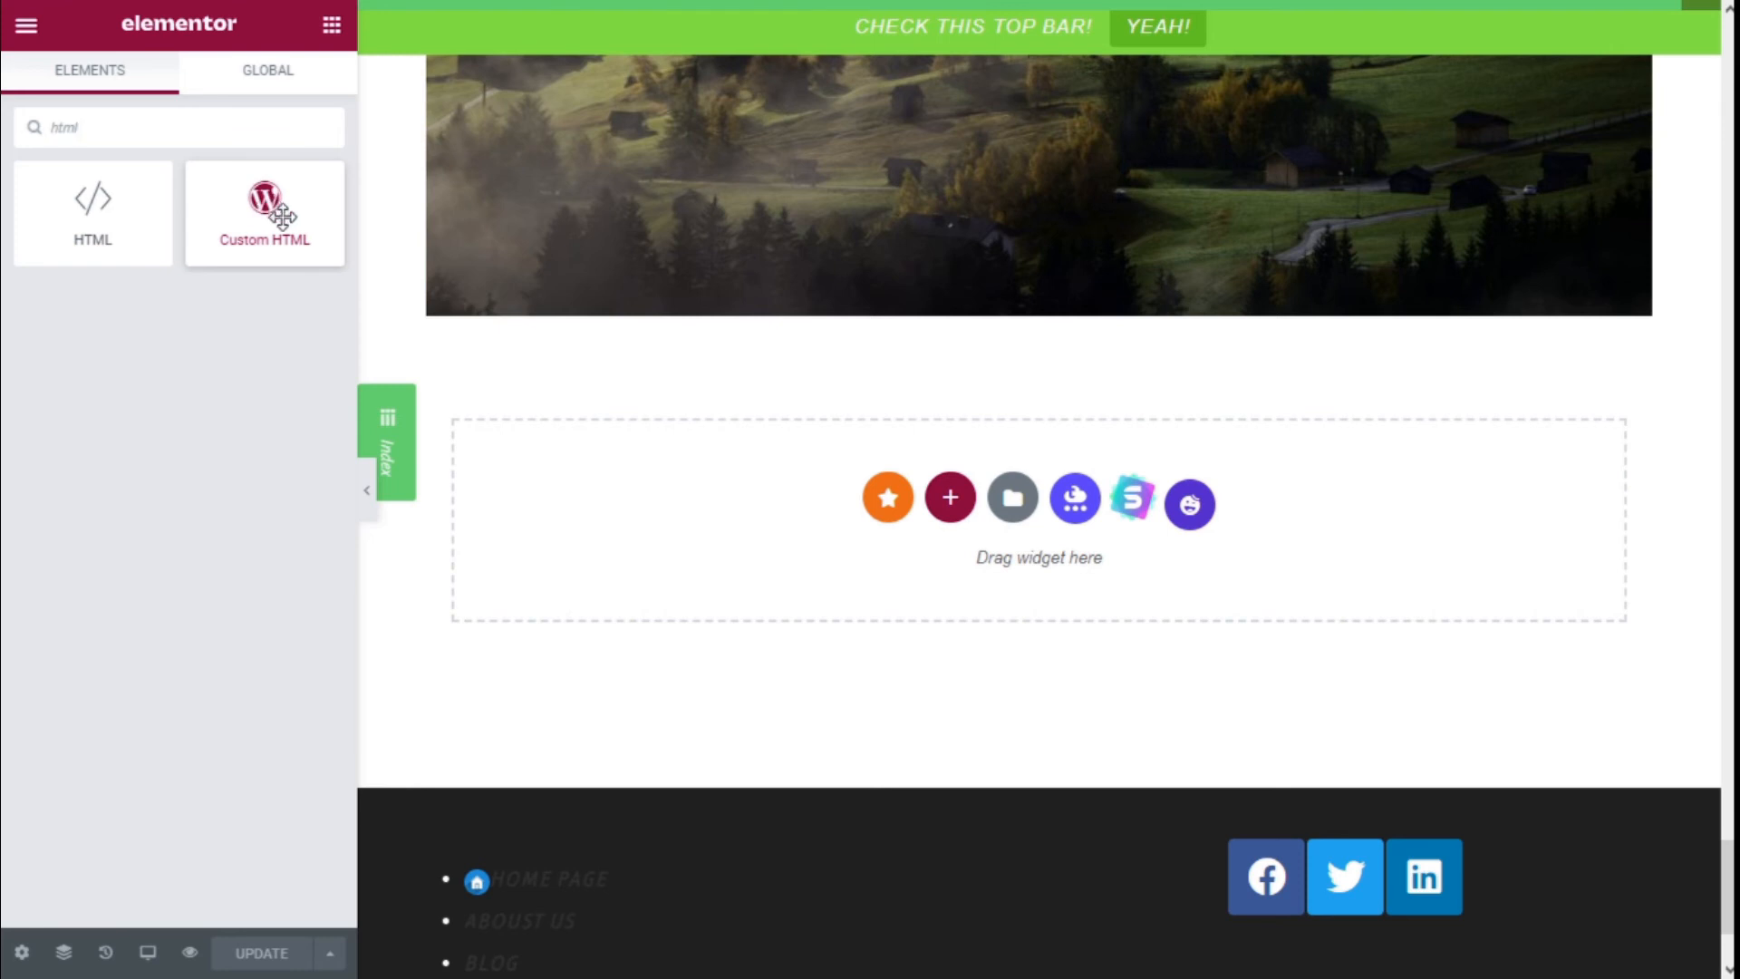
pyautogui.click(263, 213)
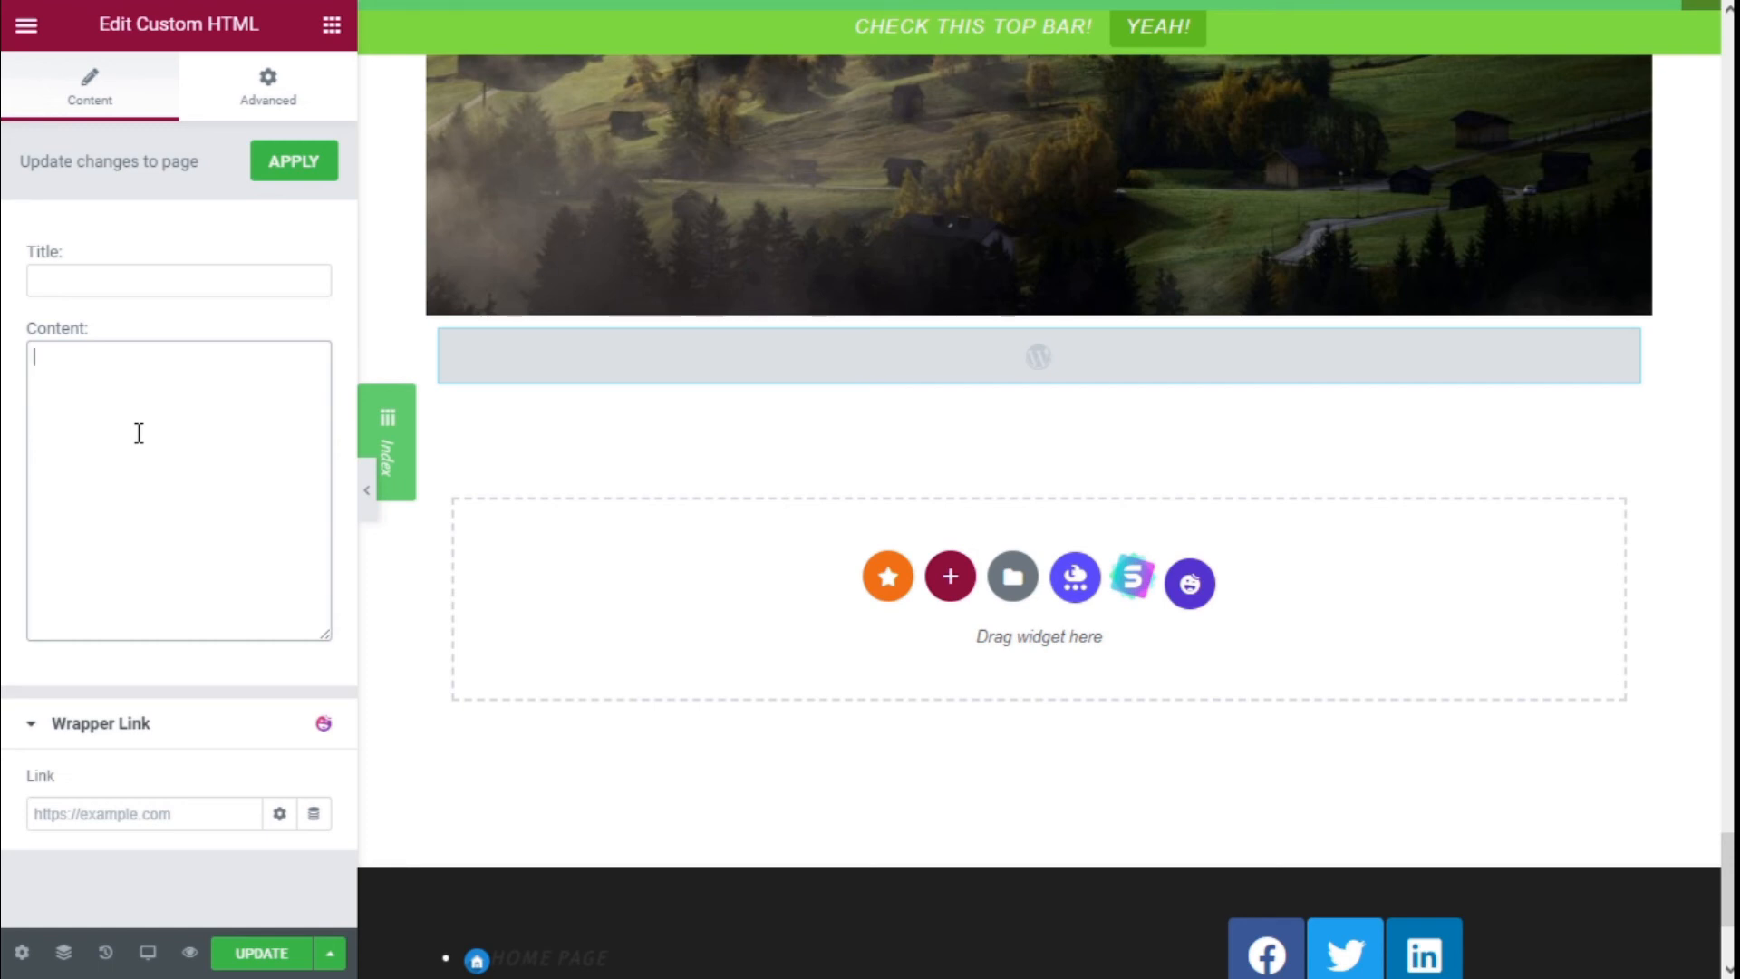
# Paste the countdown shortcode id 1245 into Custom HTML, update the page, and preview it
pyautogui.write('[vcd_countdown id=1245]')
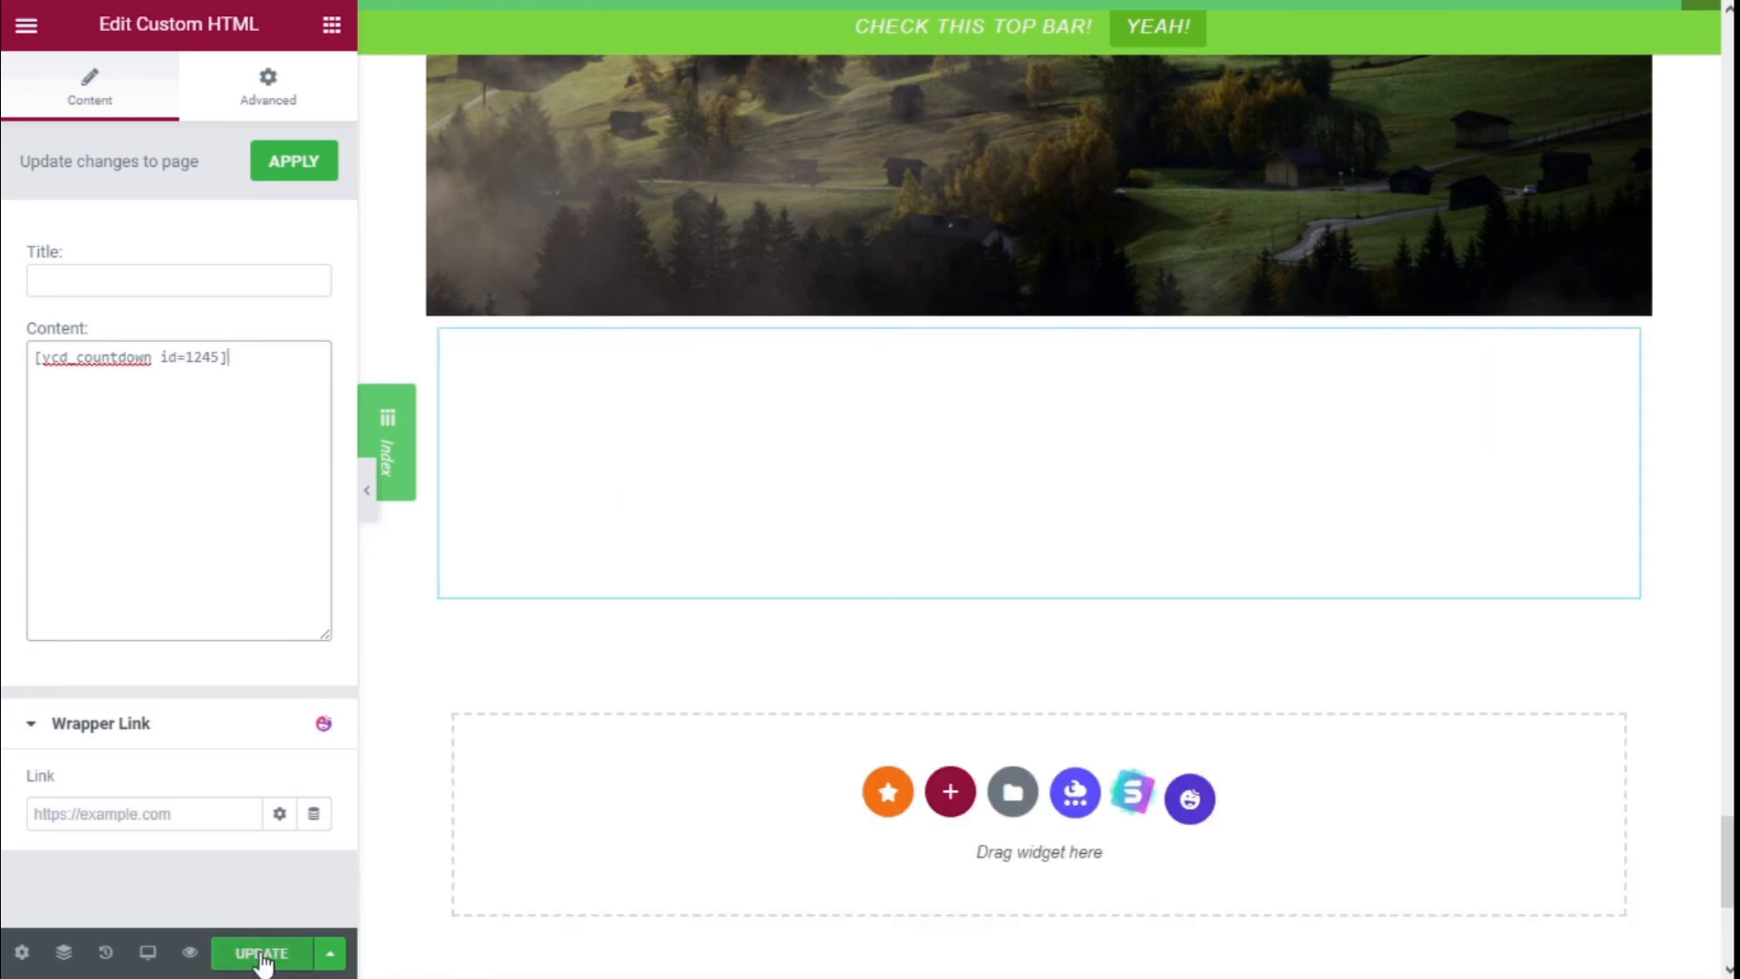
pyautogui.click(261, 954)
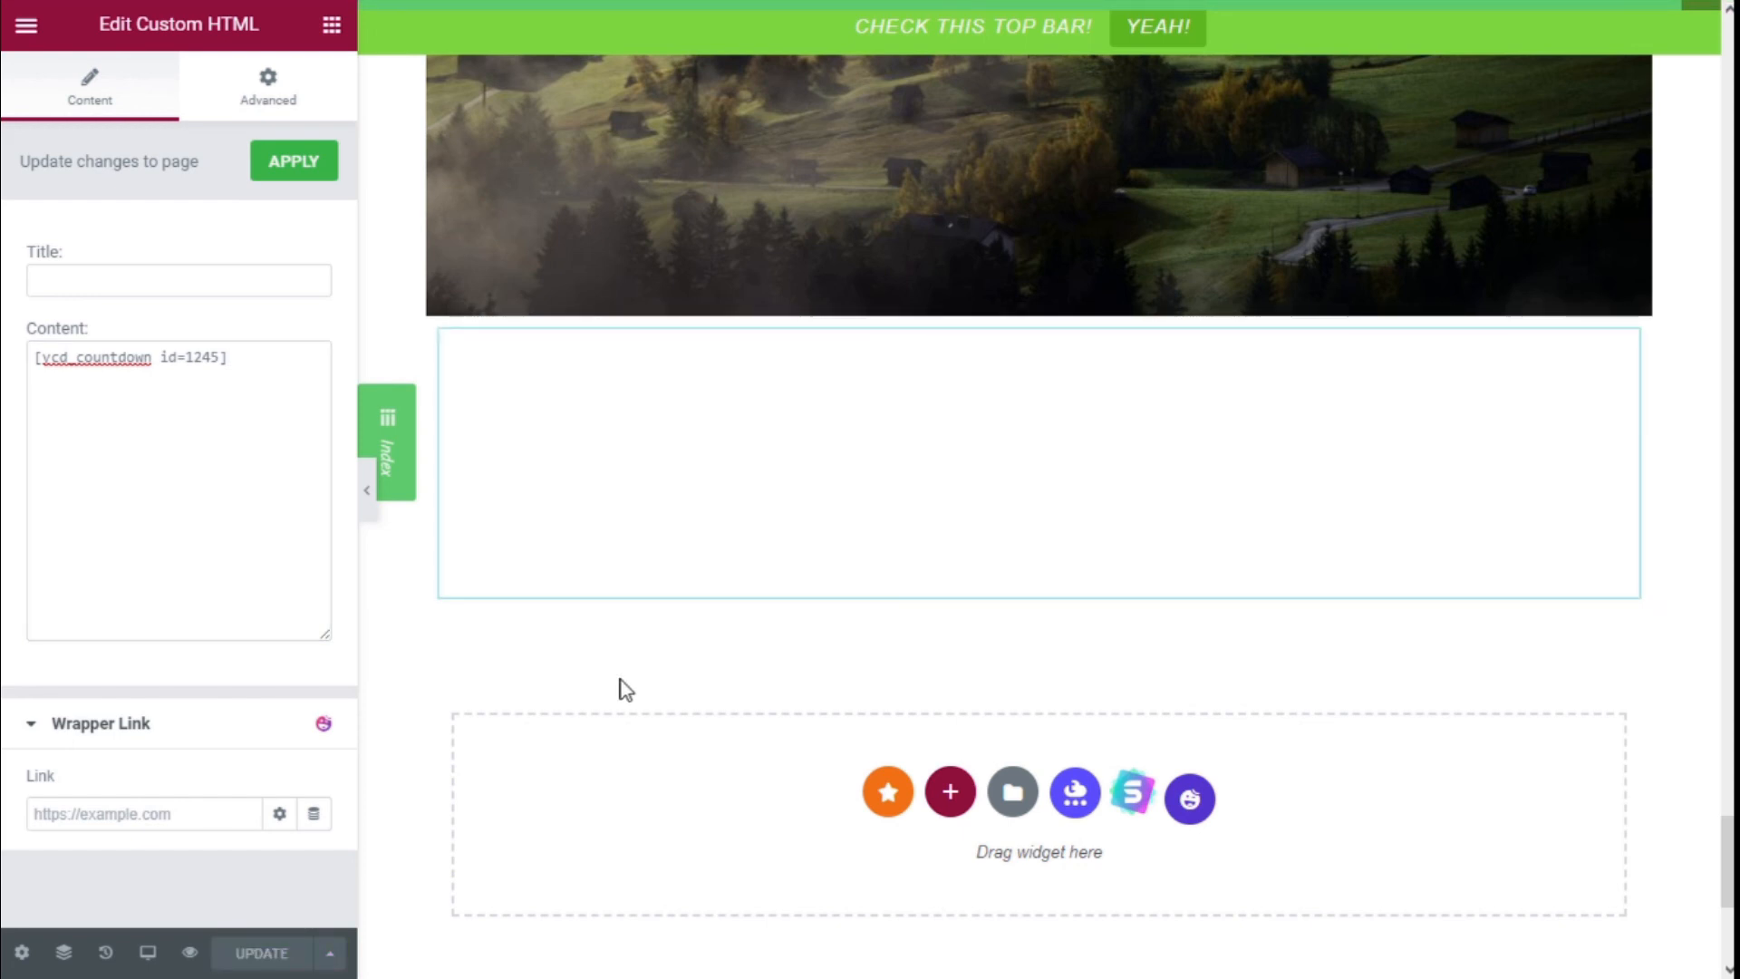
pyautogui.moveTo(190, 953)
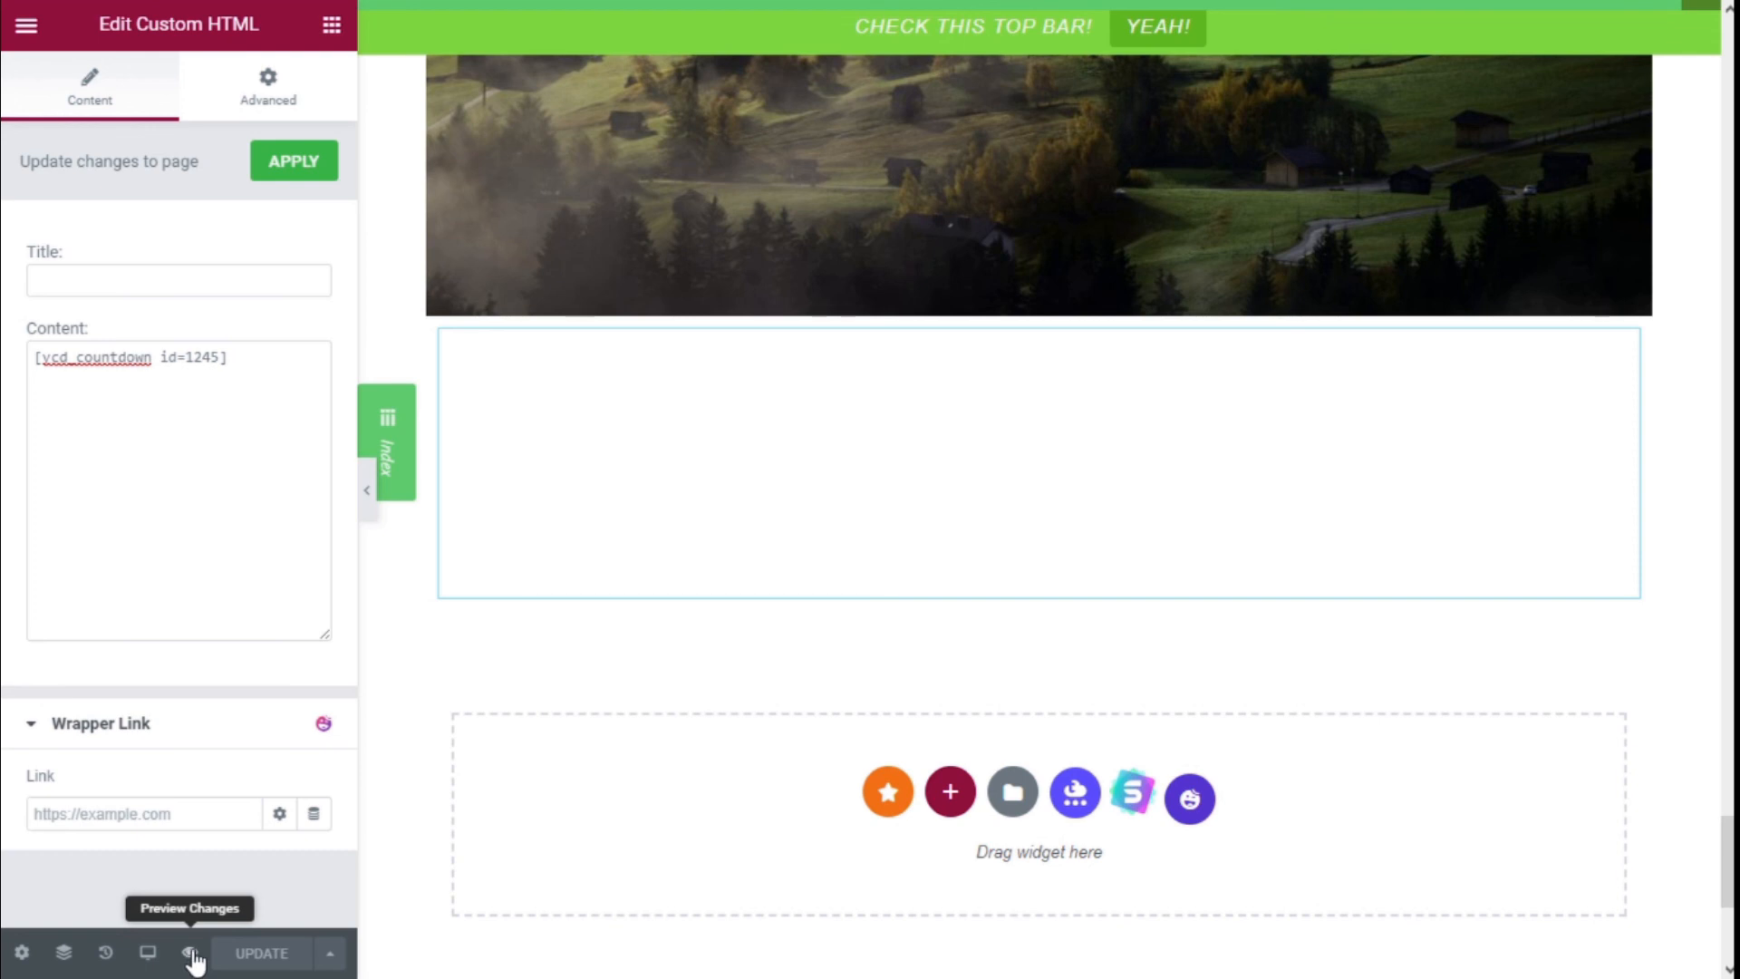
pyautogui.click(192, 953)
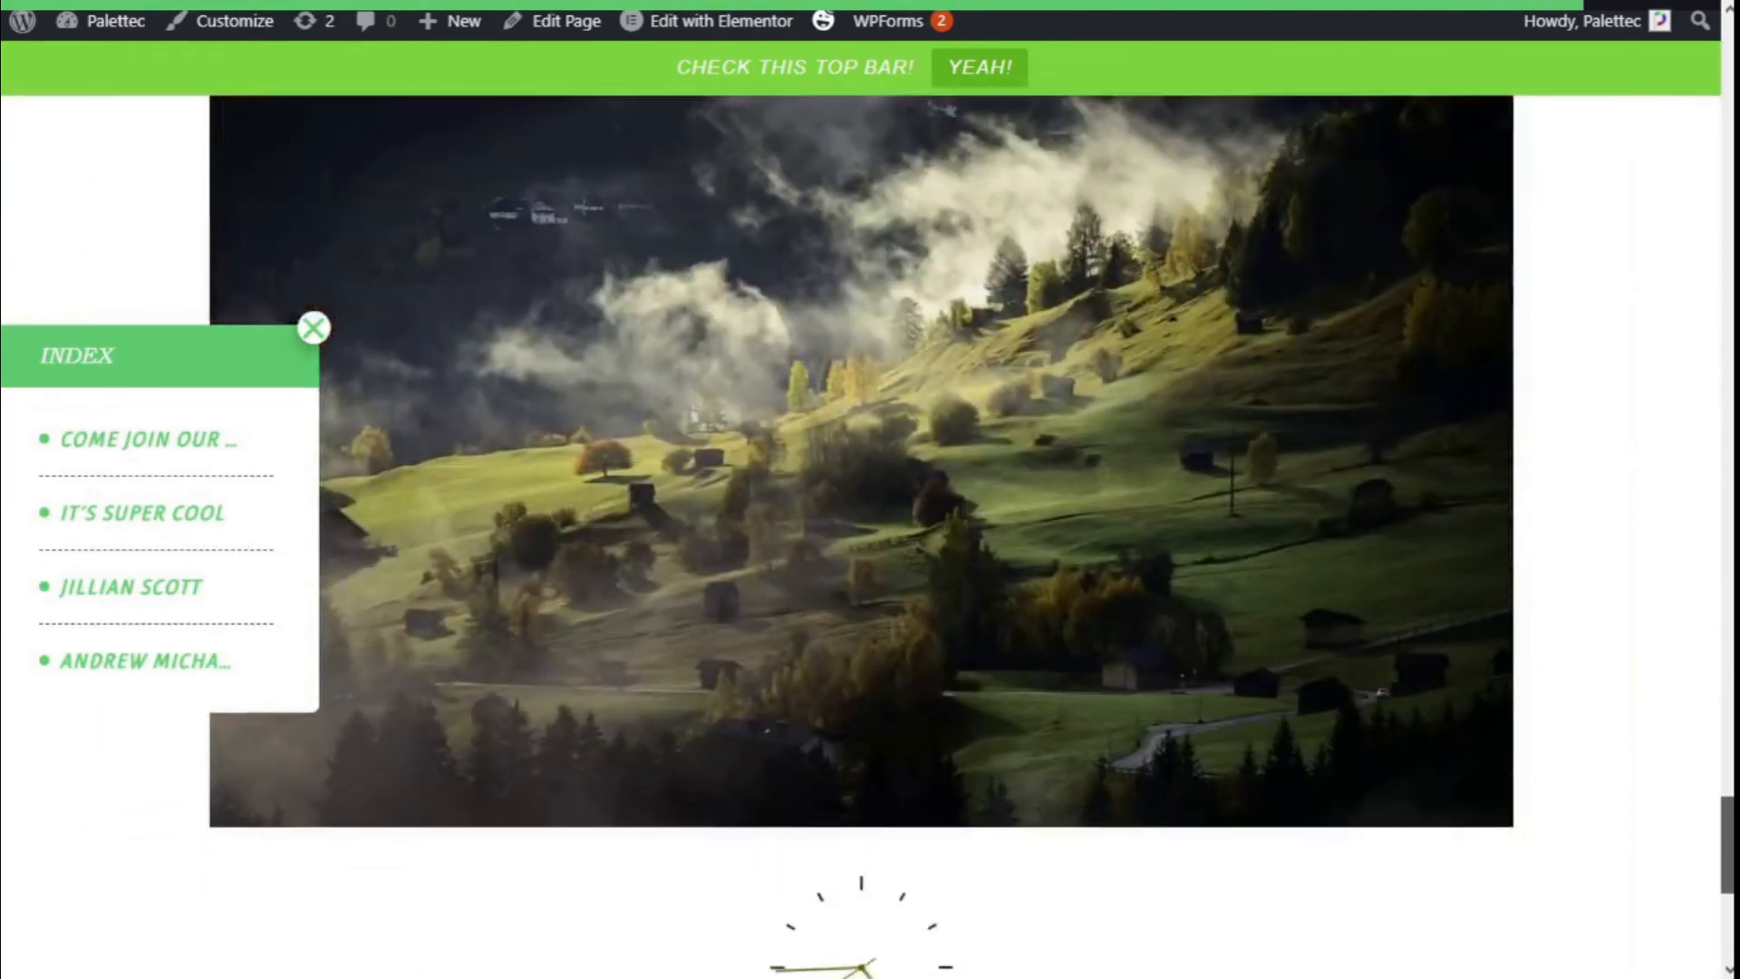
# Scroll to the ticking analog clock and close the Index side panel
pyautogui.scroll(-3)
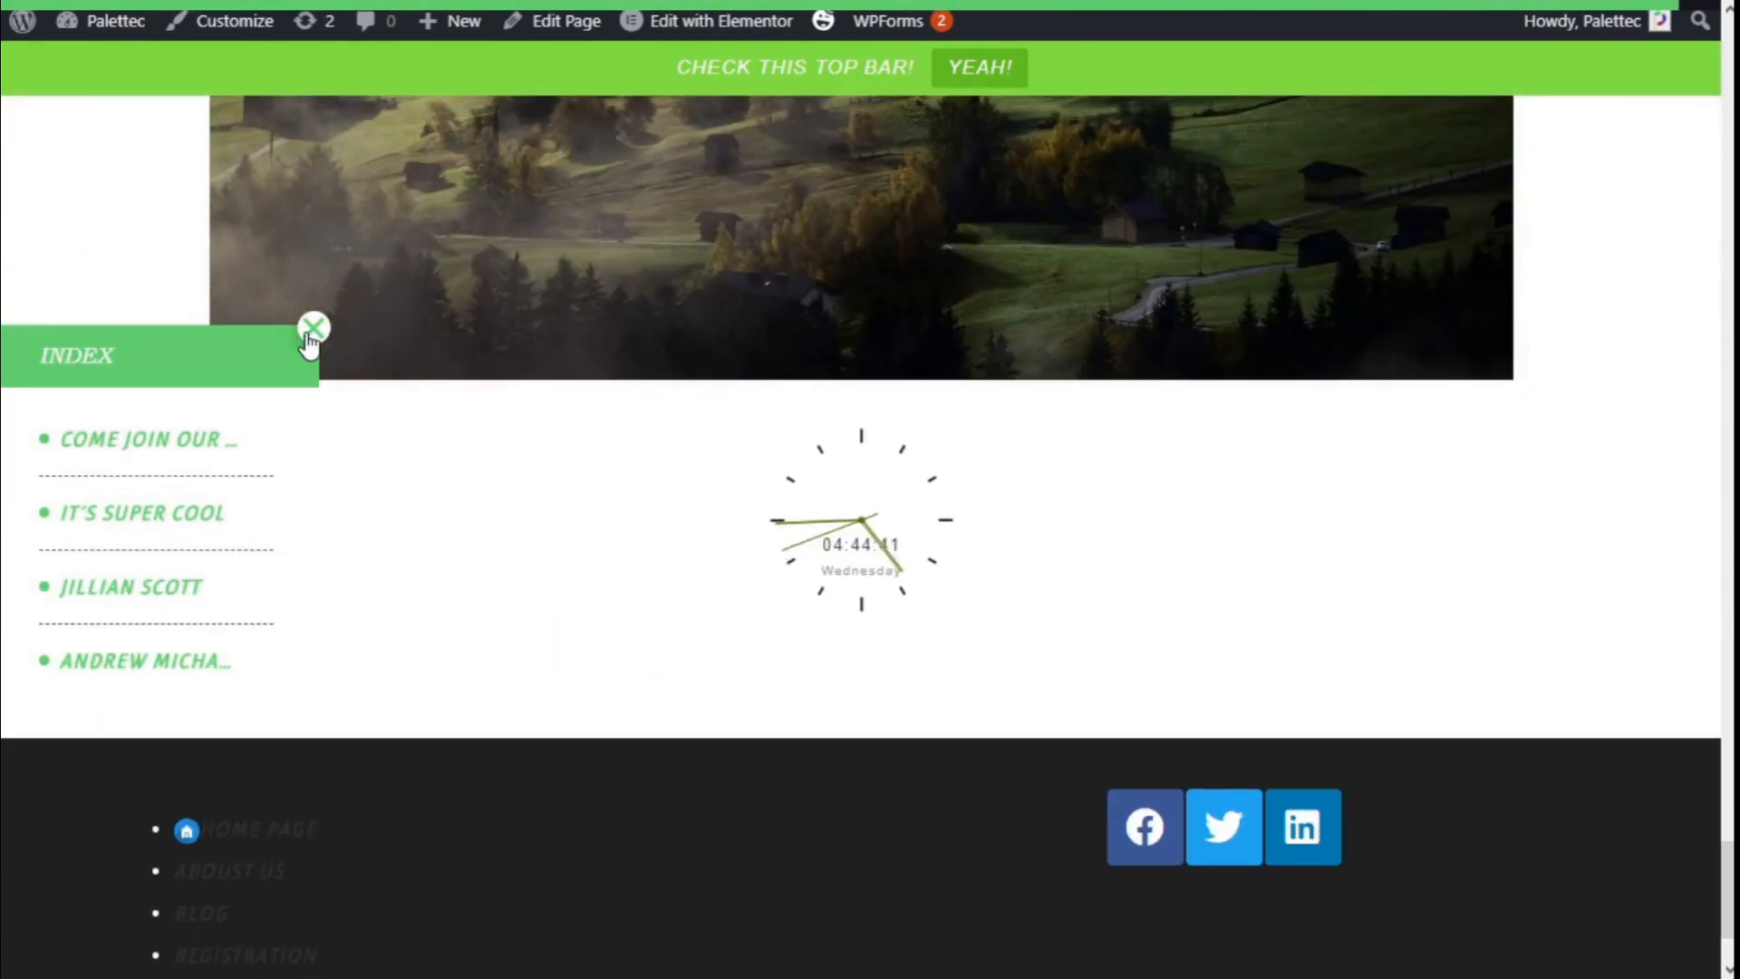
pyautogui.click(314, 326)
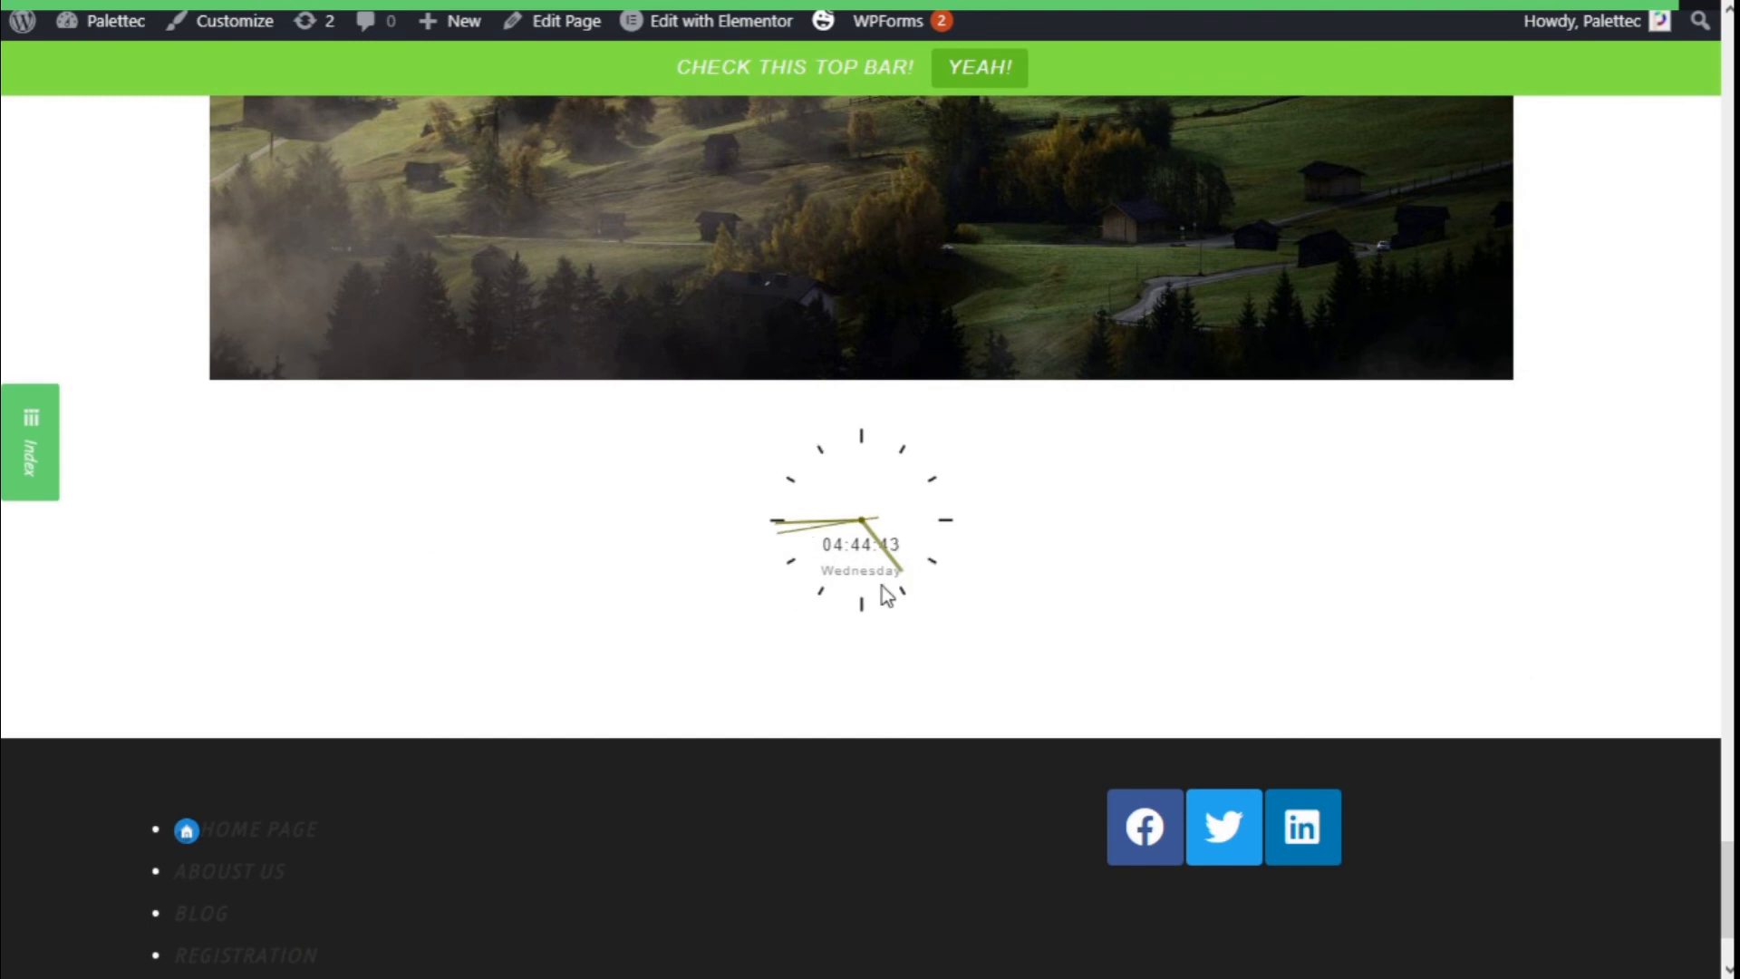
pyautogui.moveTo(769, 599)
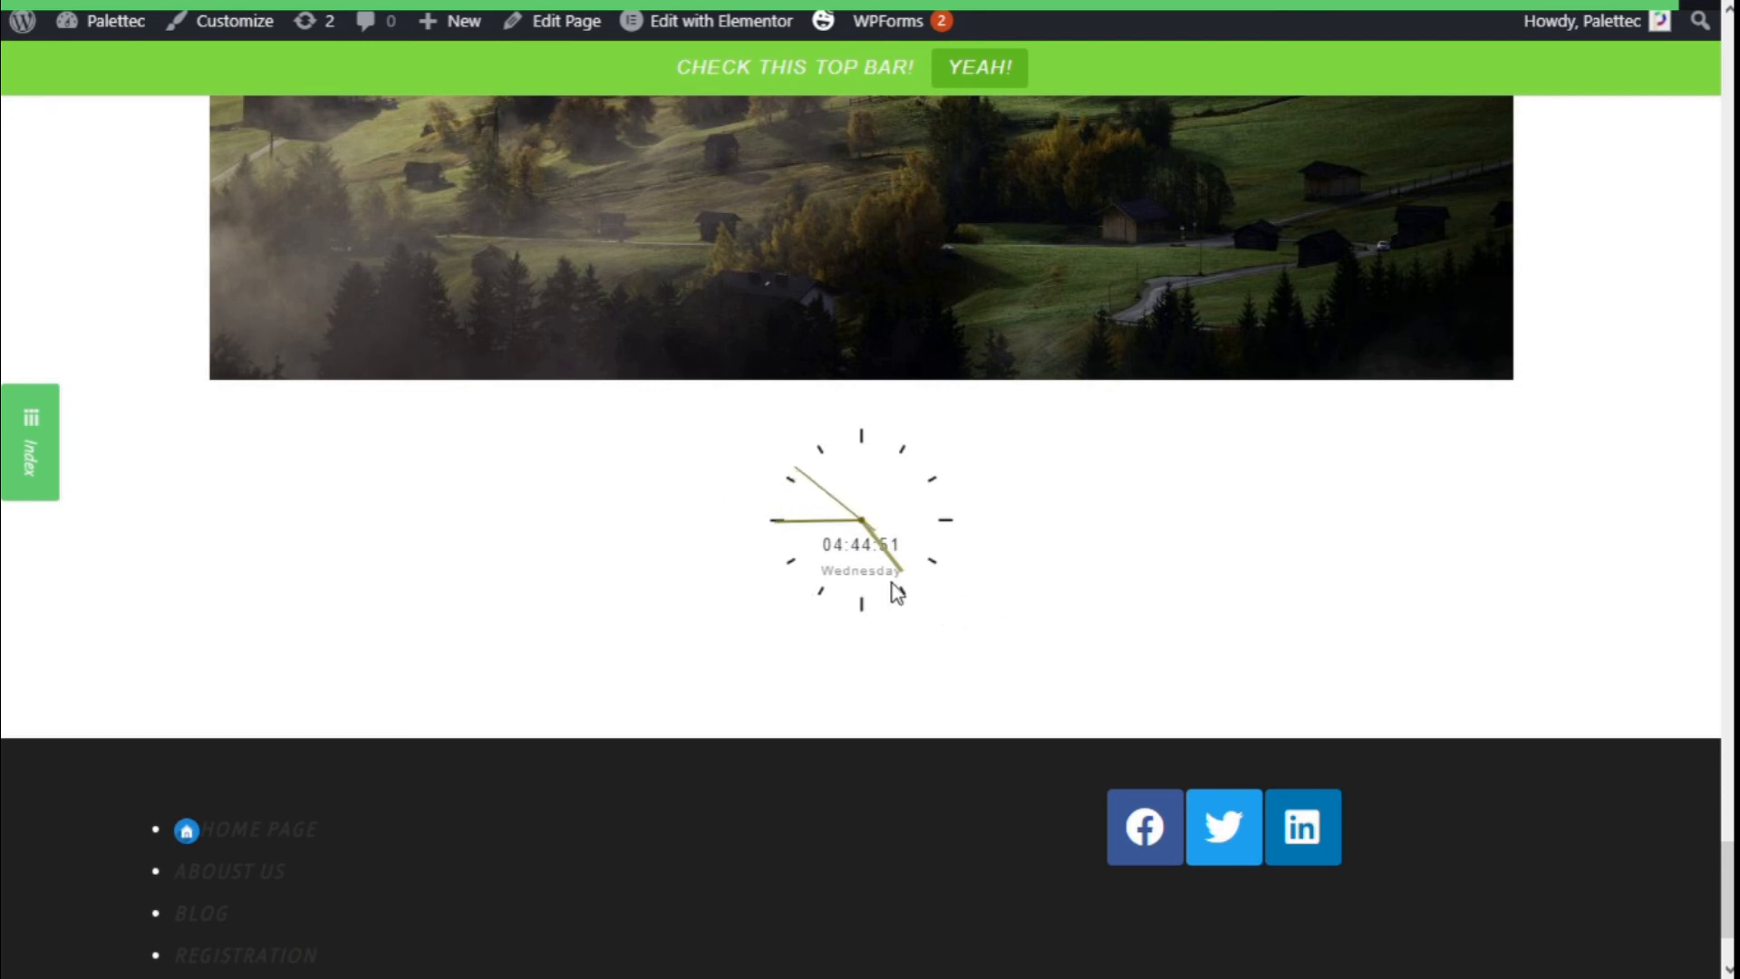
pyautogui.moveTo(1018, 597)
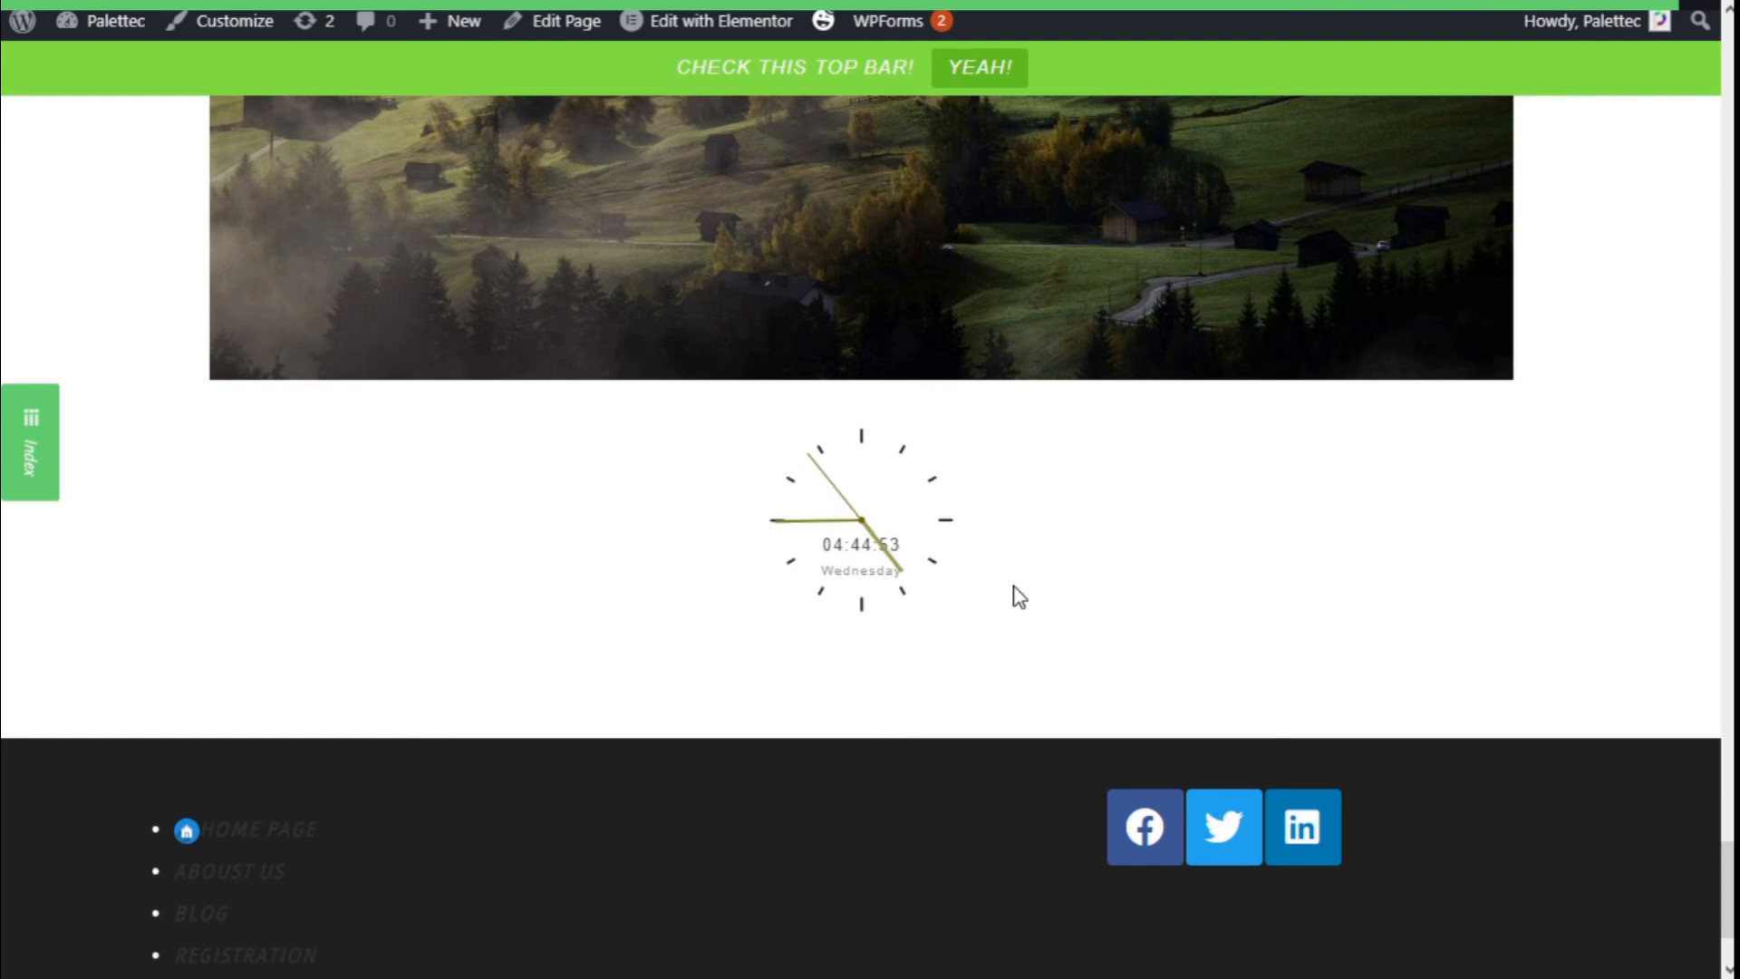